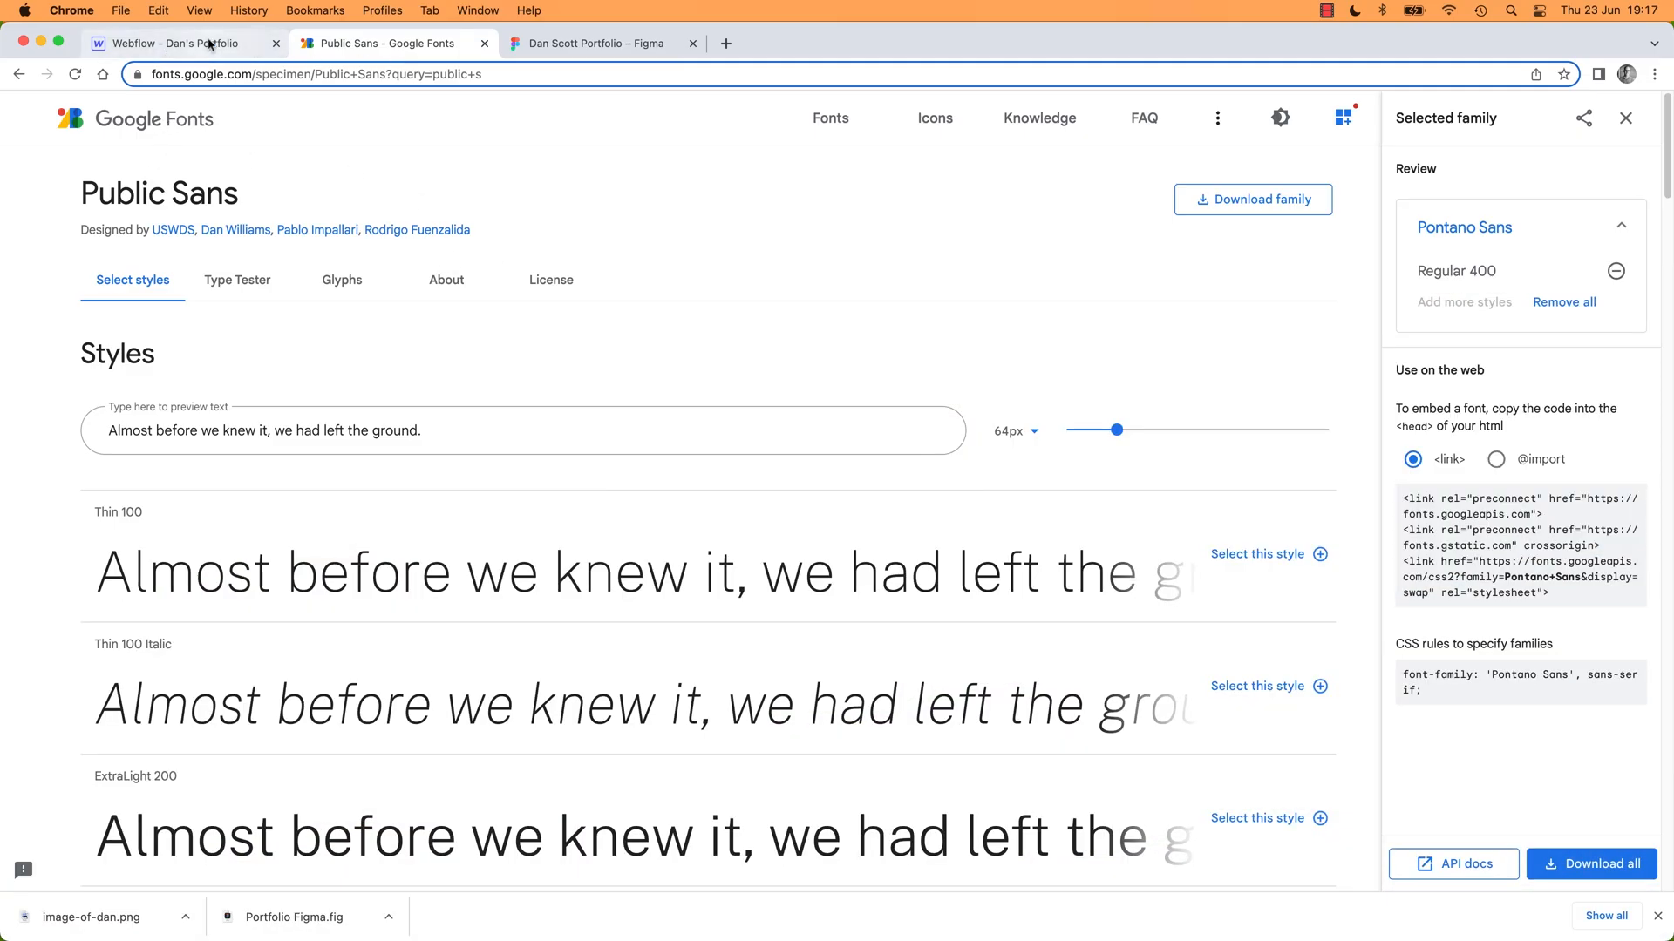
Select the hero heading in the Webflow Designer and show its available fonts
click(181, 42)
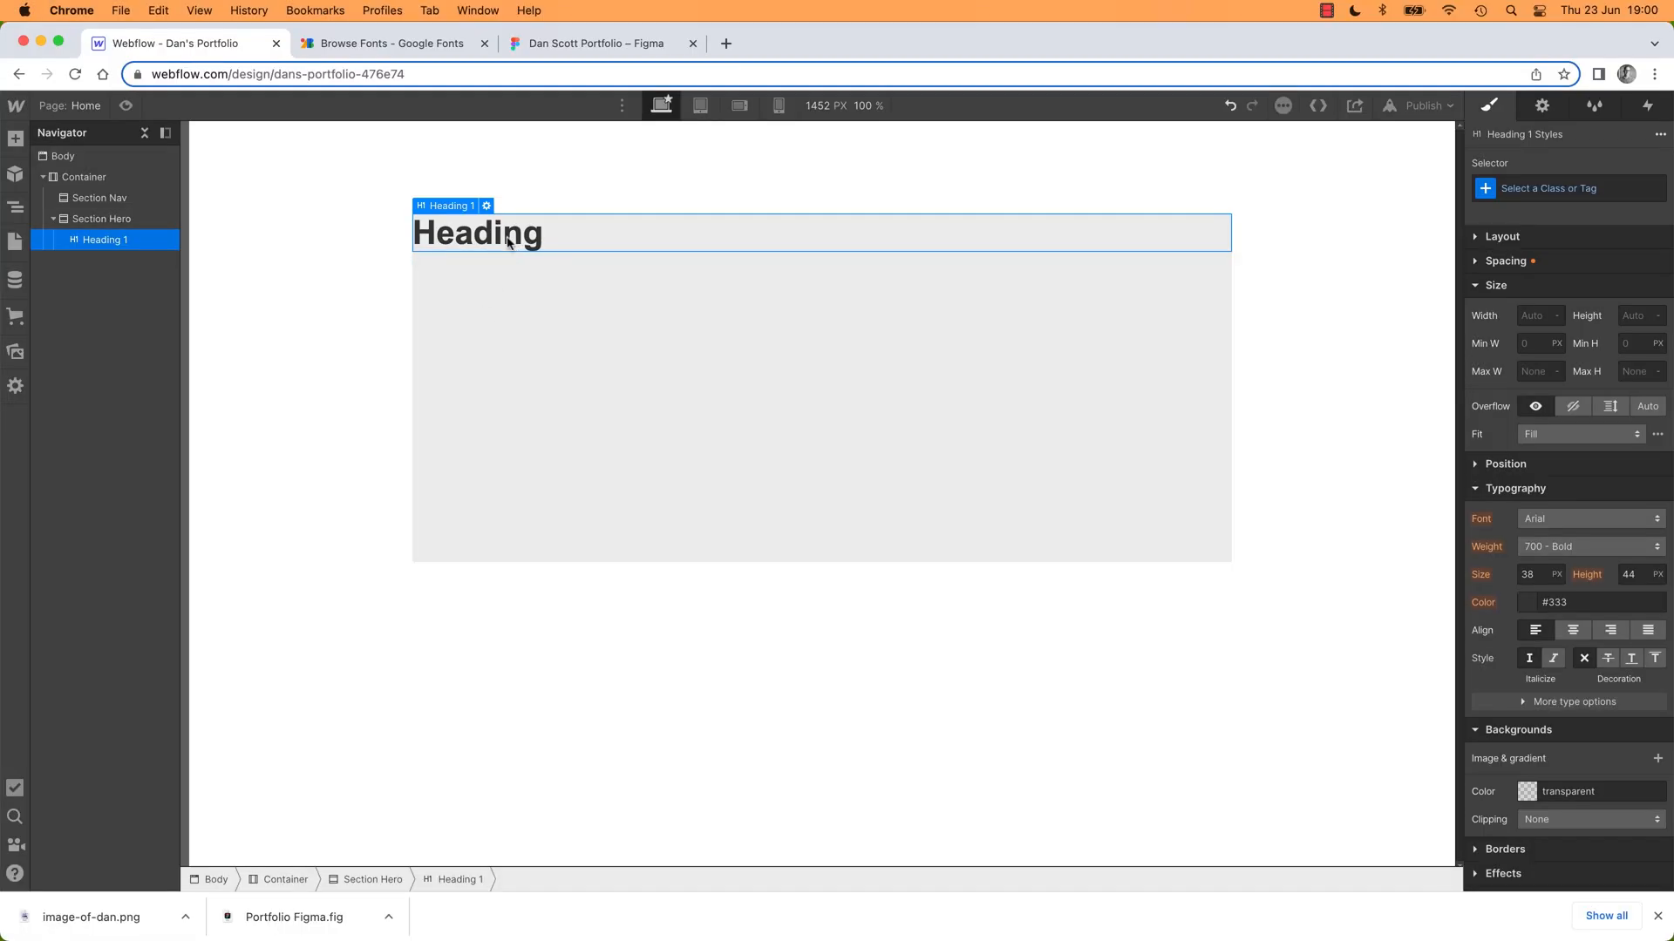
click(1588, 520)
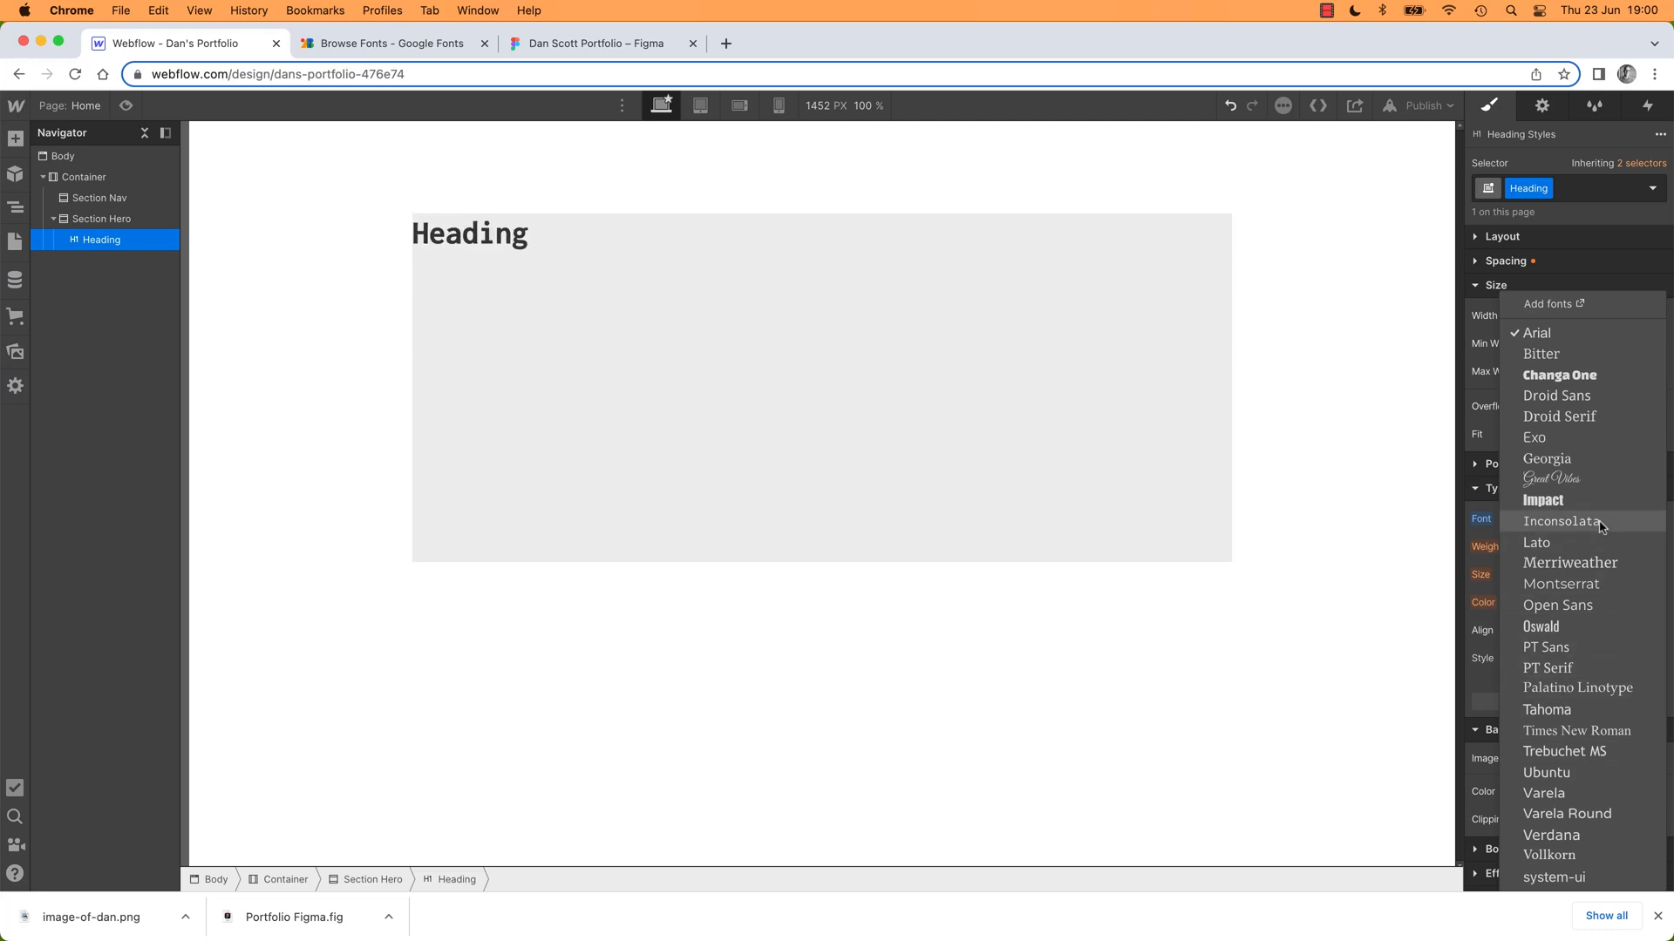
click(1546, 459)
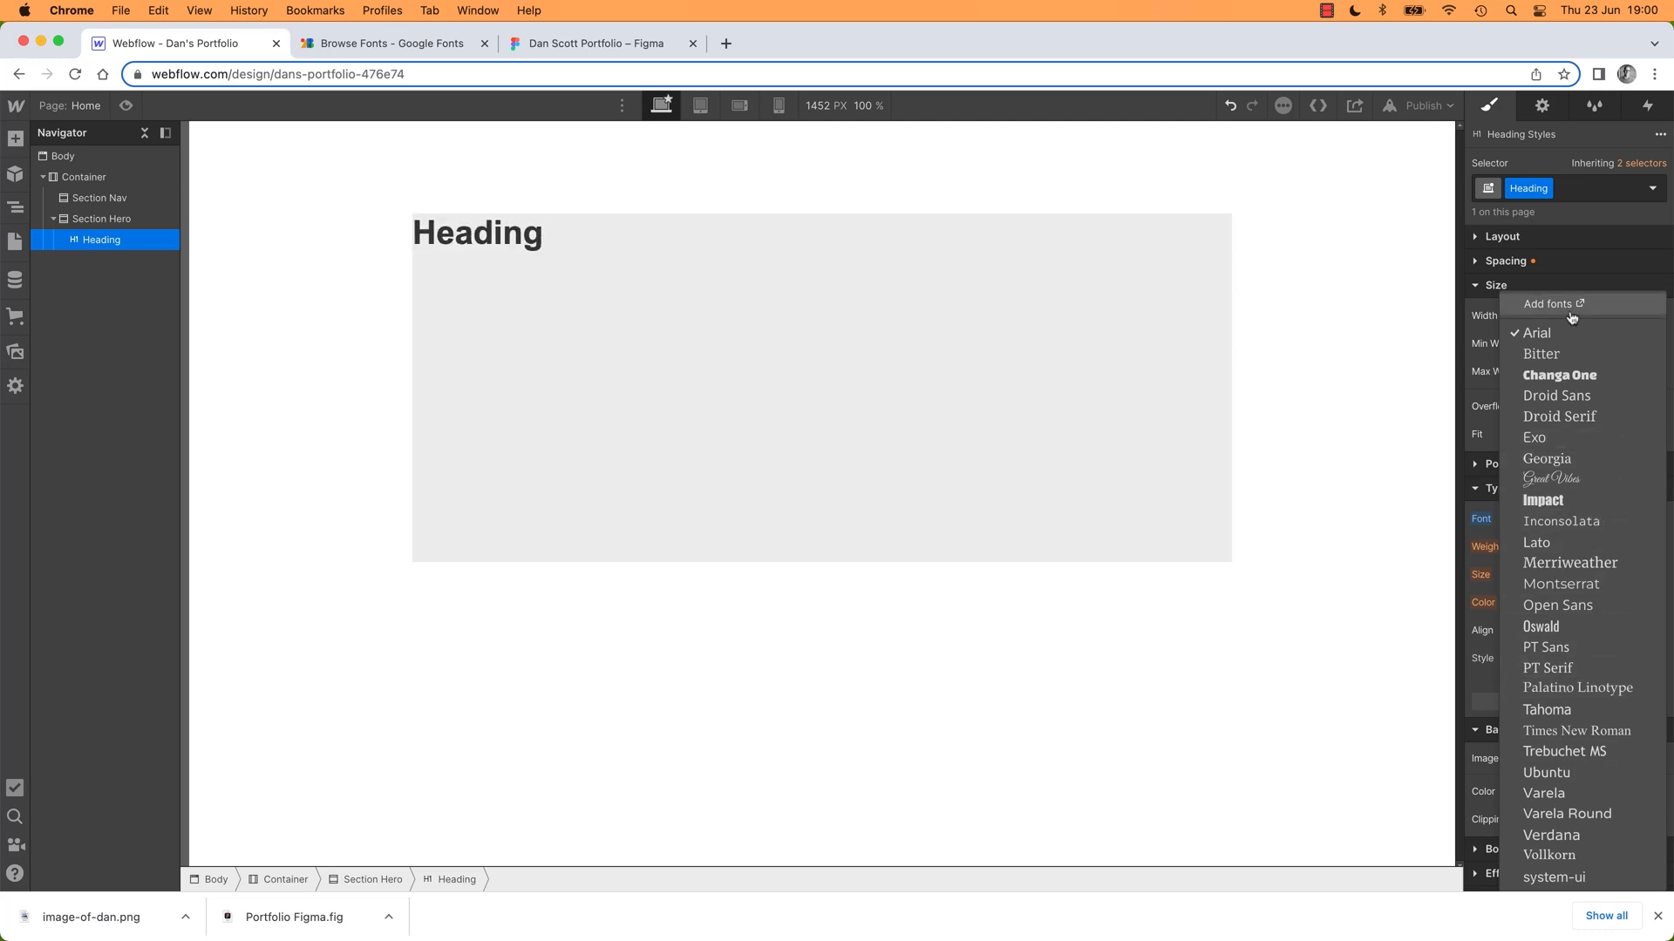
Reach the site's Fonts settings via Add fonts, briefly checking General before returning
click(1546, 303)
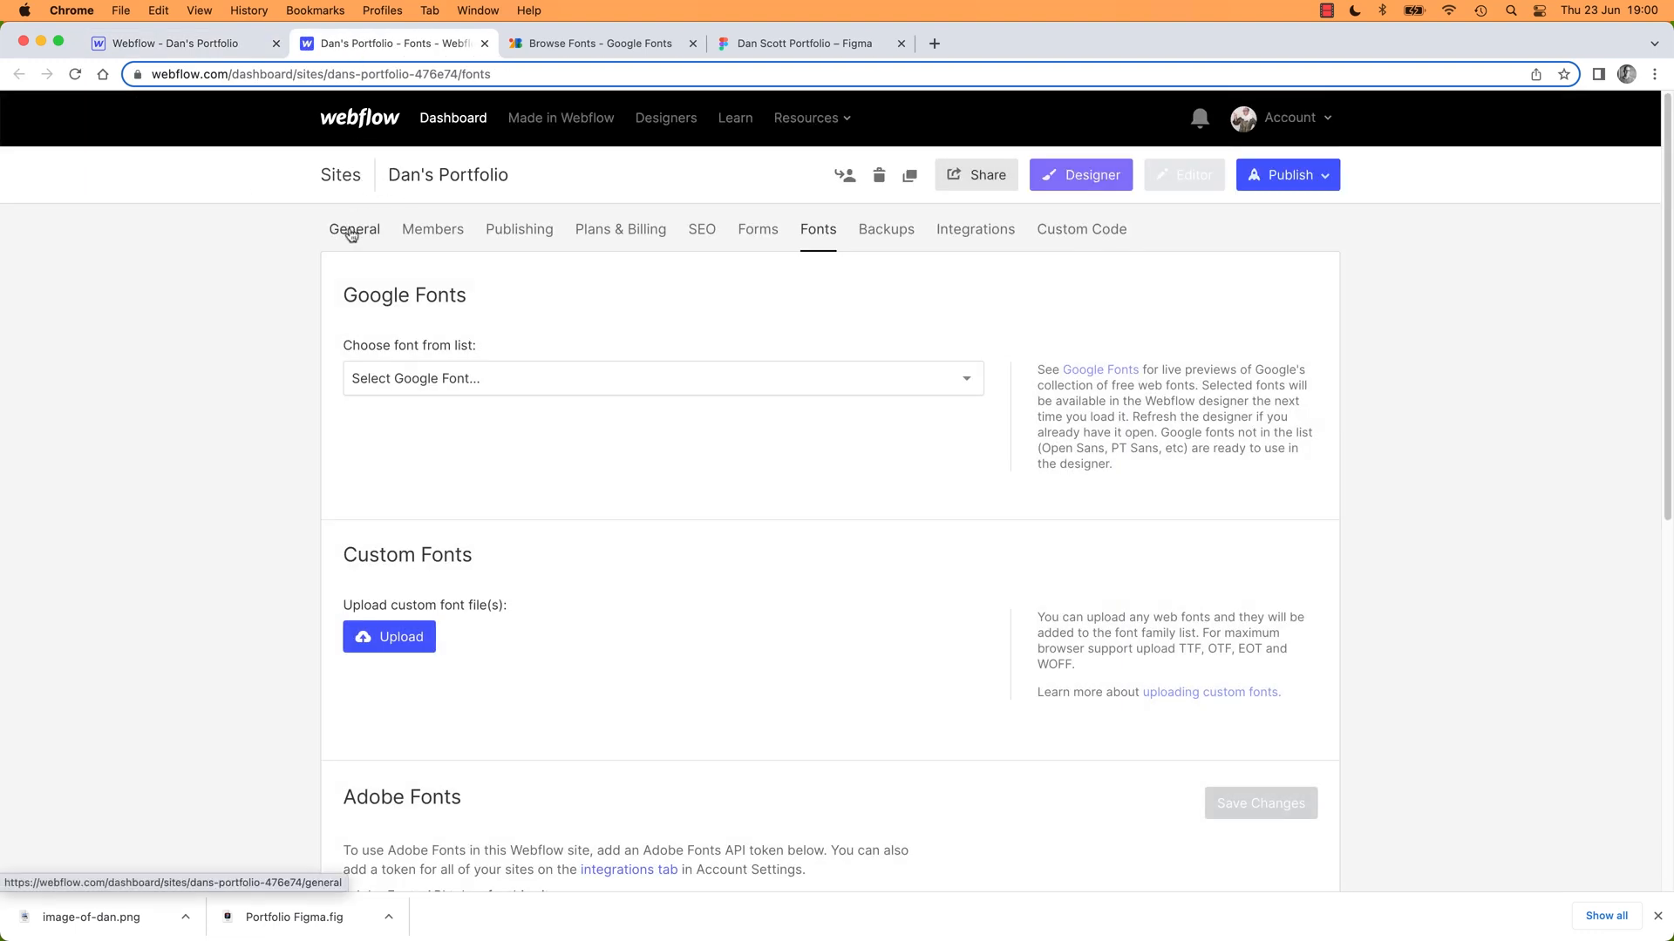
click(354, 228)
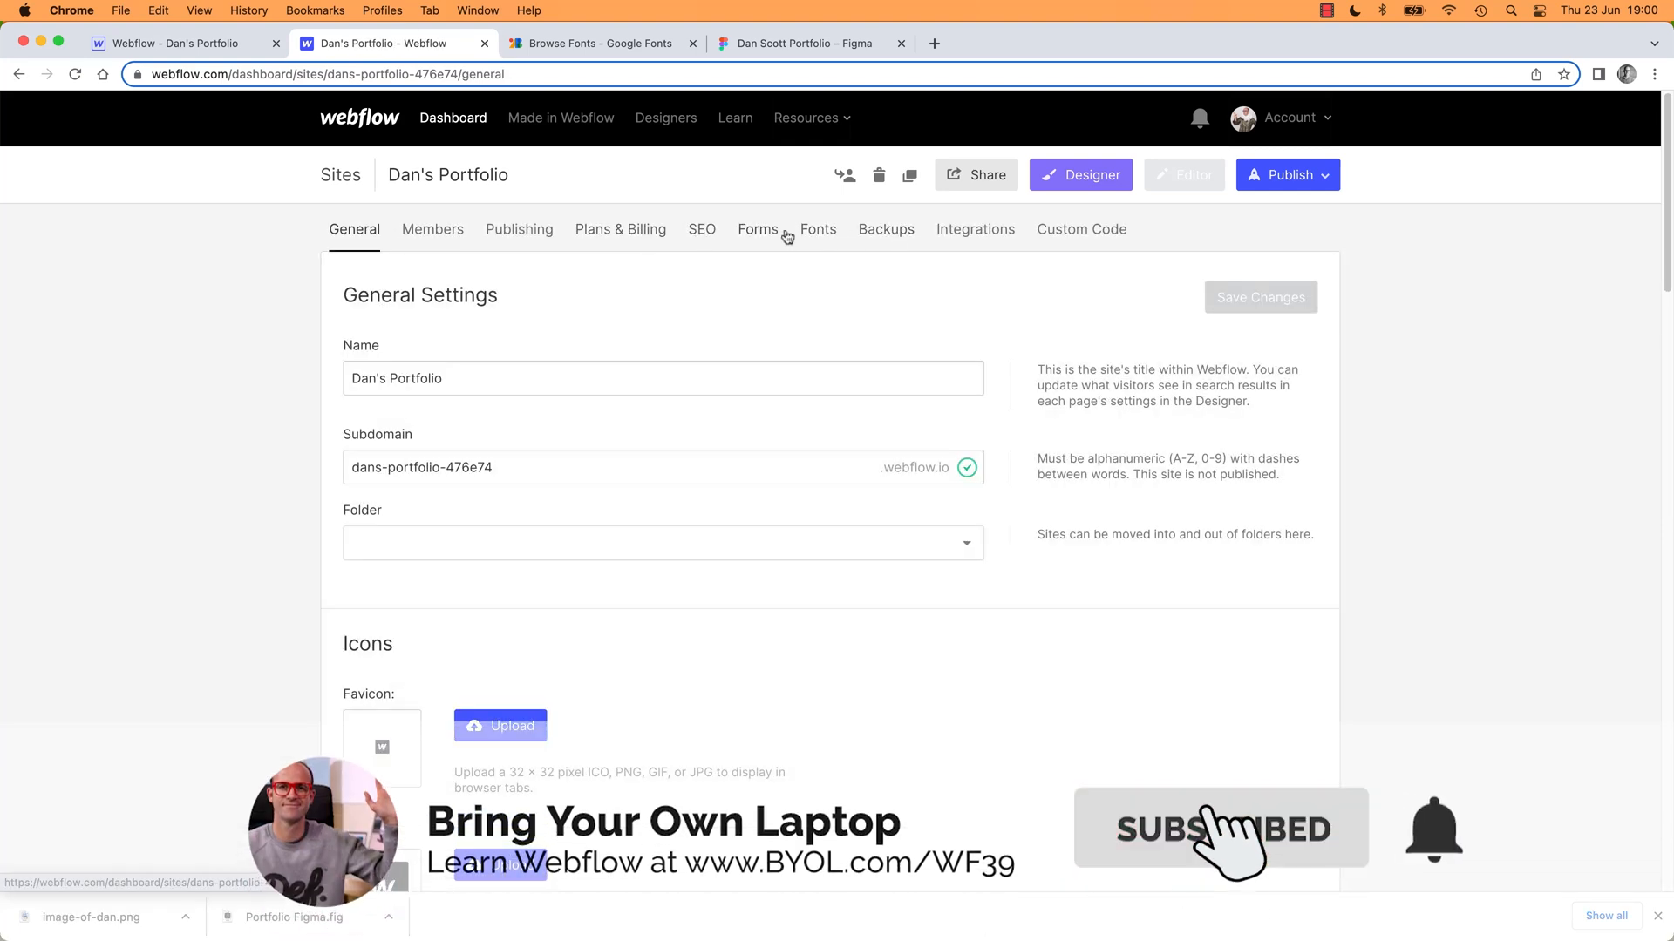
click(816, 228)
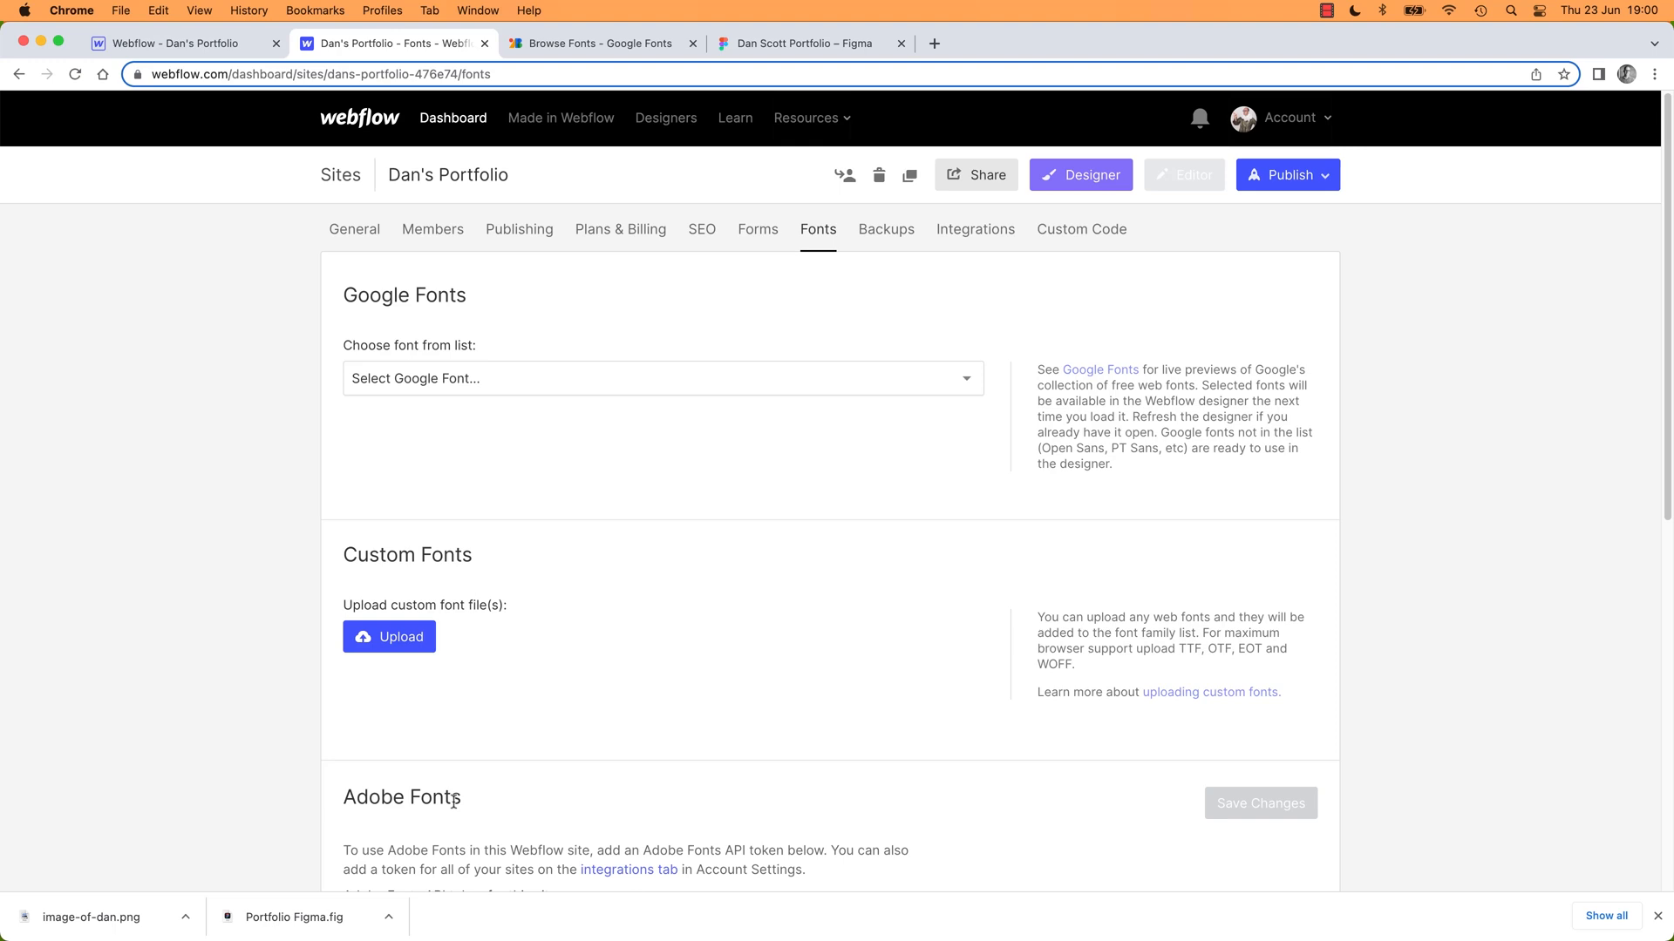
mouse_move(136, 397)
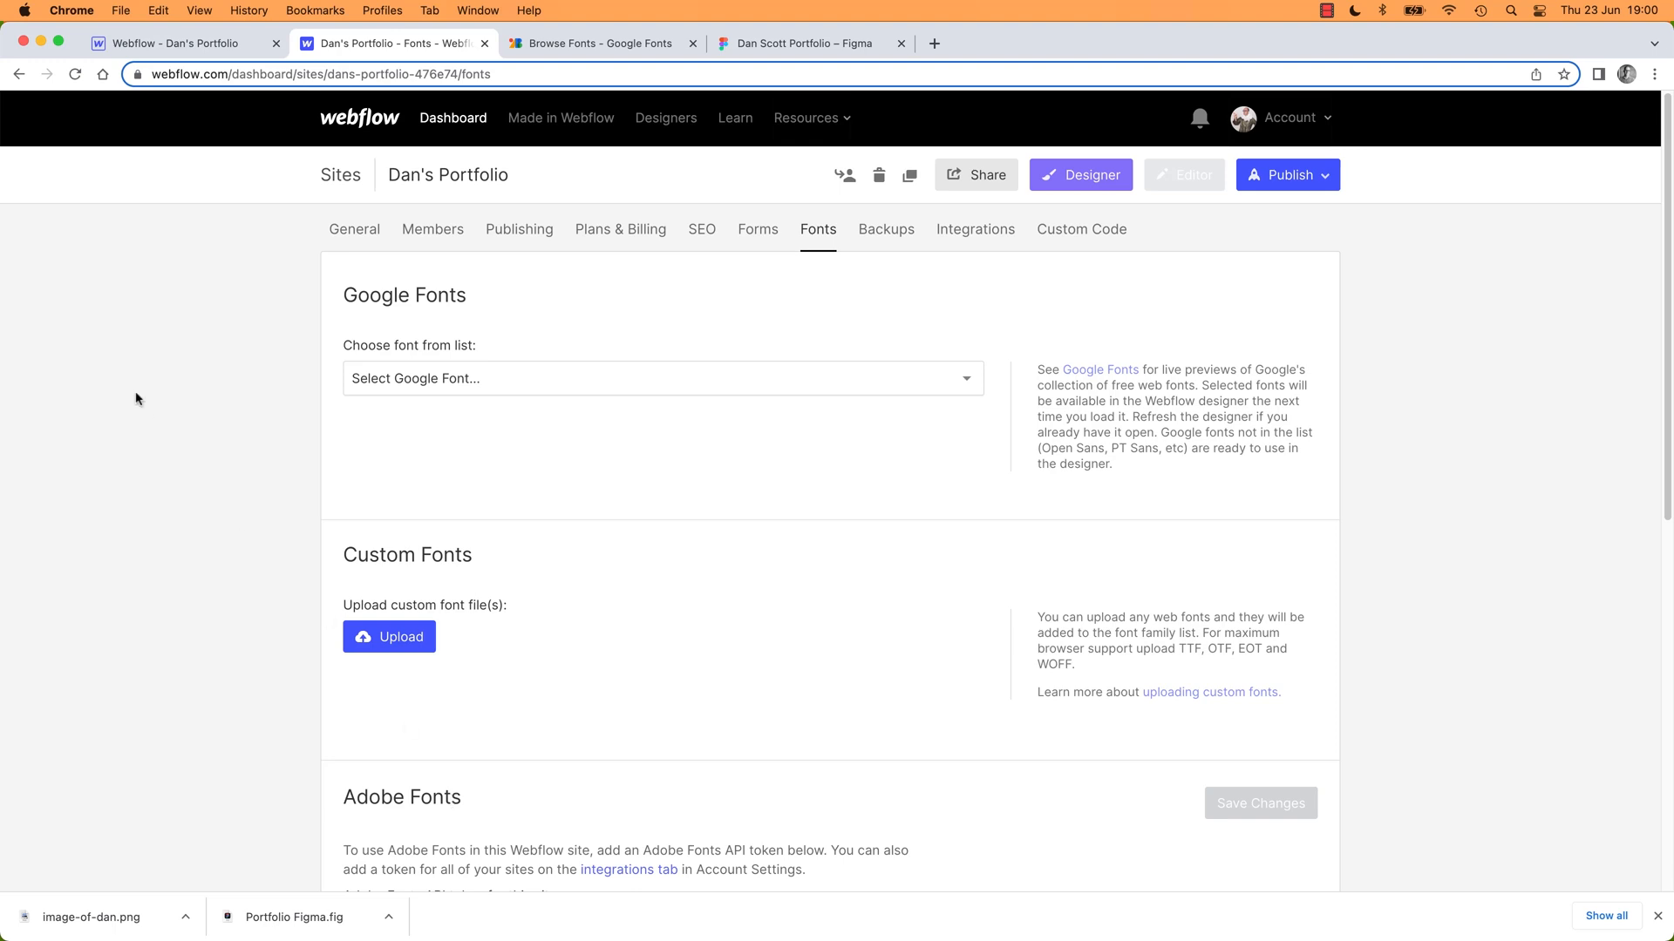
mouse_move(183, 381)
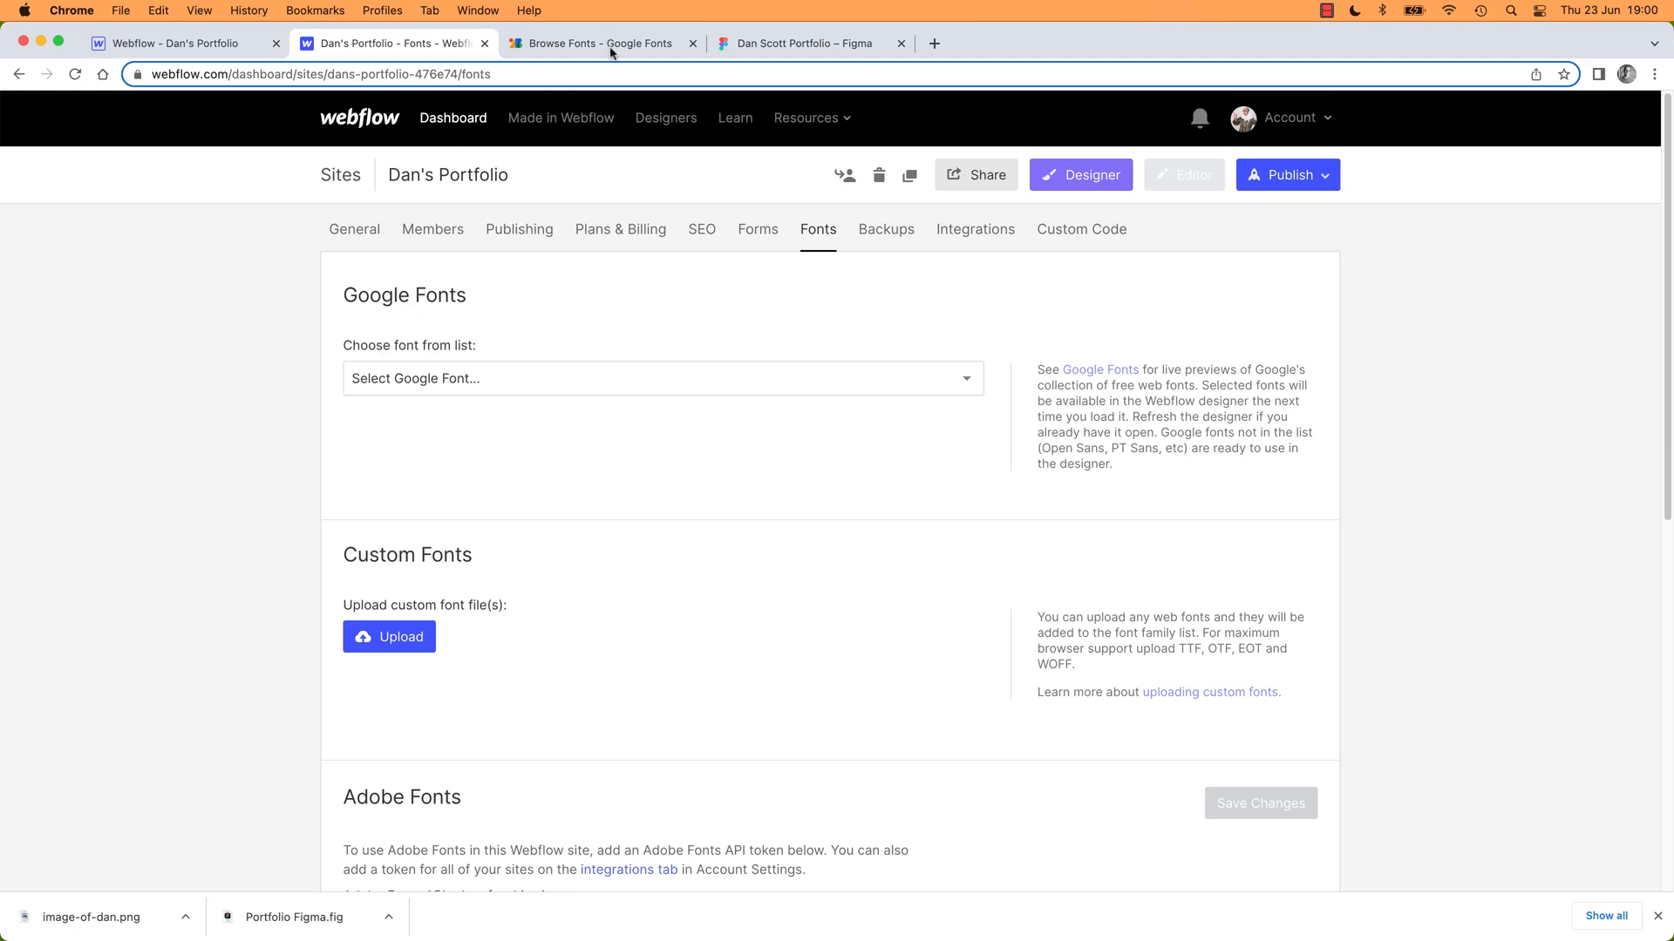
Visit the Google Fonts Anek Latin page, then move on to the Figma design file
click(592, 42)
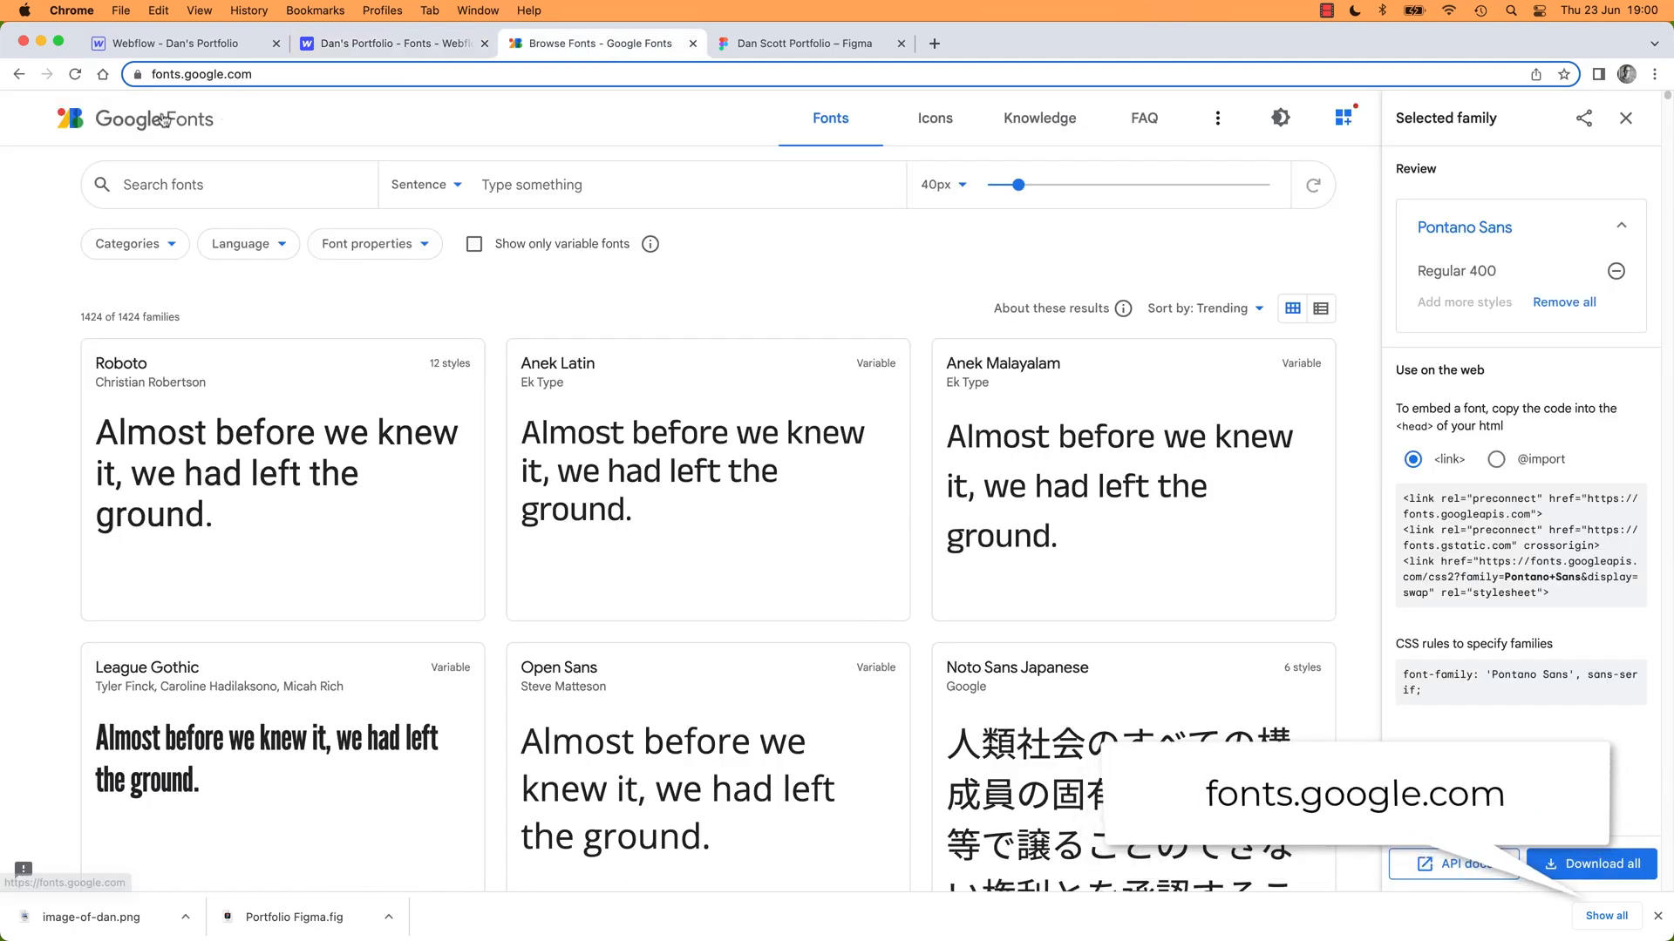
mouse_move(706, 478)
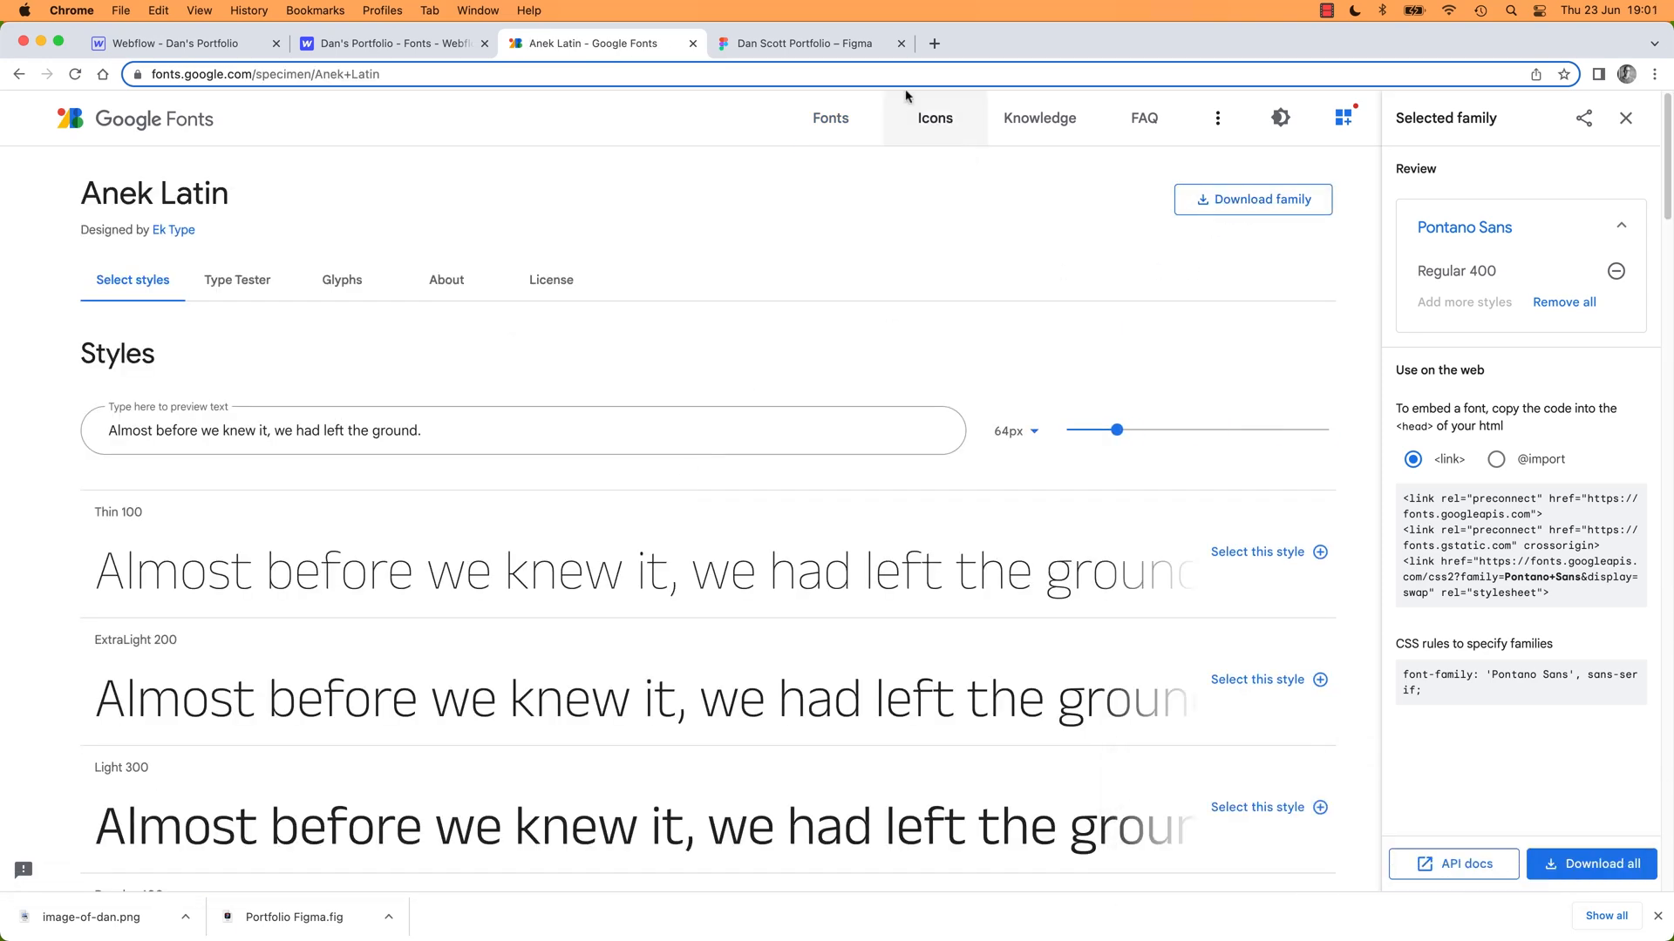
click(806, 41)
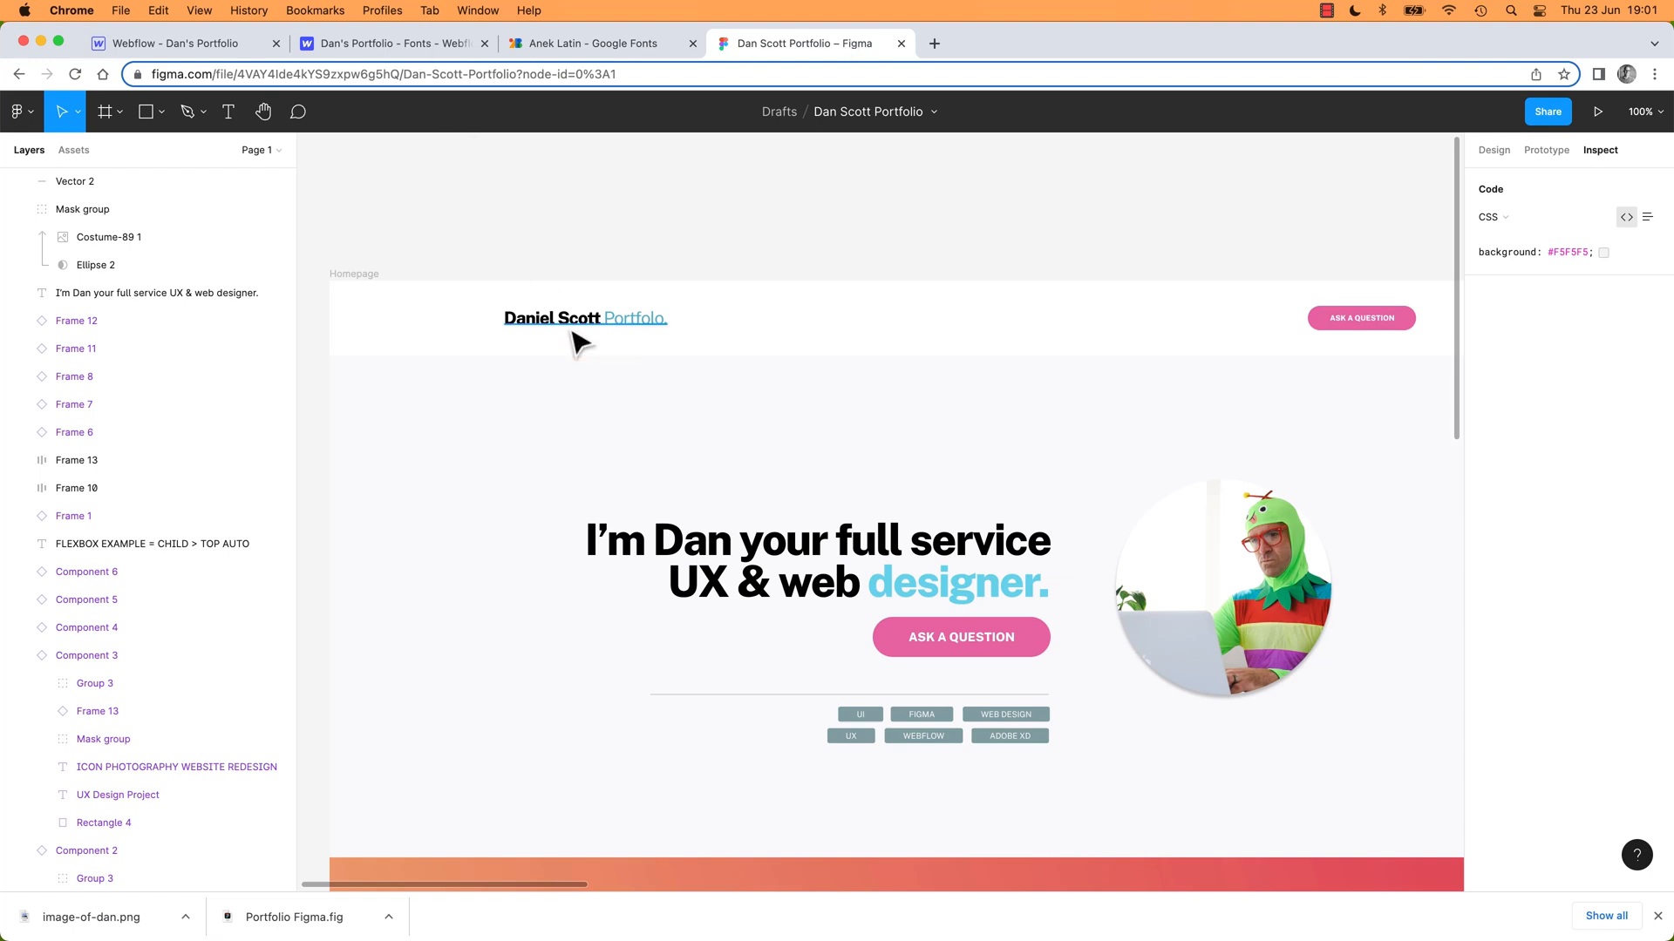
mouse_move(392, 44)
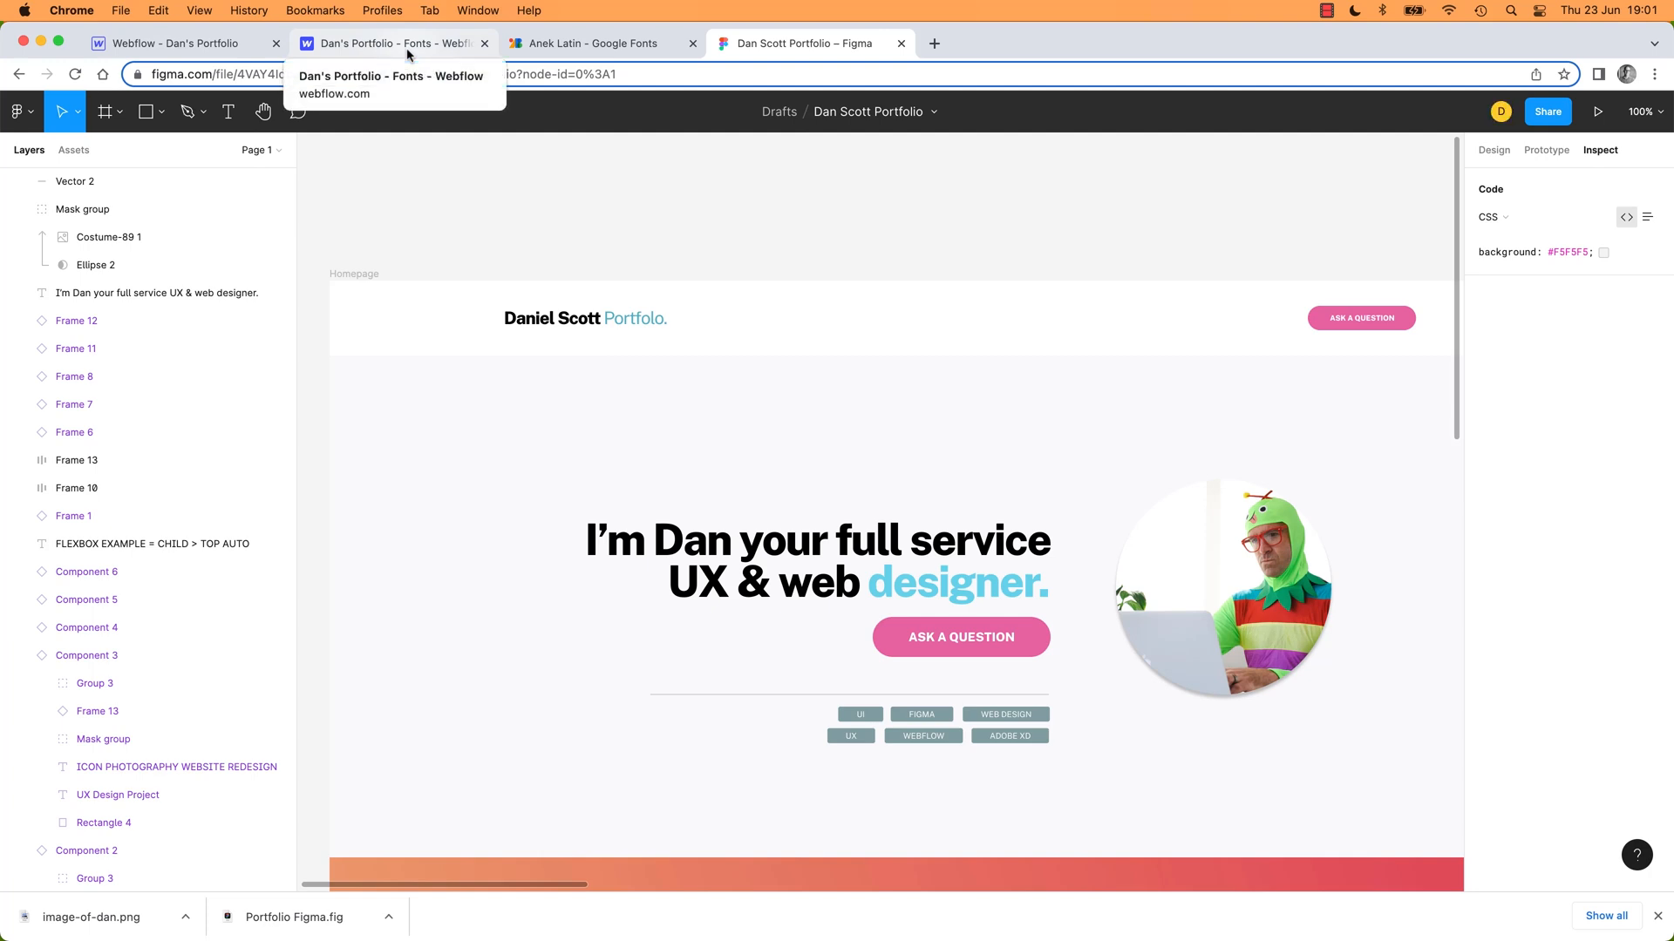
Select the 'I'm Dan...' headline layer to read its typography: Public Sans, weight 800, 50px
click(816, 555)
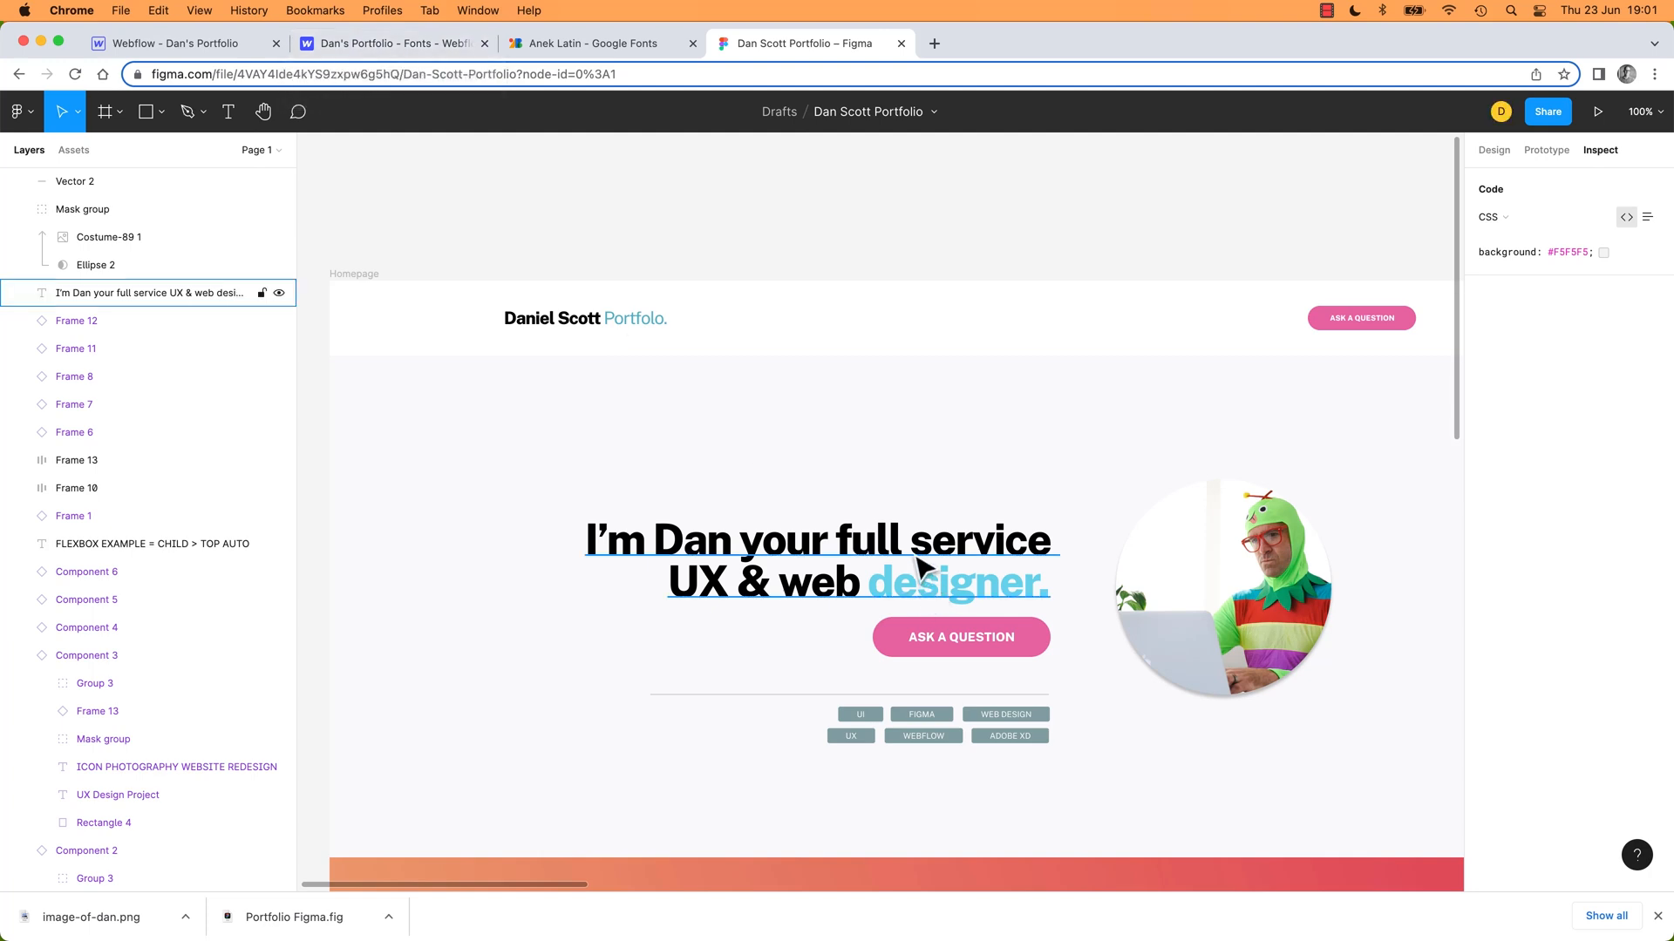
mouse_move(920, 560)
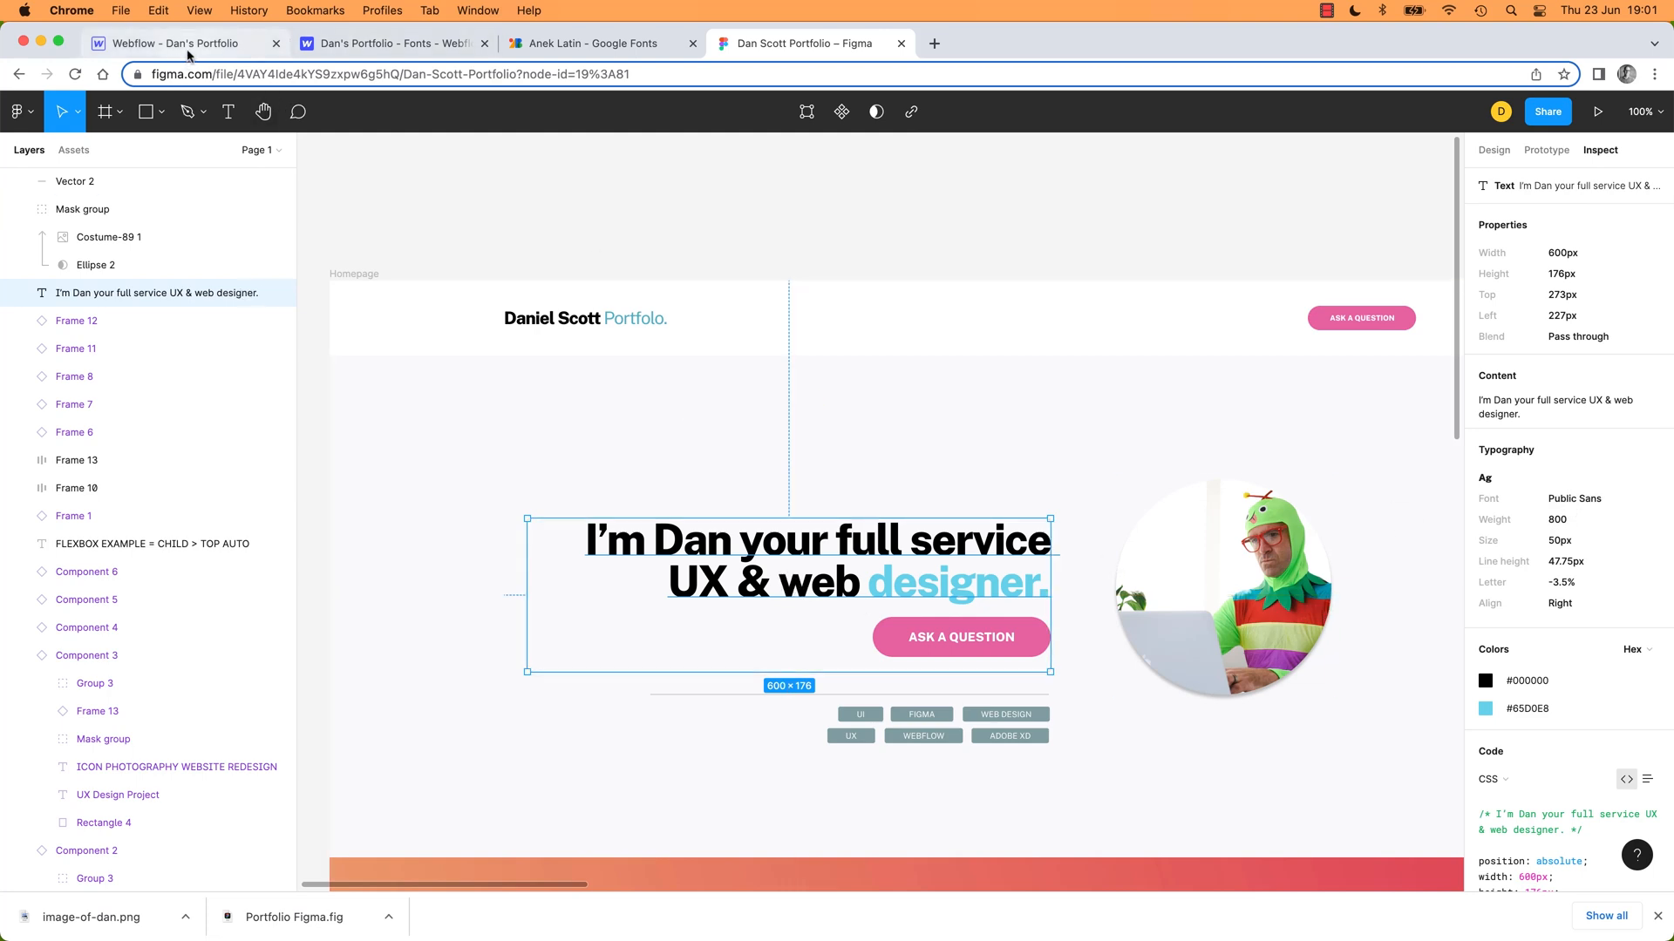
In the site Fonts settings, pick Public Sans from the Google Font list
click(187, 42)
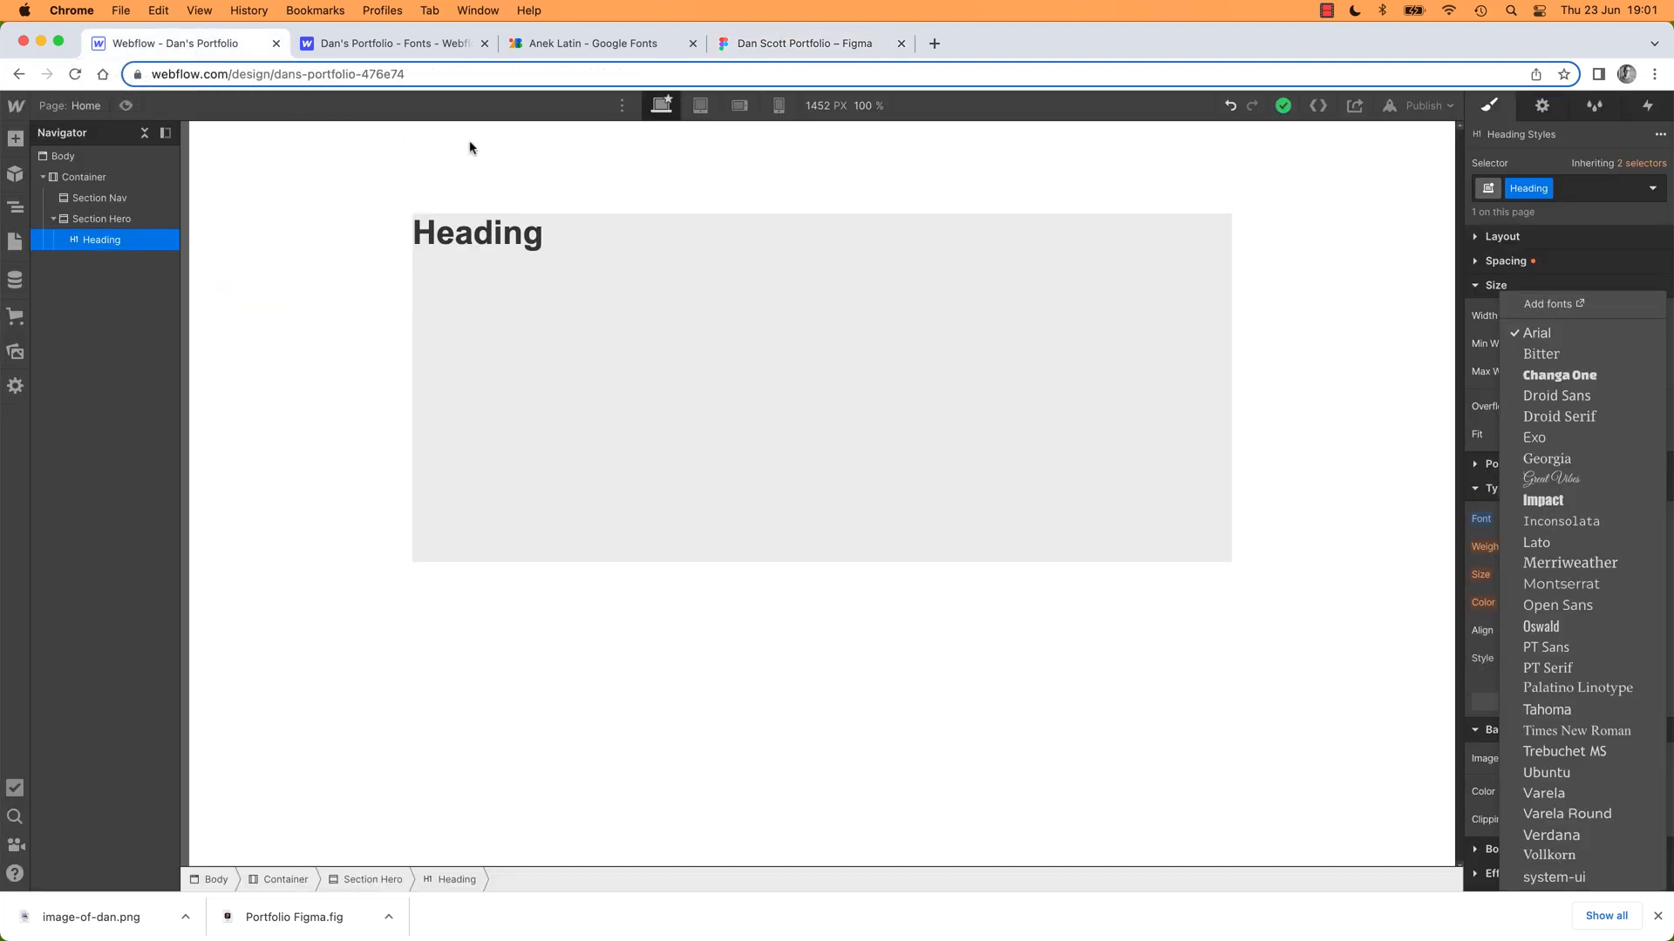
click(393, 44)
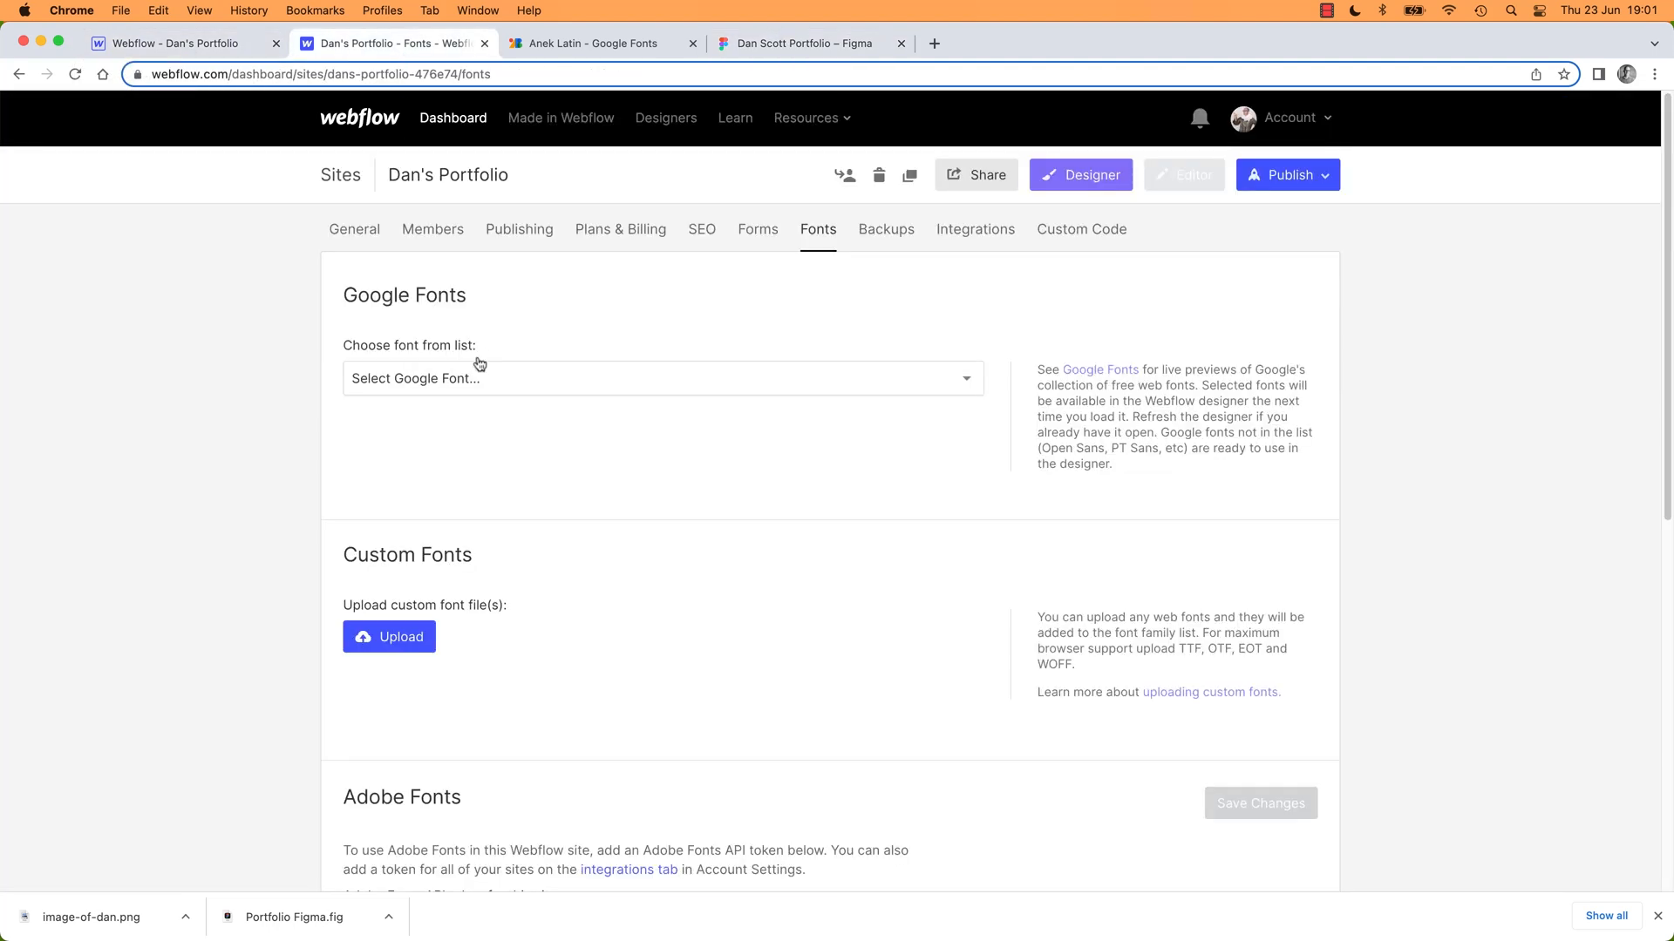
click(662, 378)
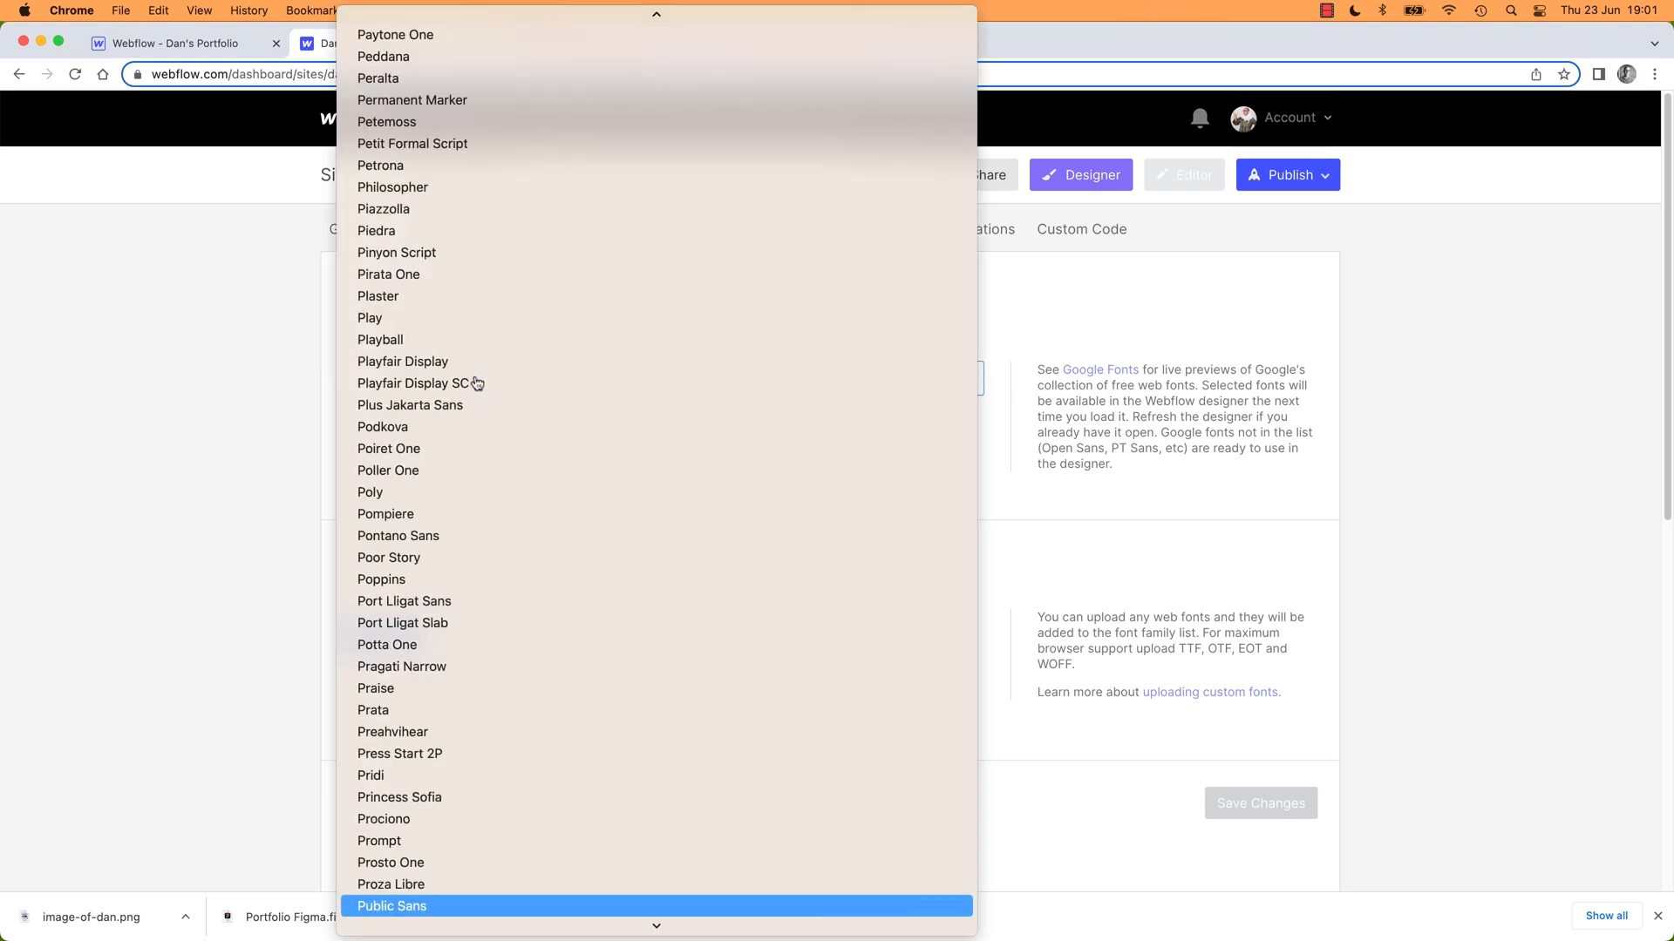
click(392, 905)
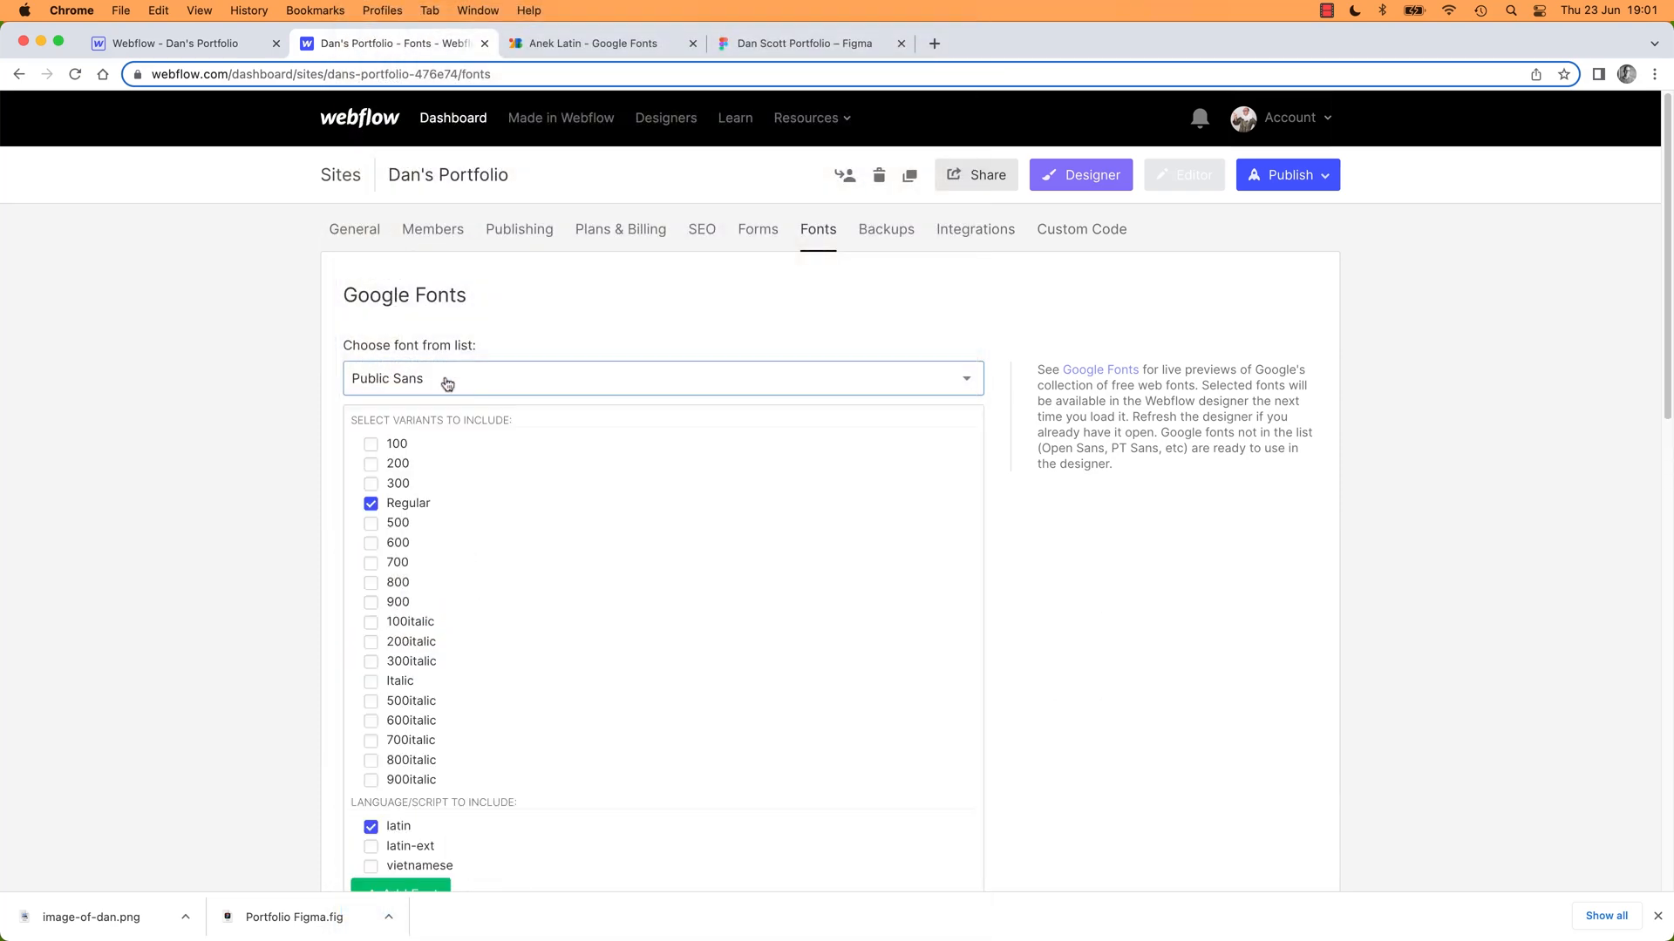
Tick the 100, 700, 900 and Italic variants of Public Sans, keeping Regular checked
scroll(down, 3)
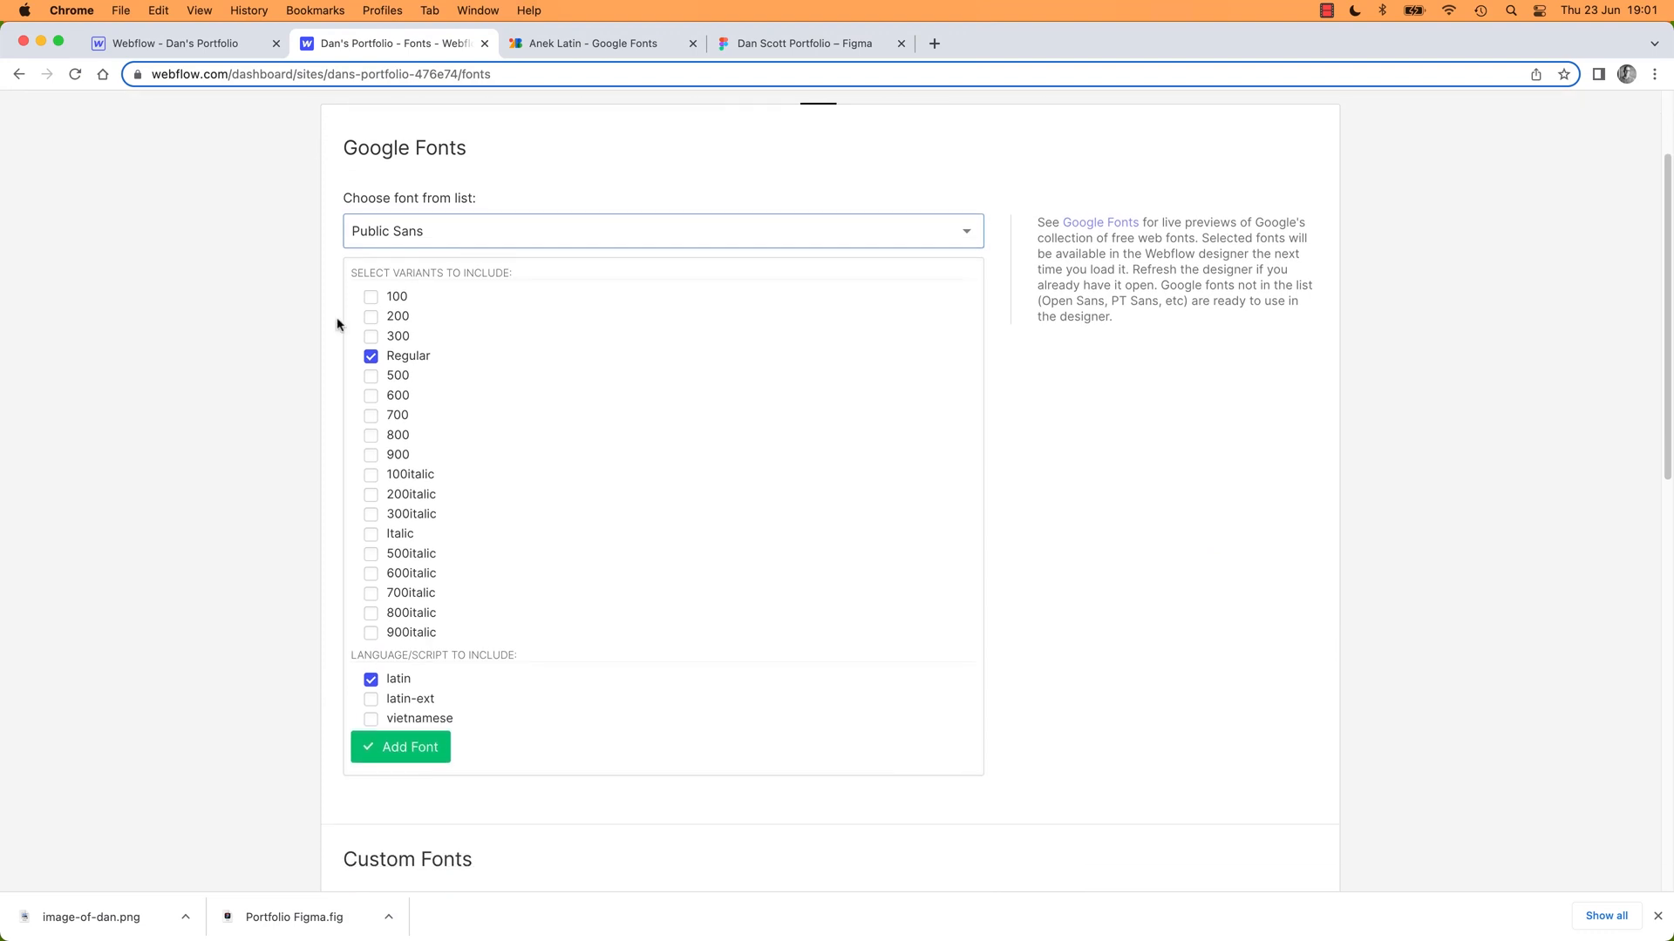
mouse_move(482, 476)
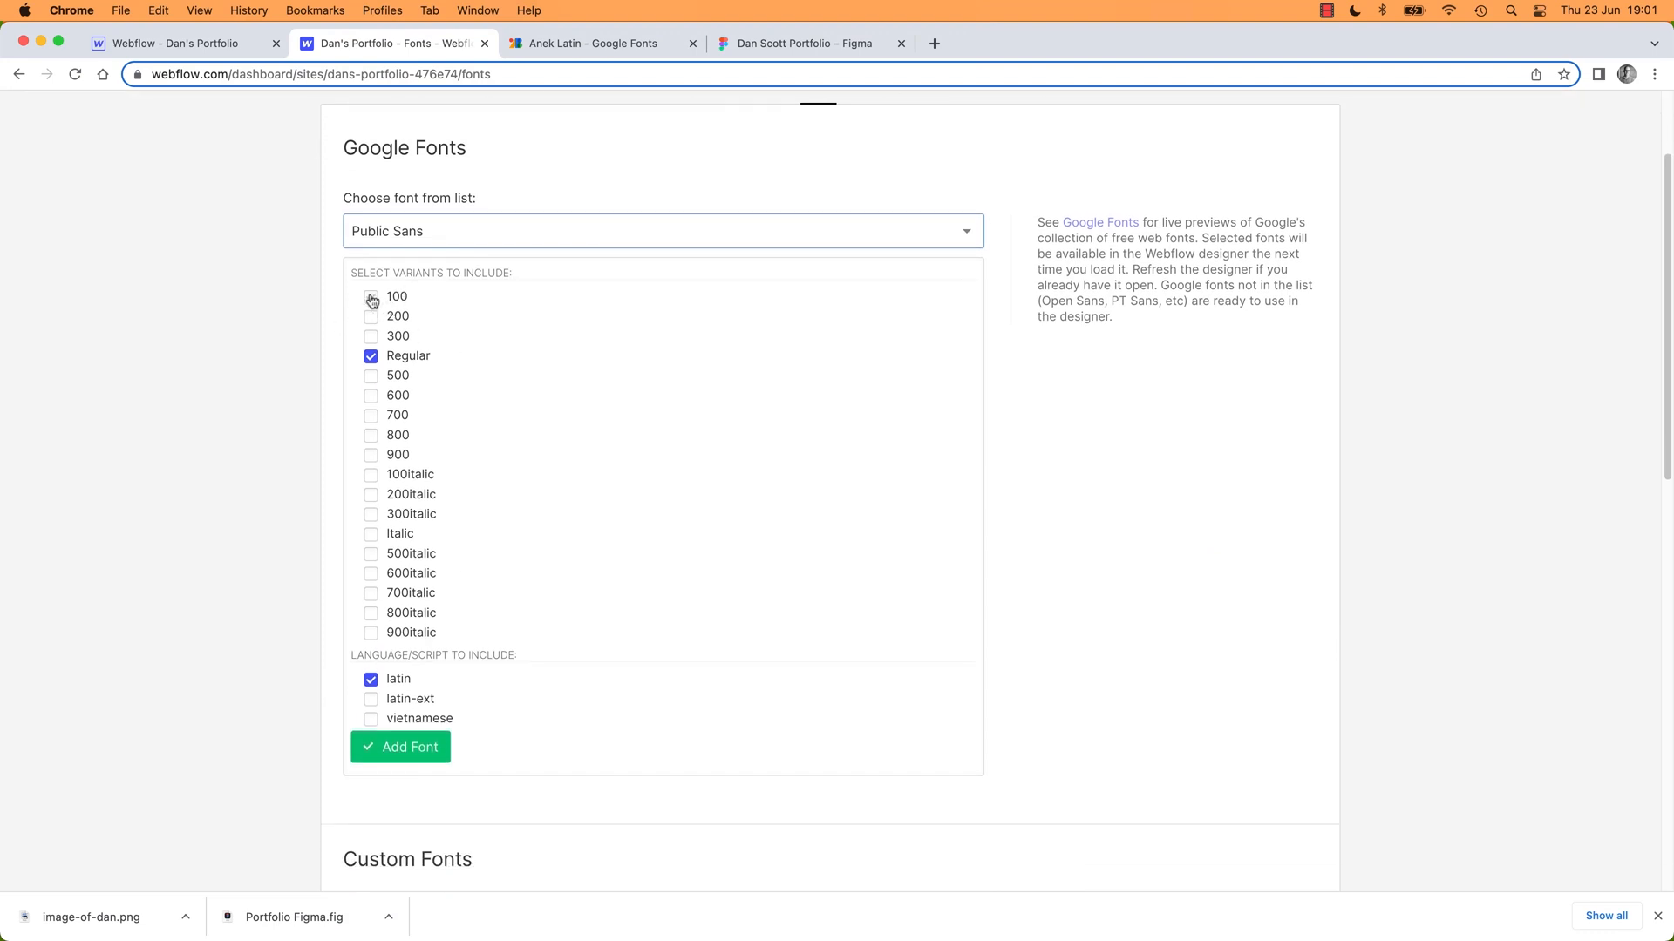
click(370, 296)
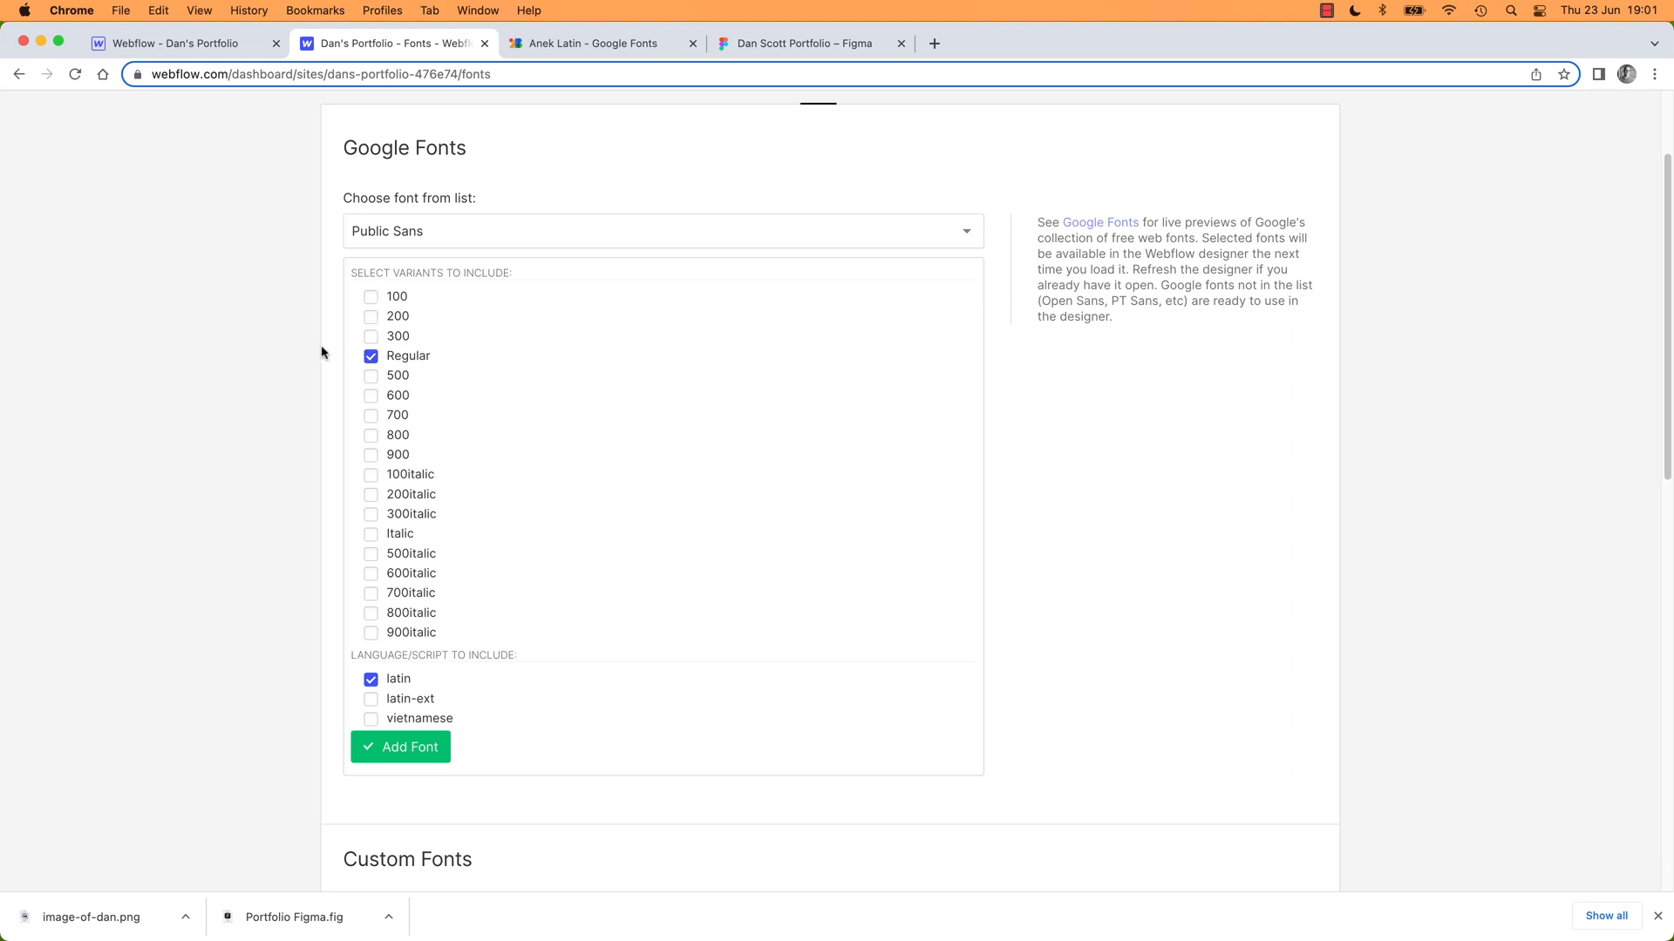
mouse_move(404, 593)
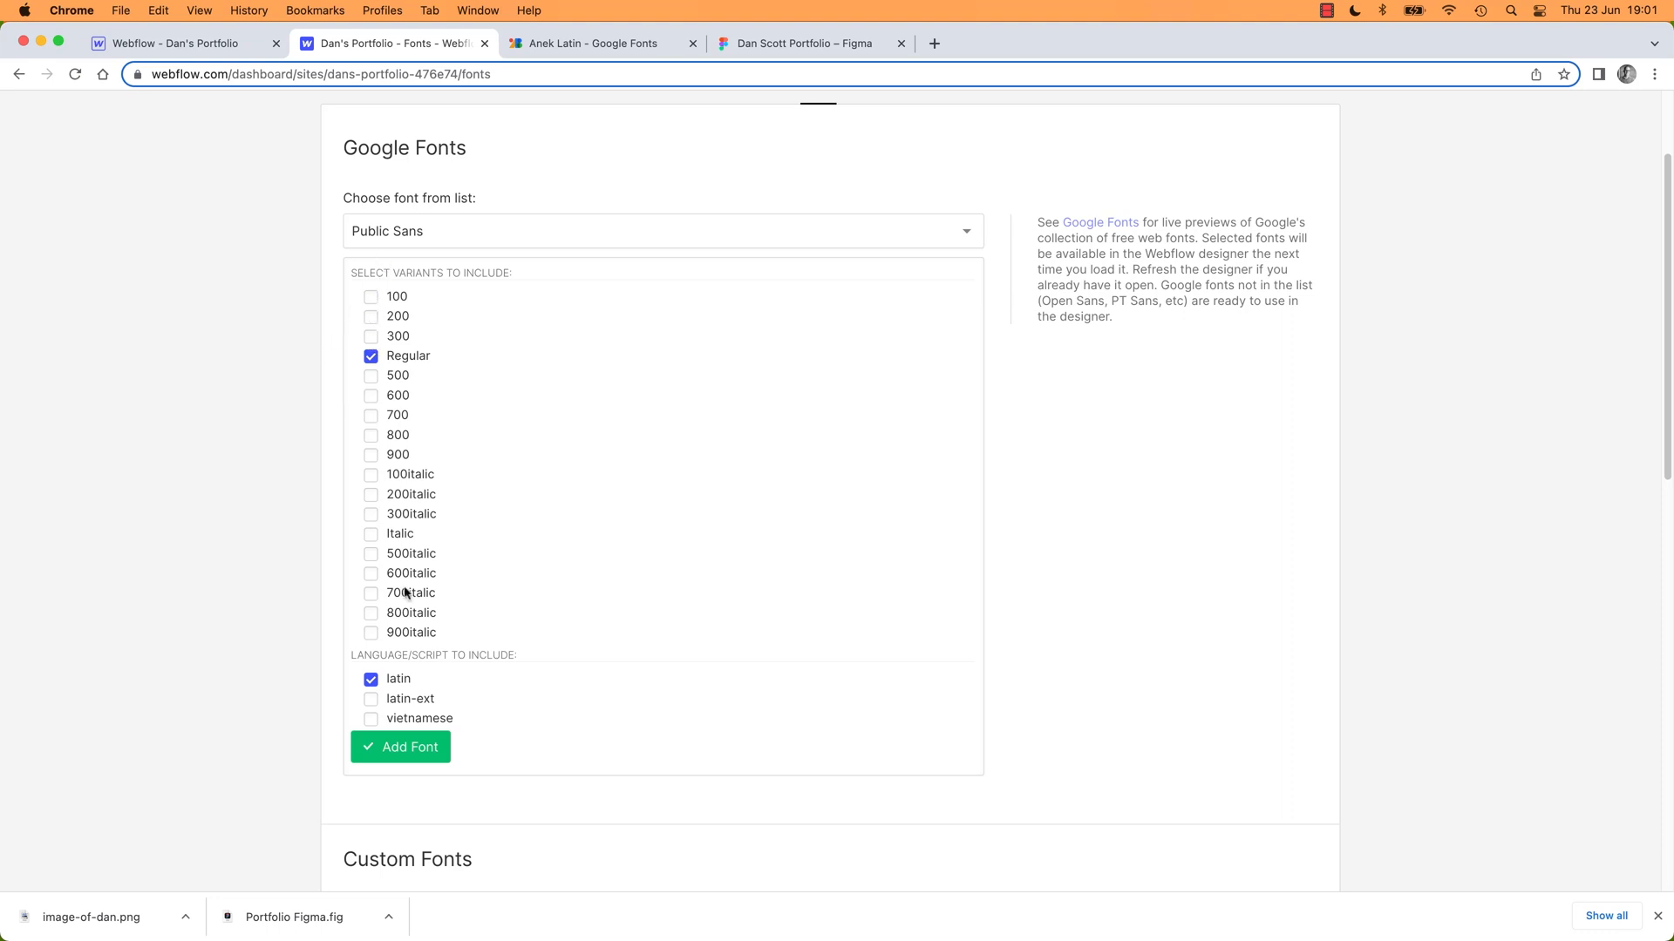
mouse_move(426, 591)
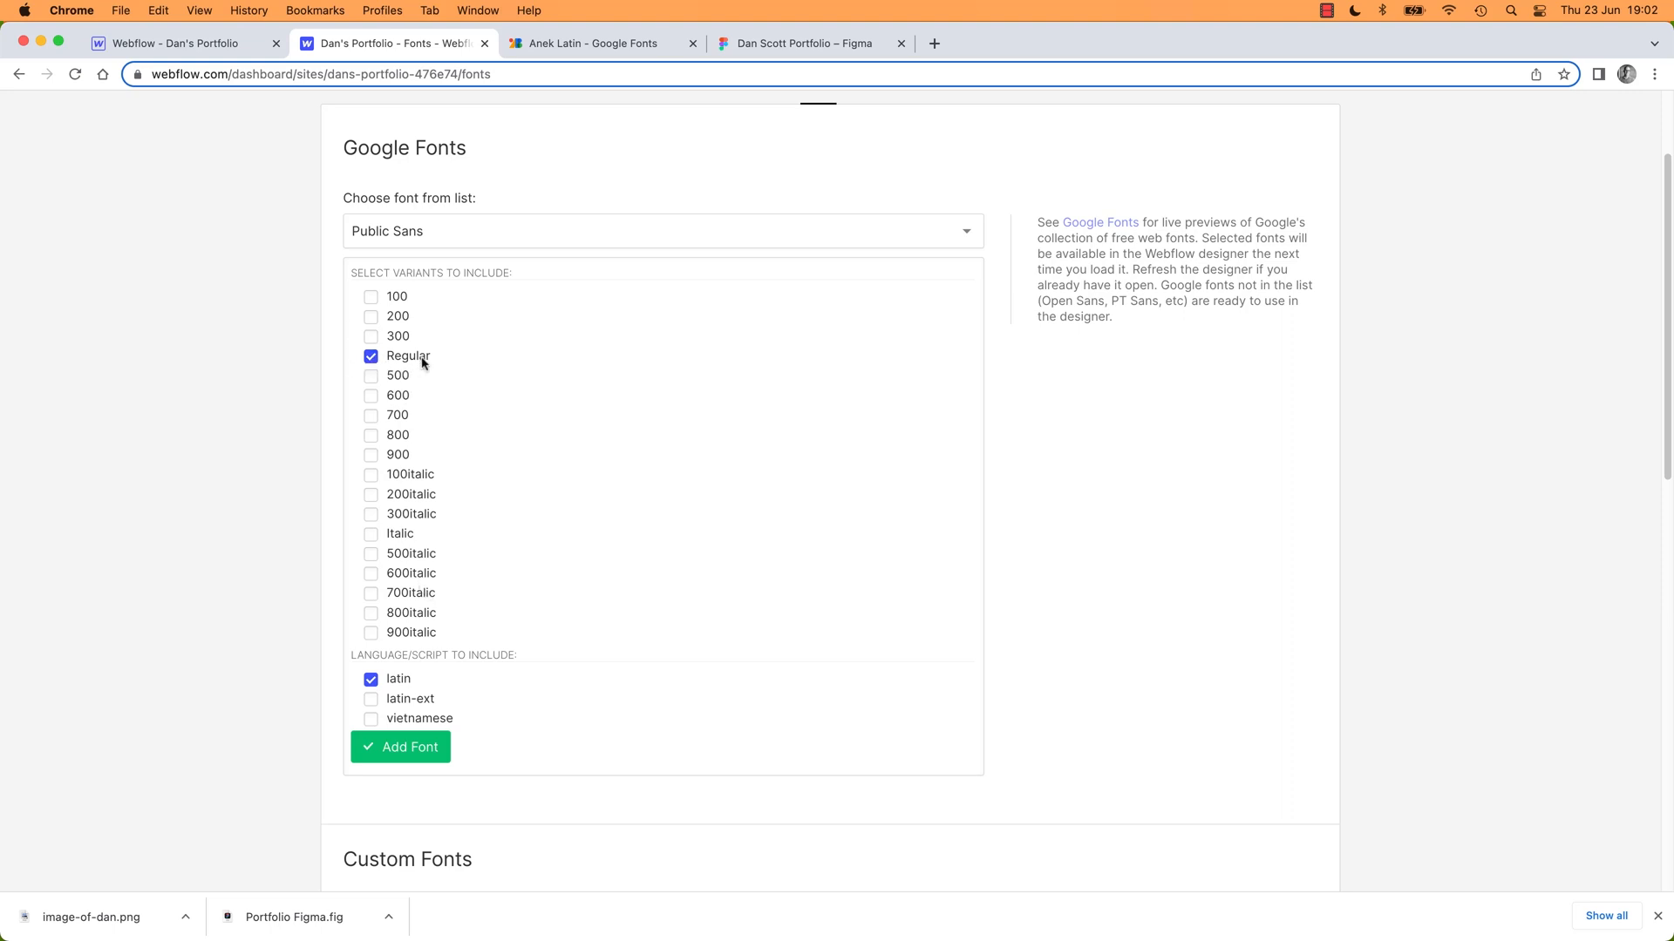
click(370, 415)
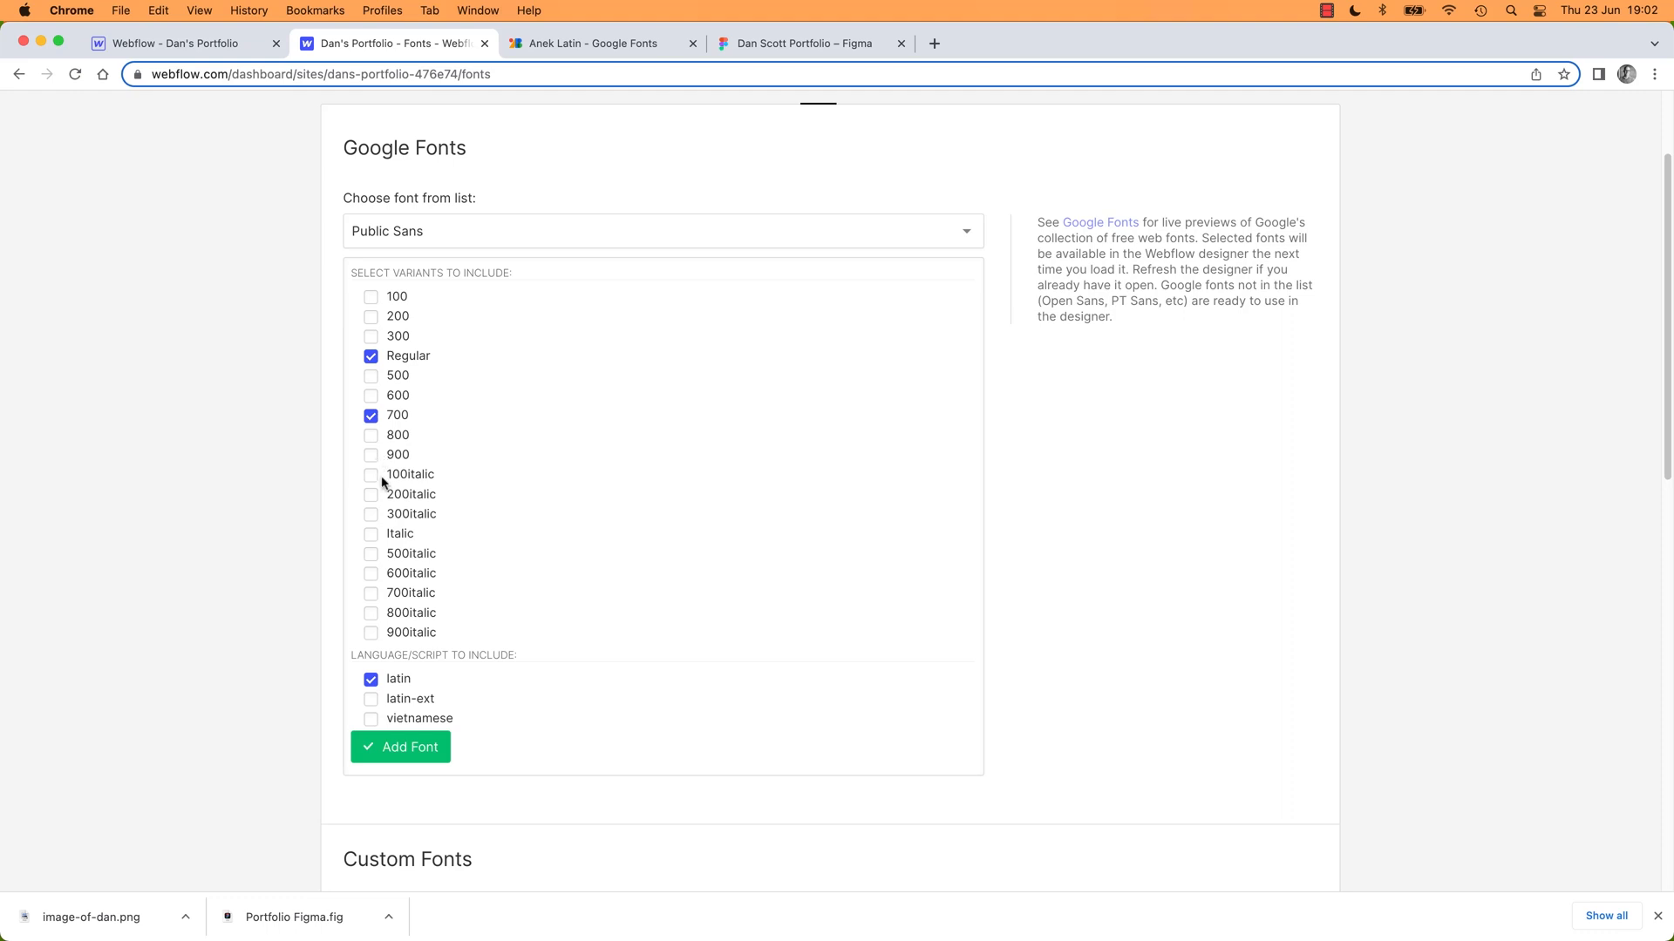
click(370, 455)
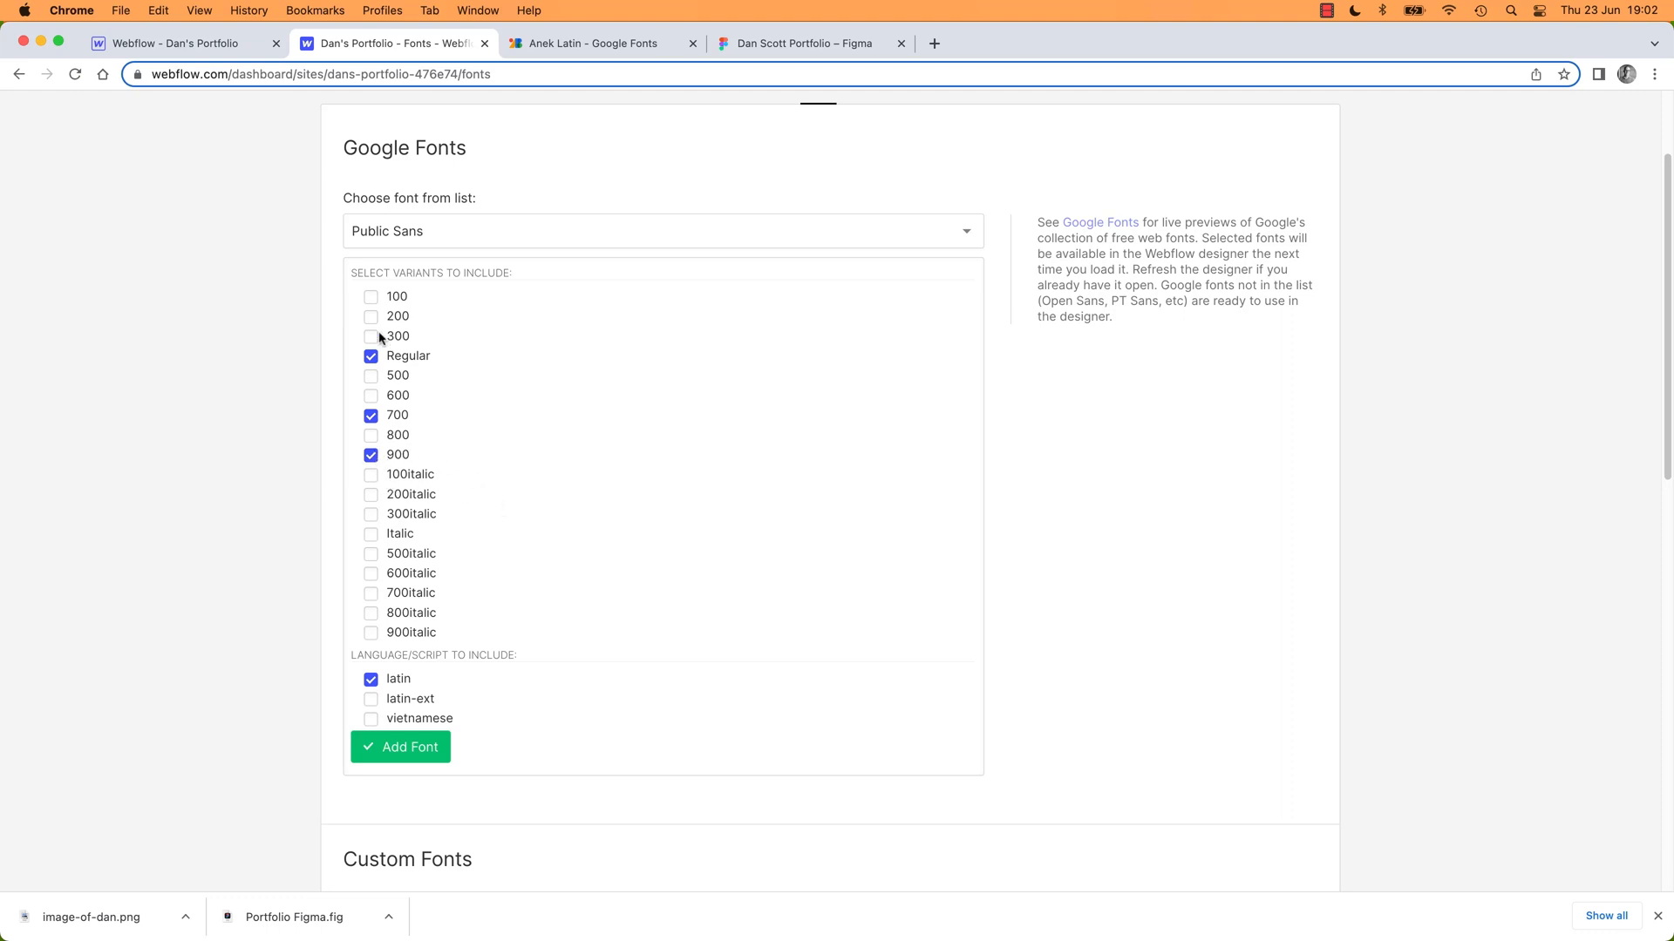
click(370, 296)
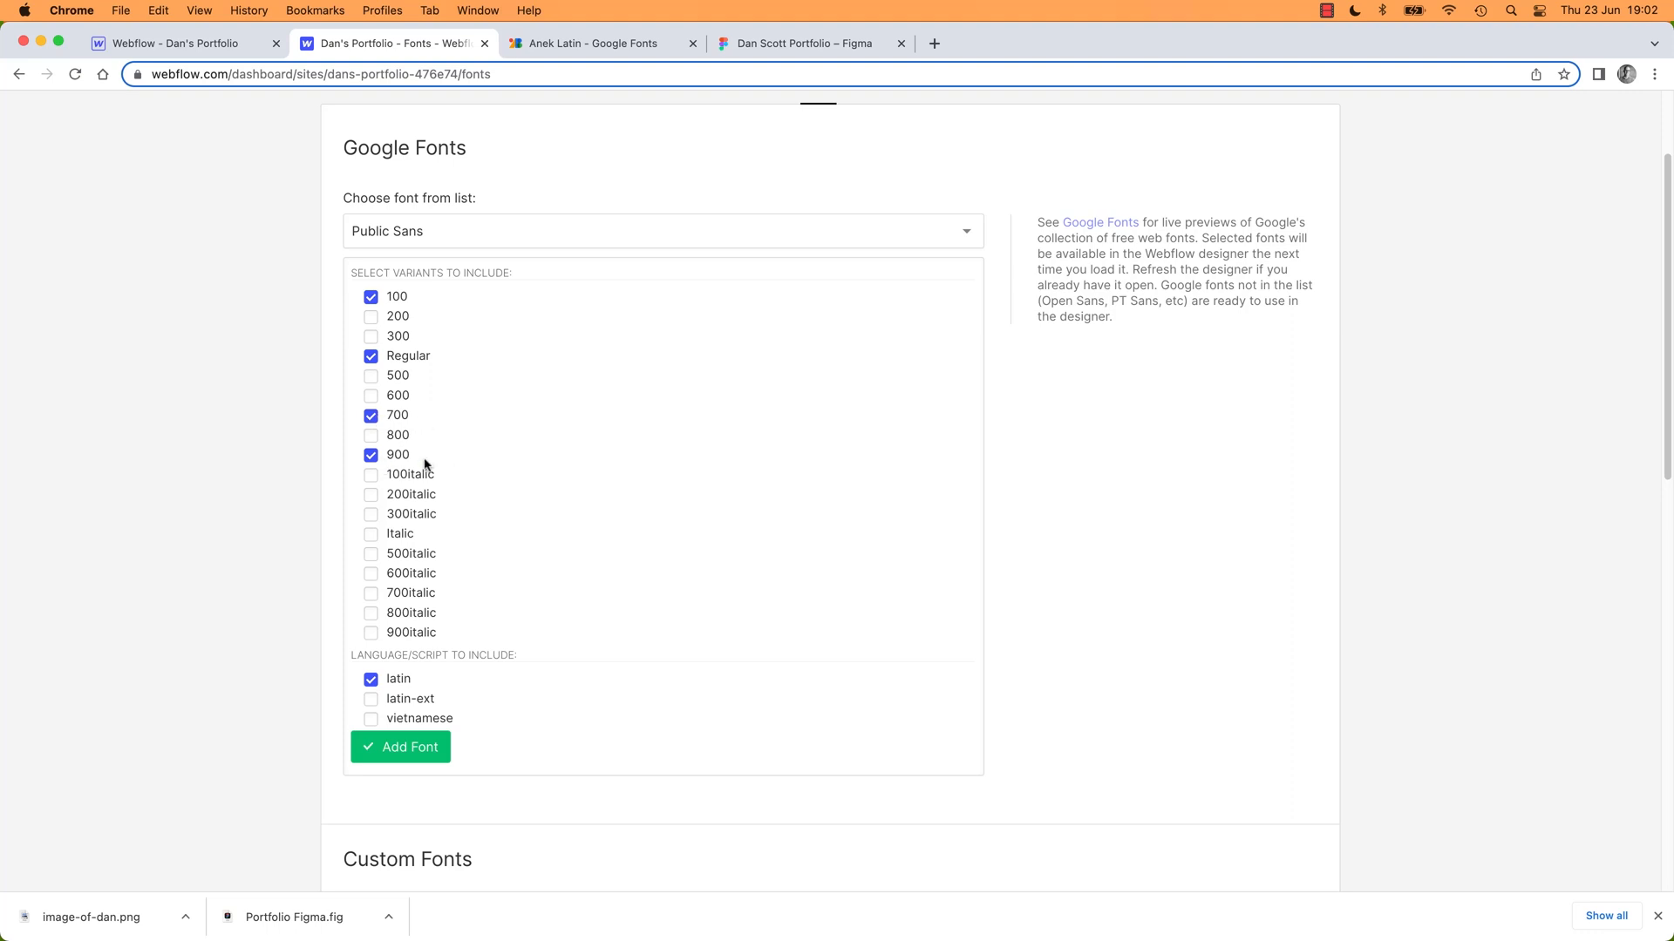
click(371, 296)
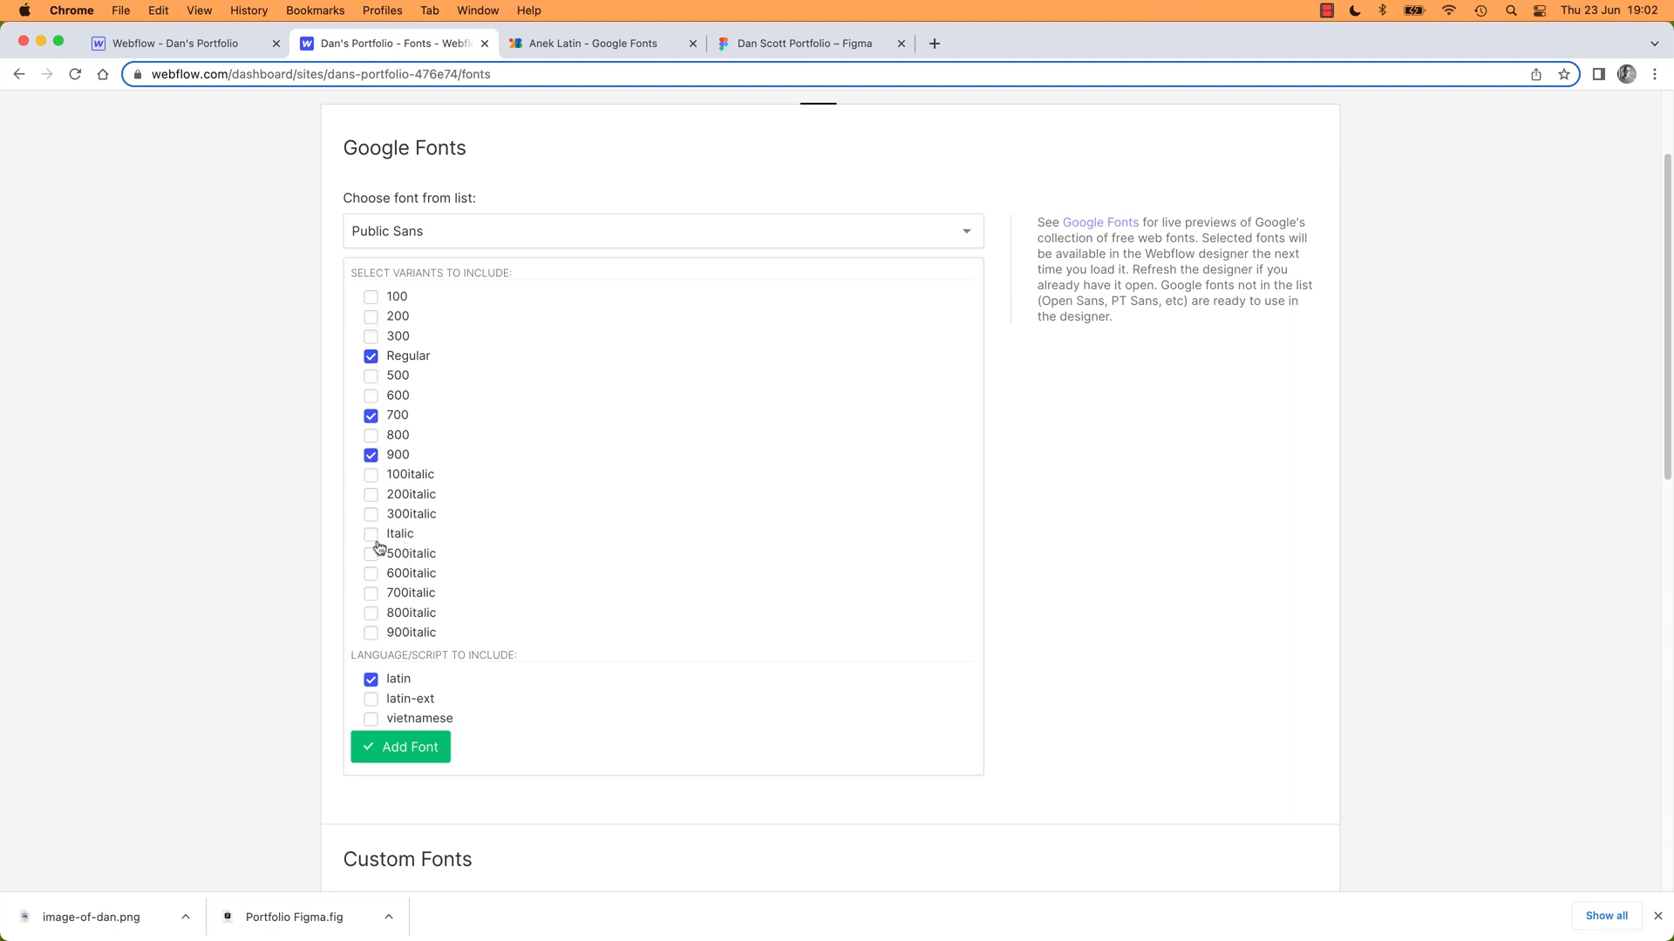
click(370, 534)
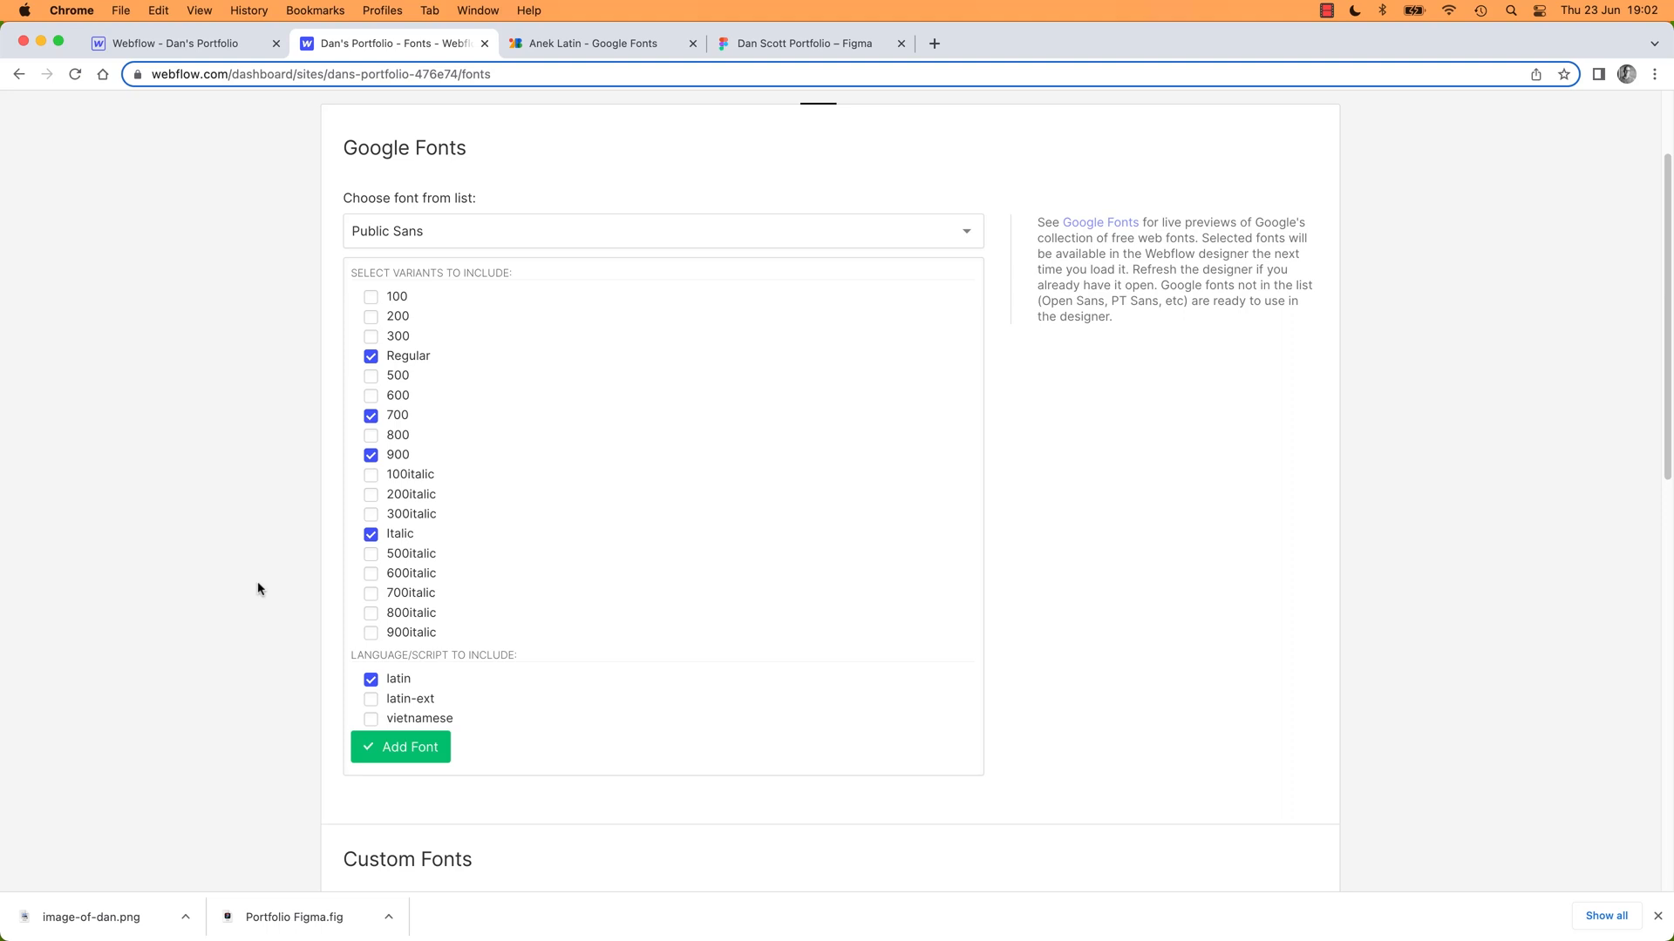
click(369, 297)
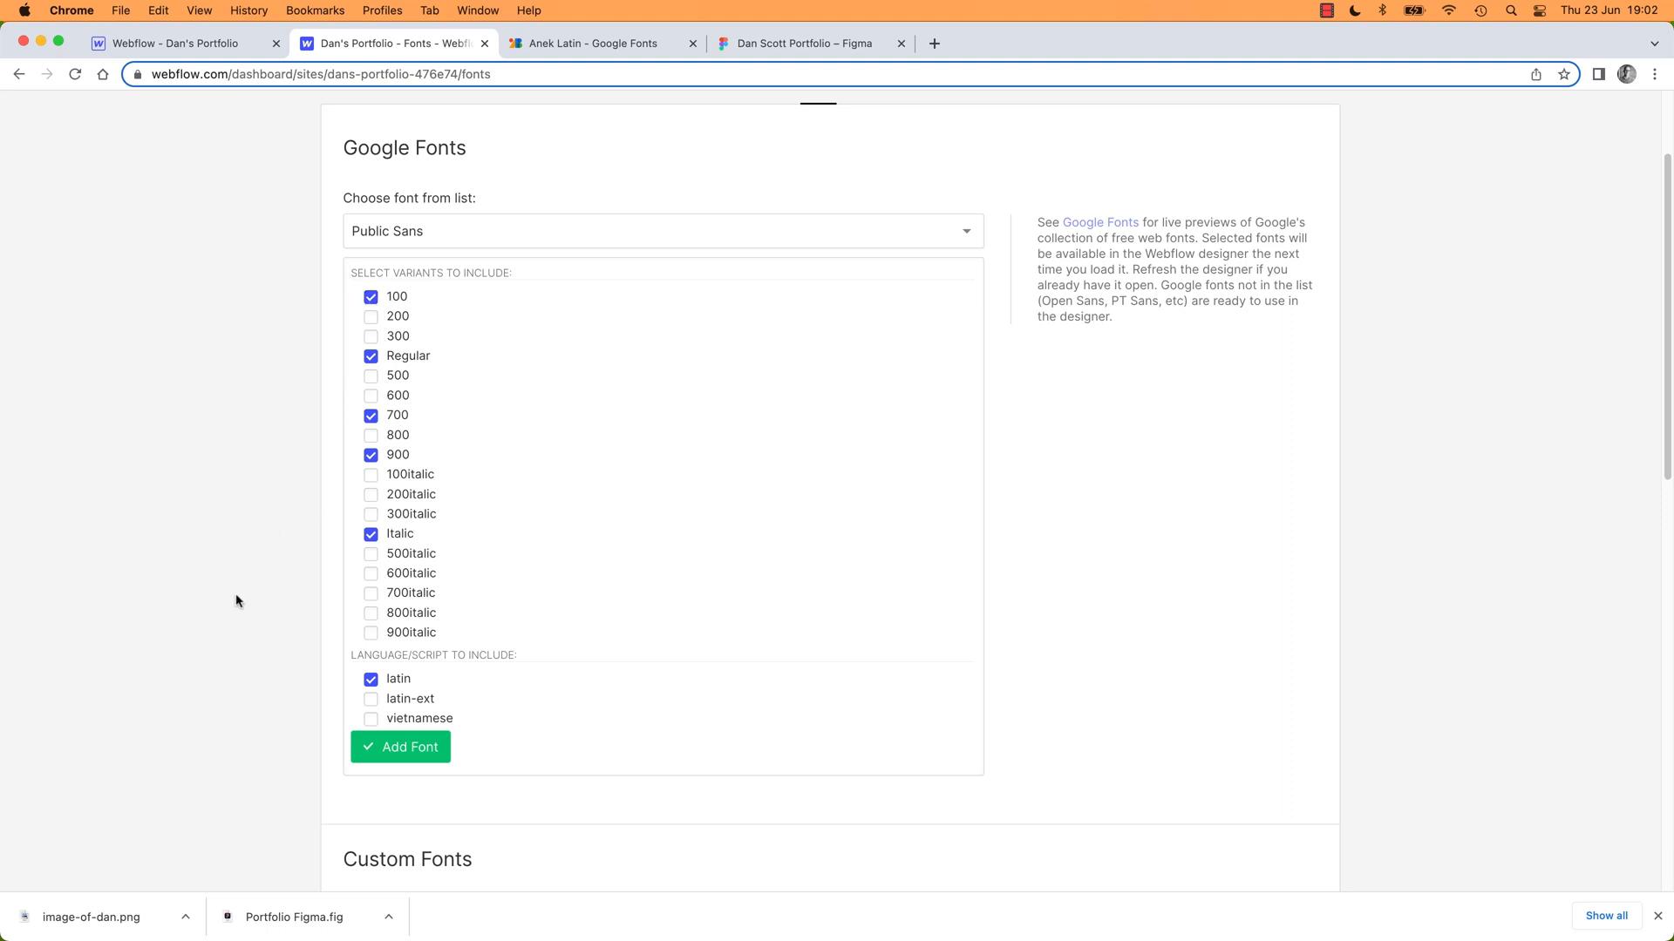
mouse_move(213, 607)
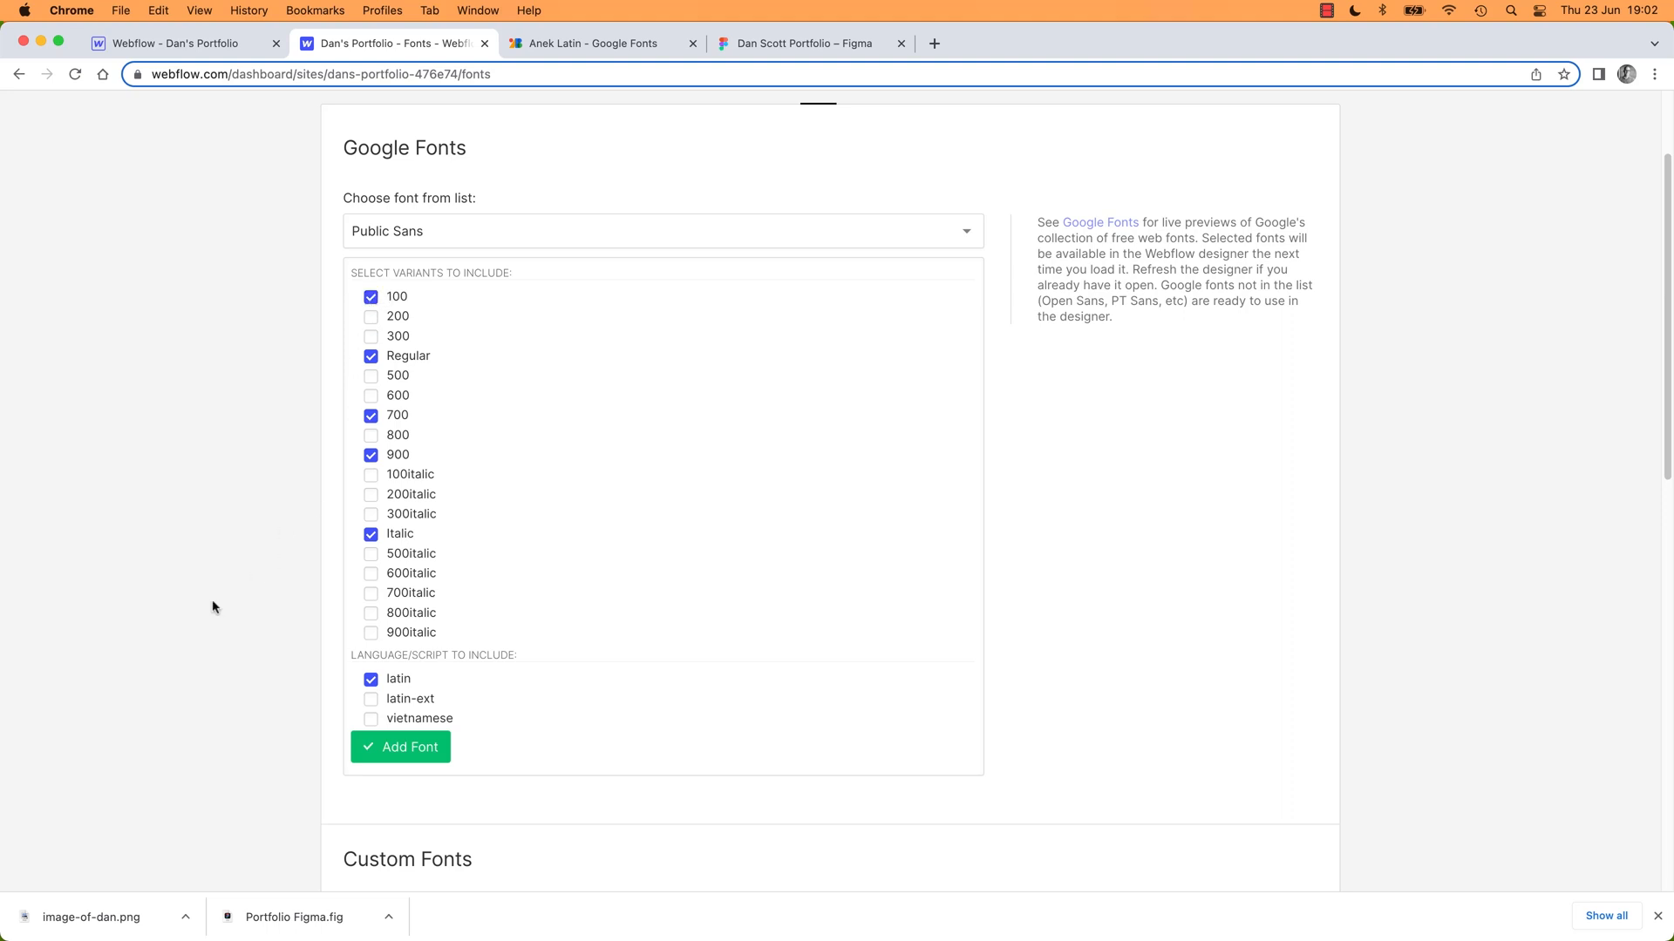
Select the Daniel Scott Portfolio logo text in Figma to read its Public Sans weights
click(805, 44)
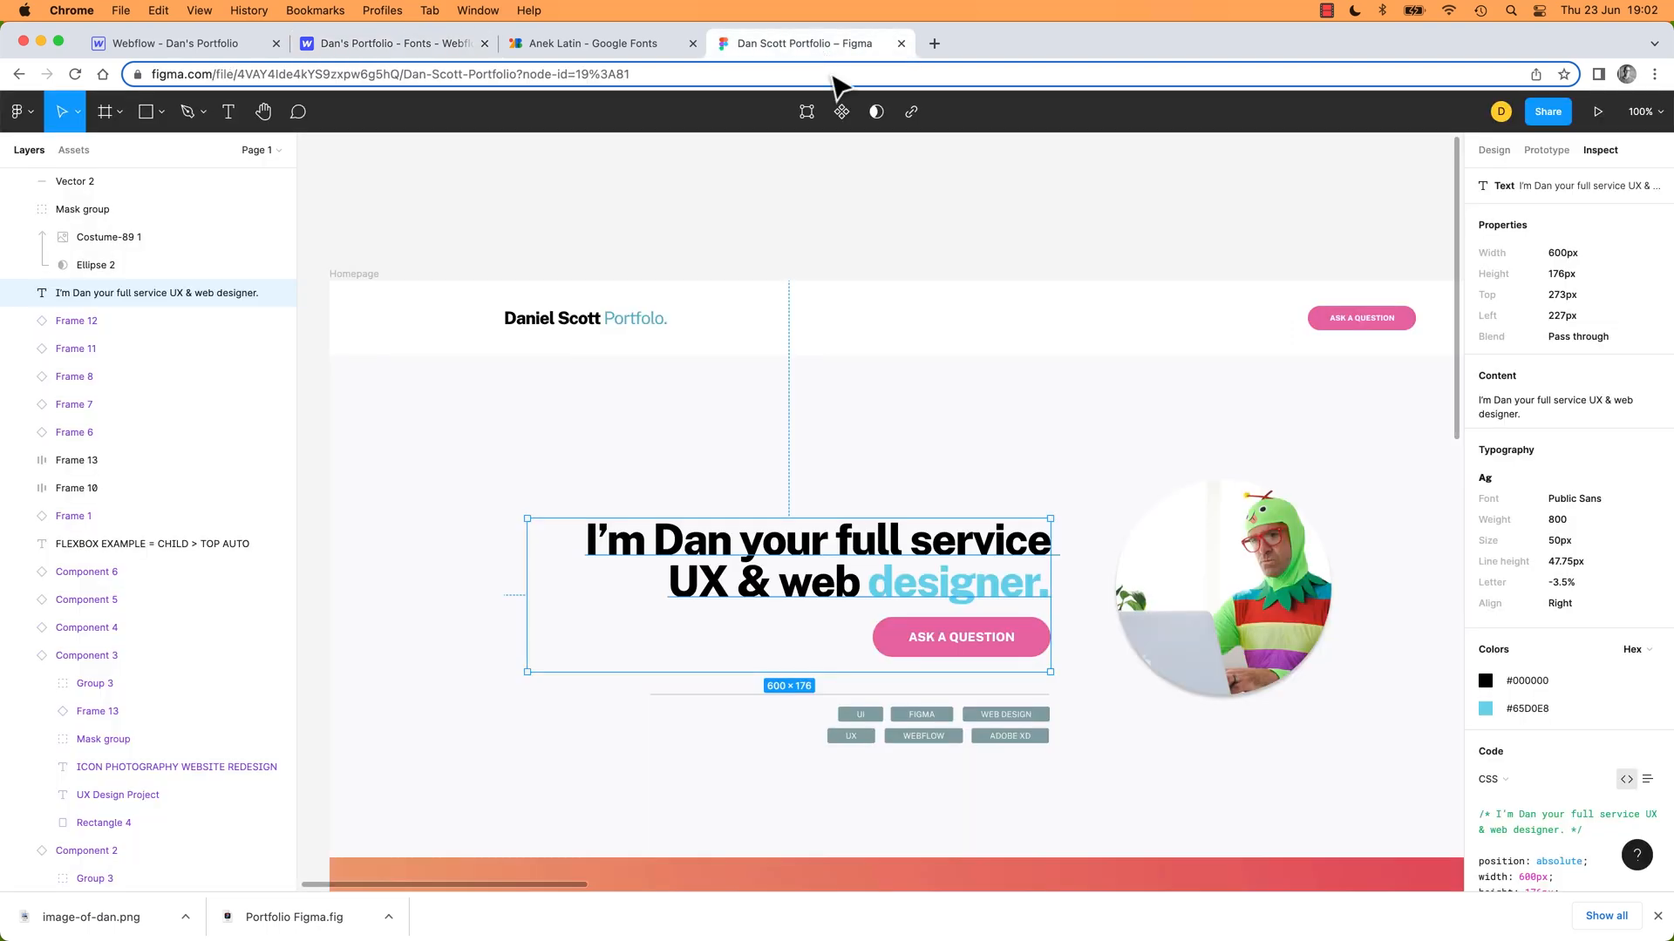
click(585, 317)
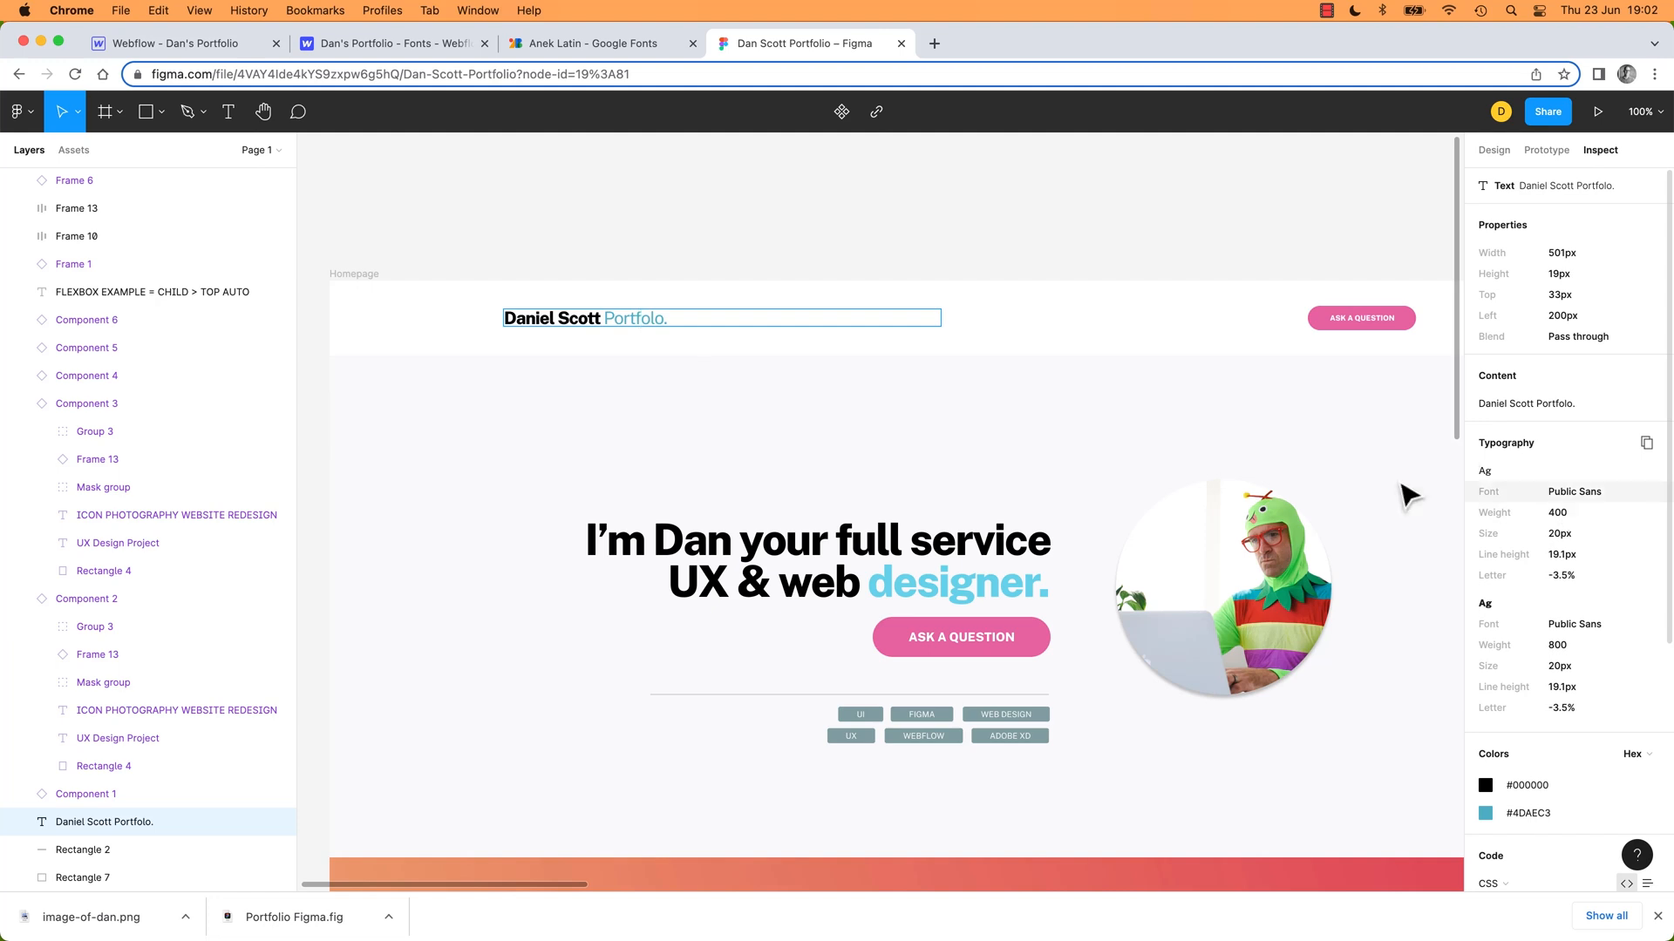
double_click(530, 317)
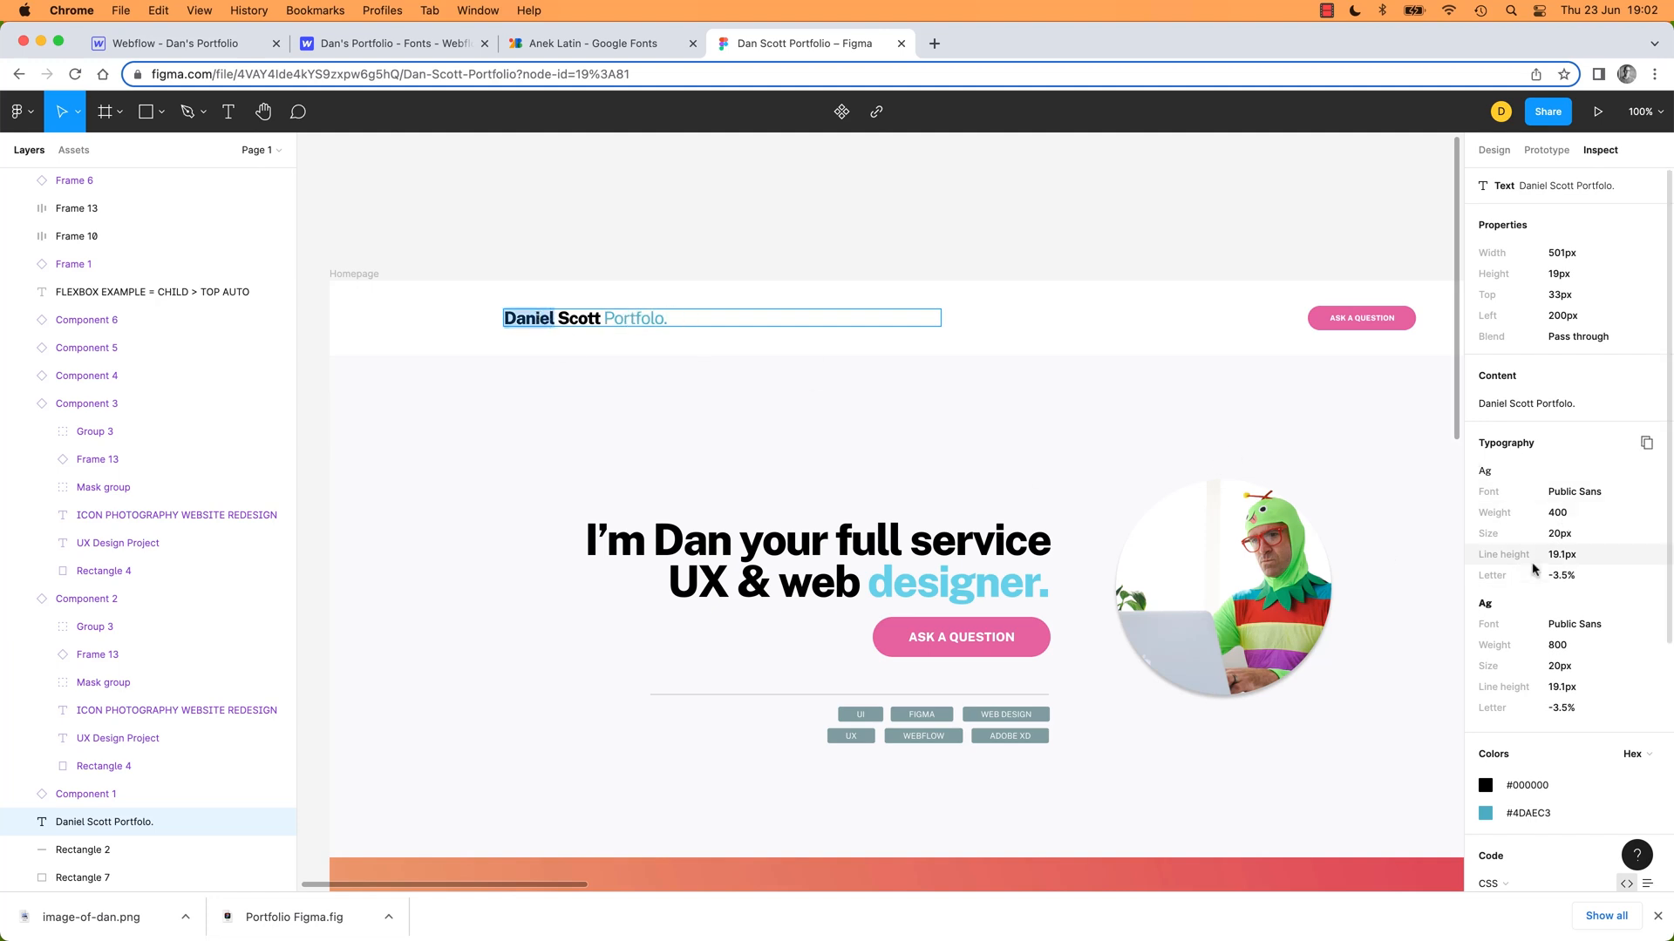
mouse_move(694, 260)
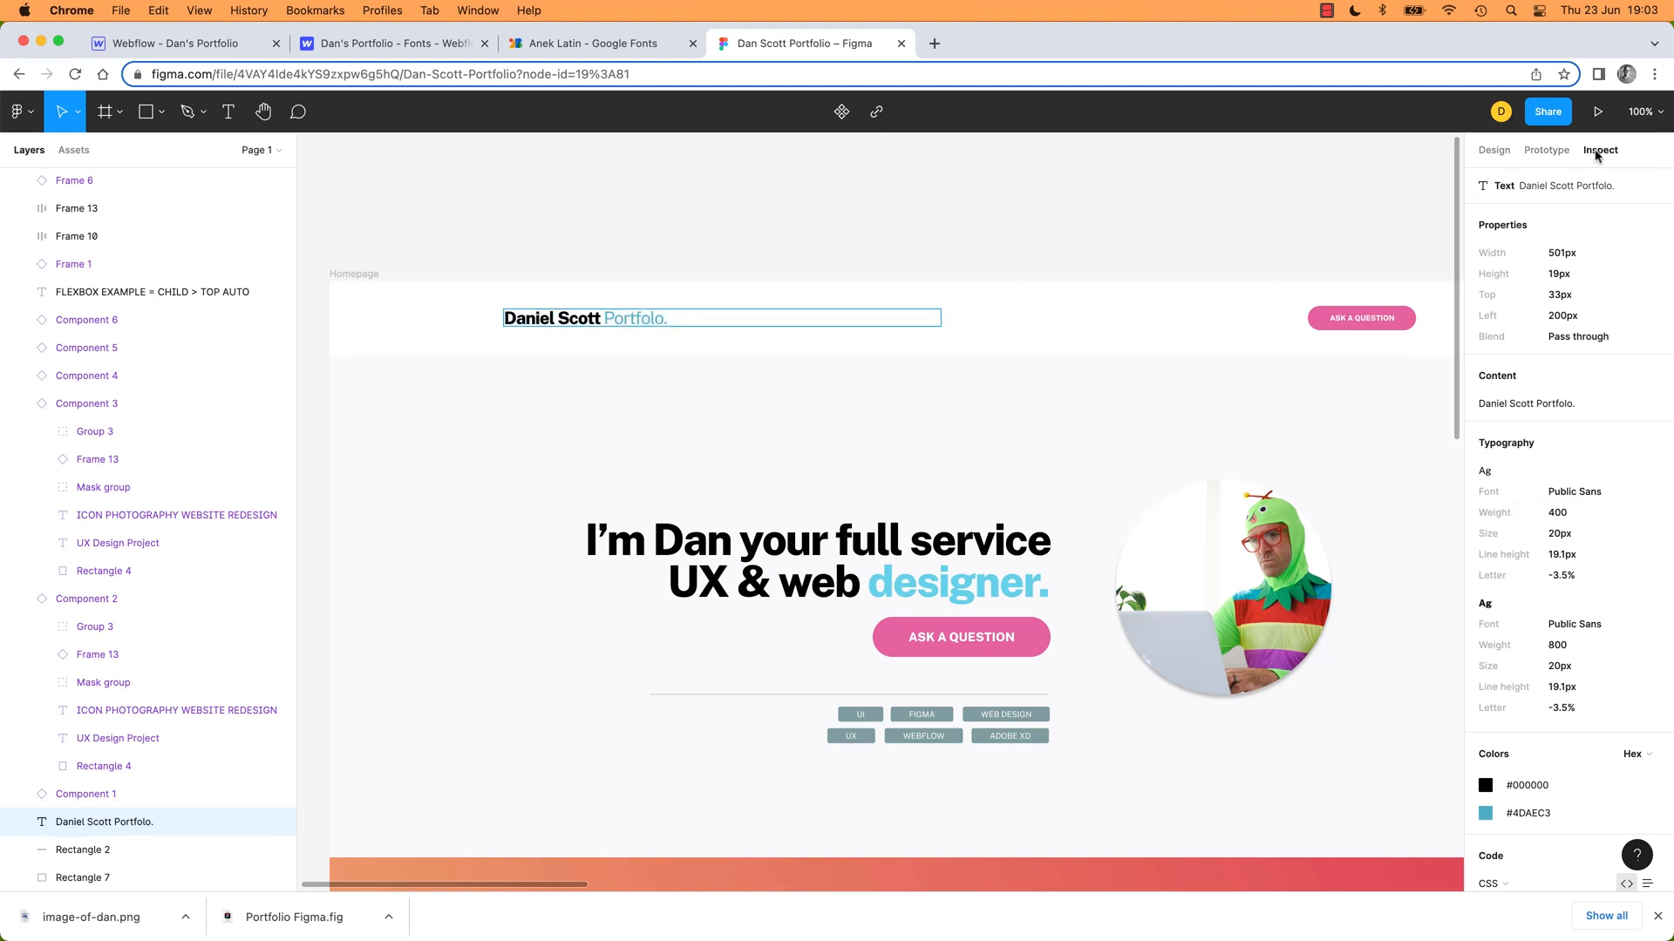
click(1493, 150)
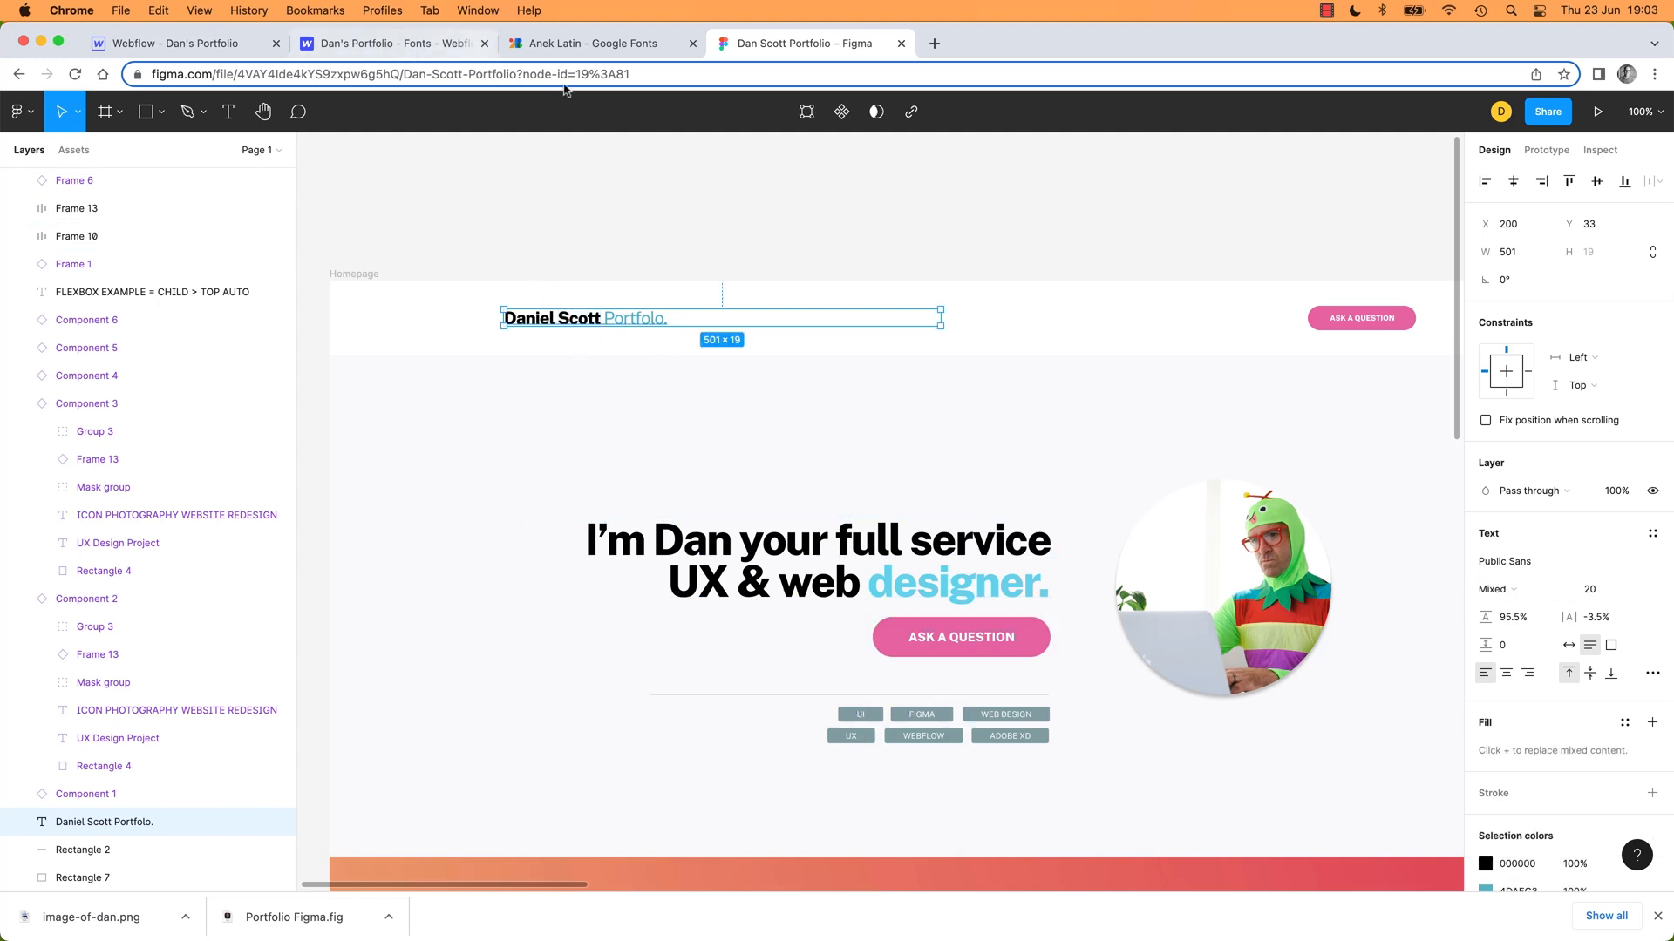
Untick the 700 and Italic variants, then add Public Sans to the site's Google Fonts
click(392, 43)
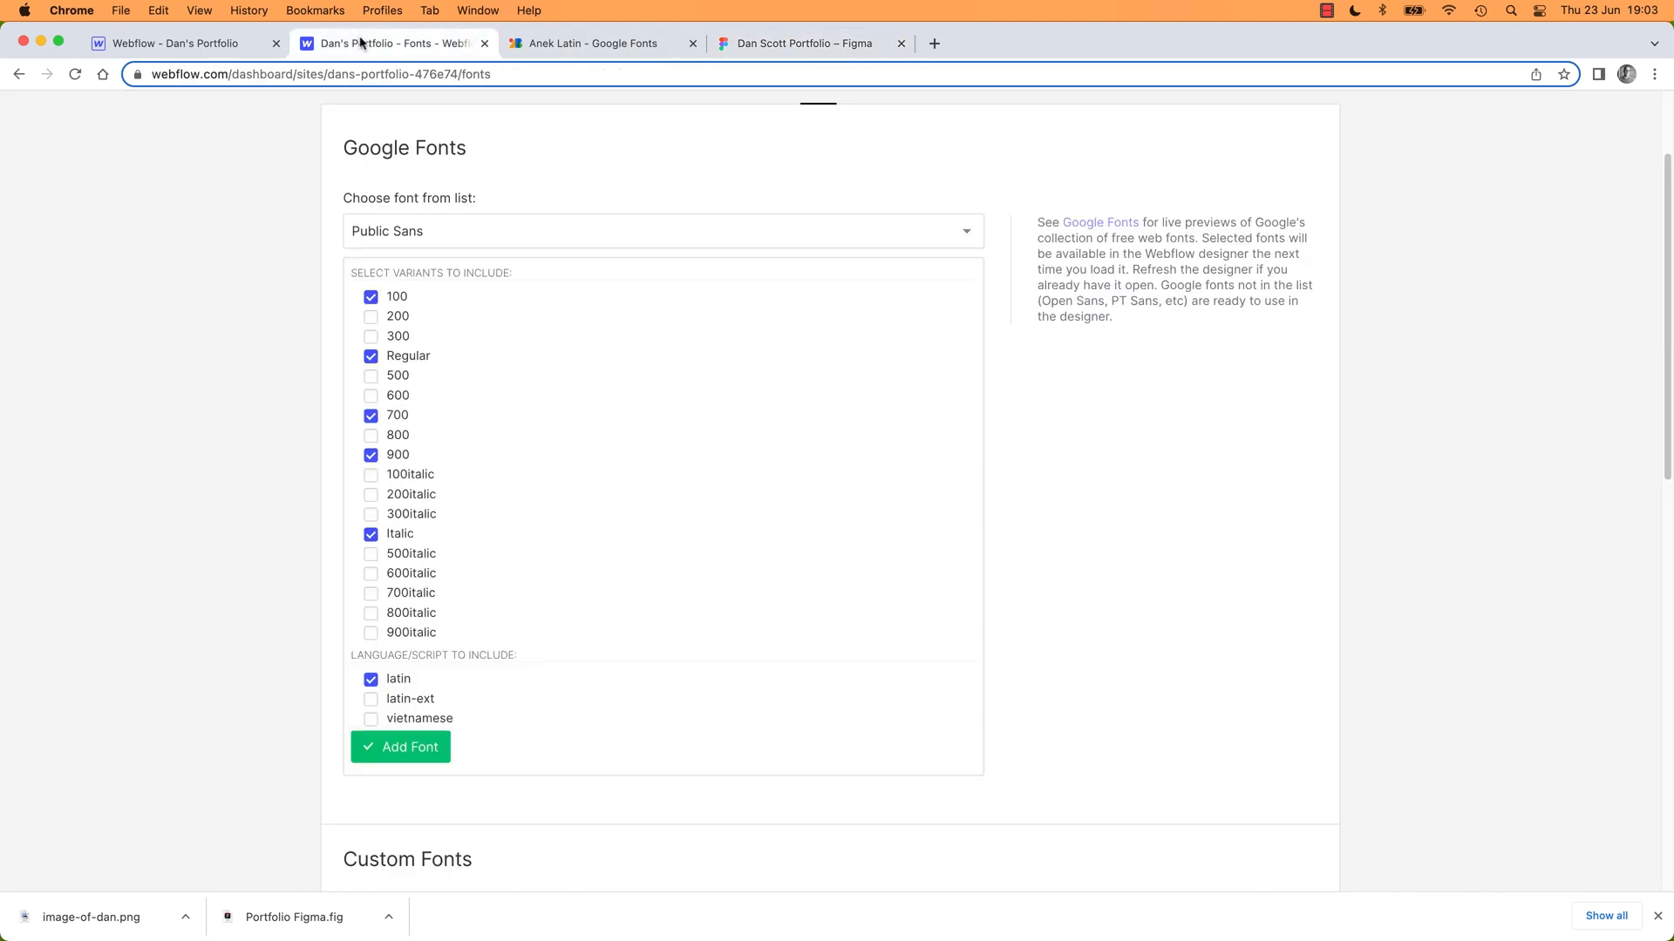
mouse_move(387, 310)
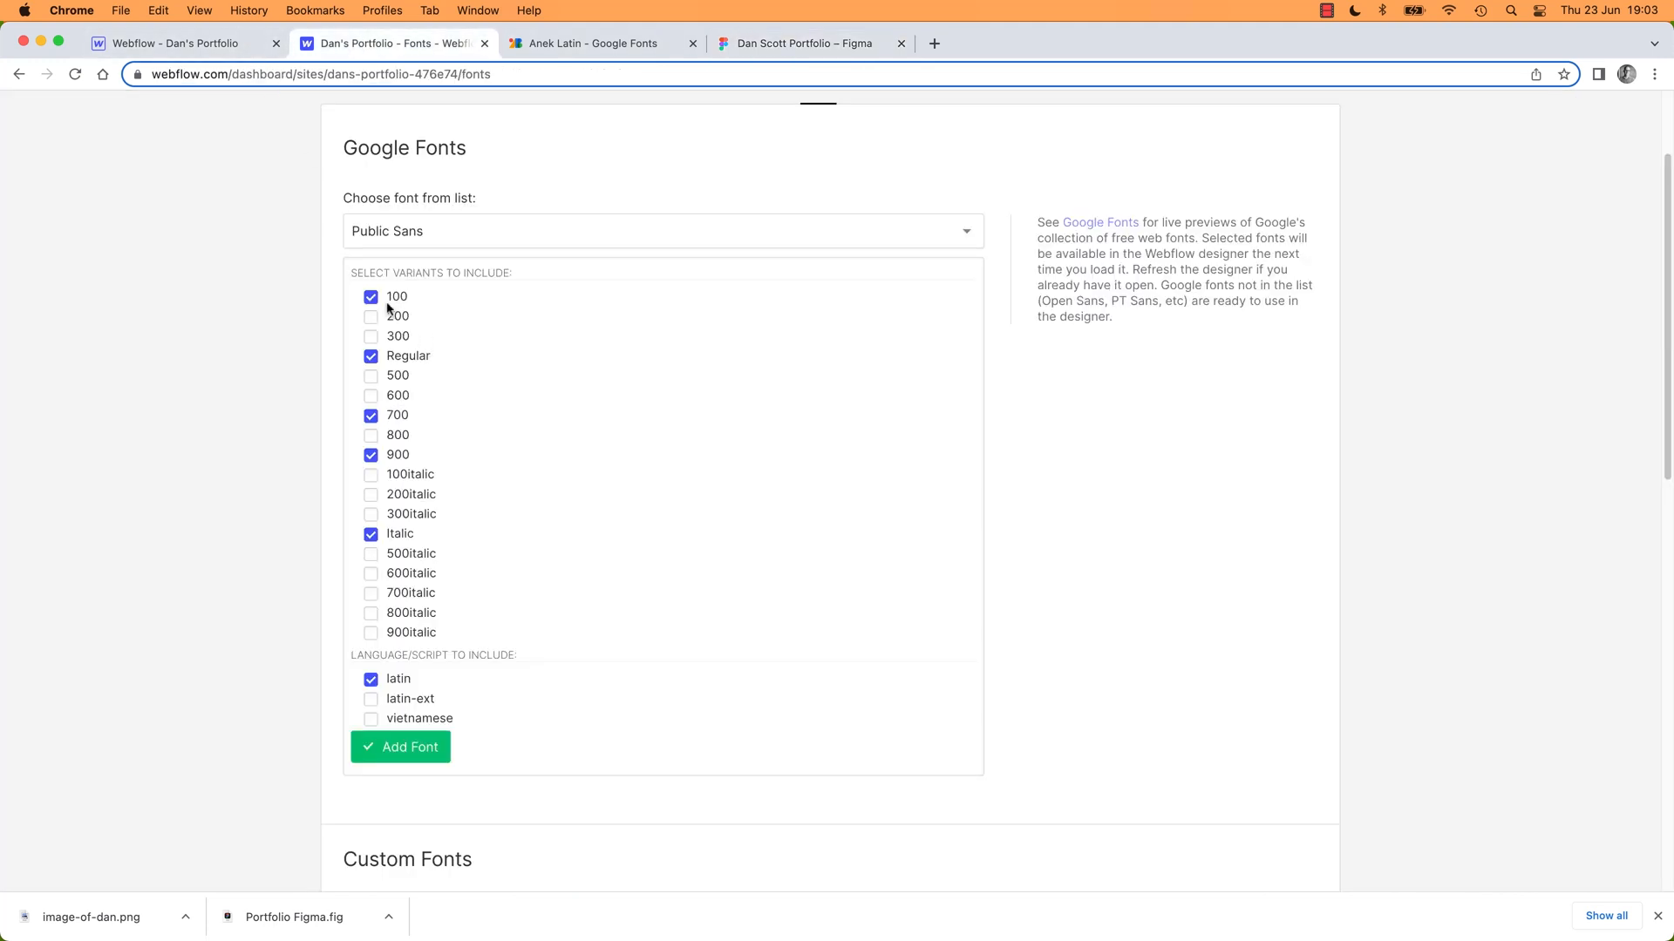
click(369, 415)
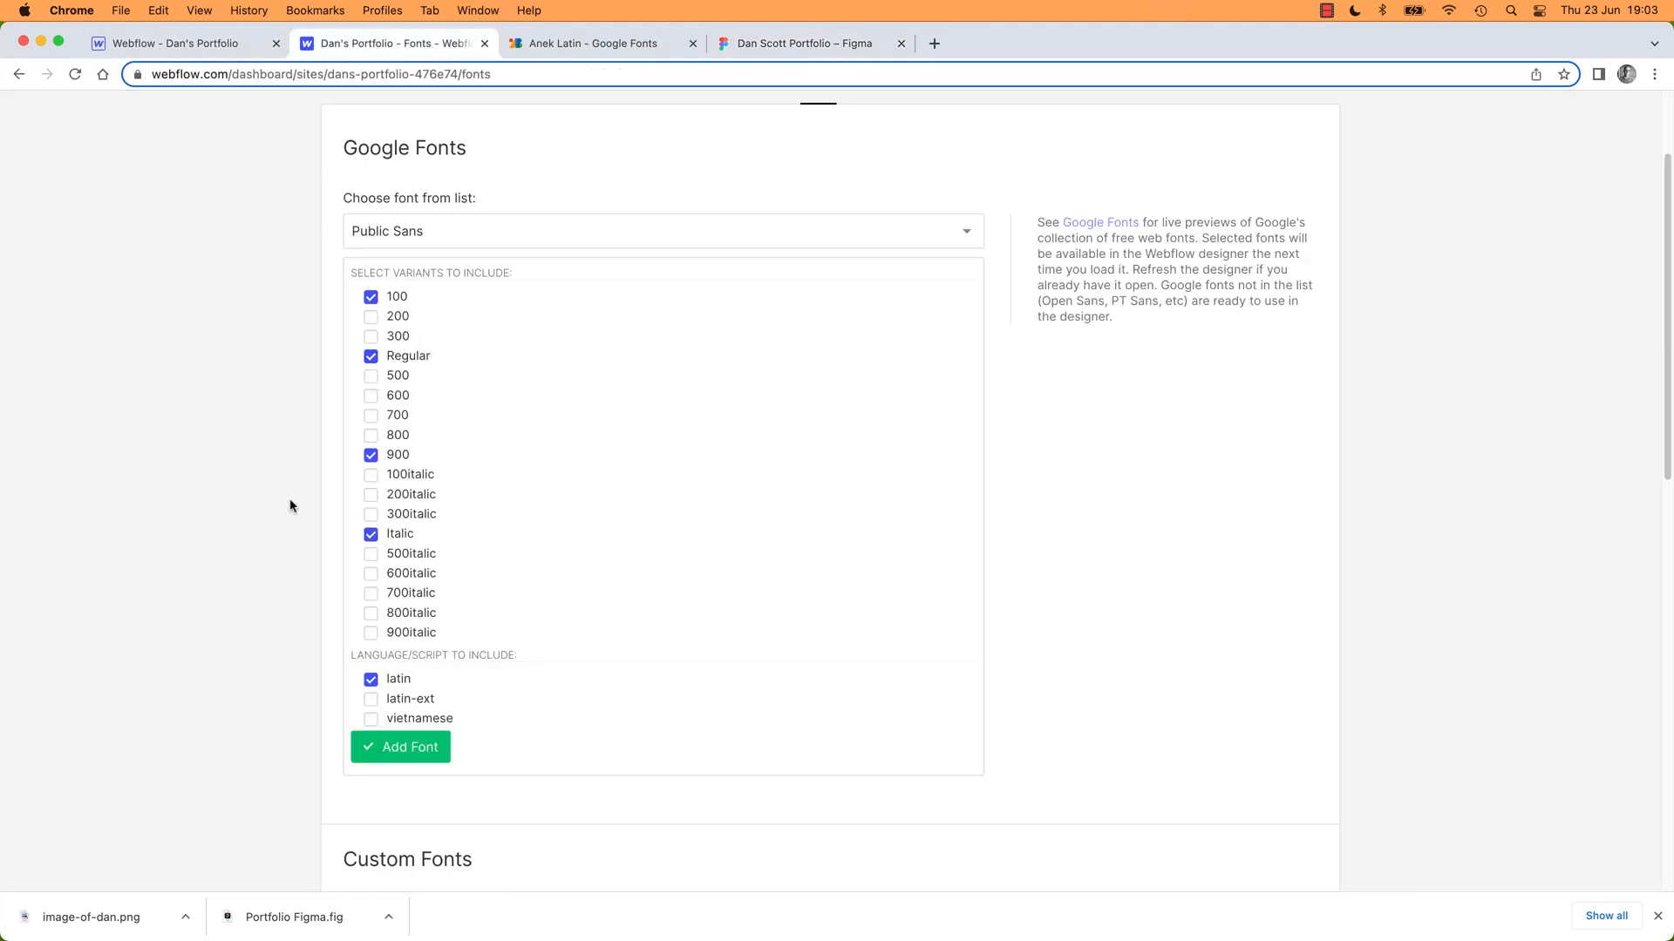
click(369, 534)
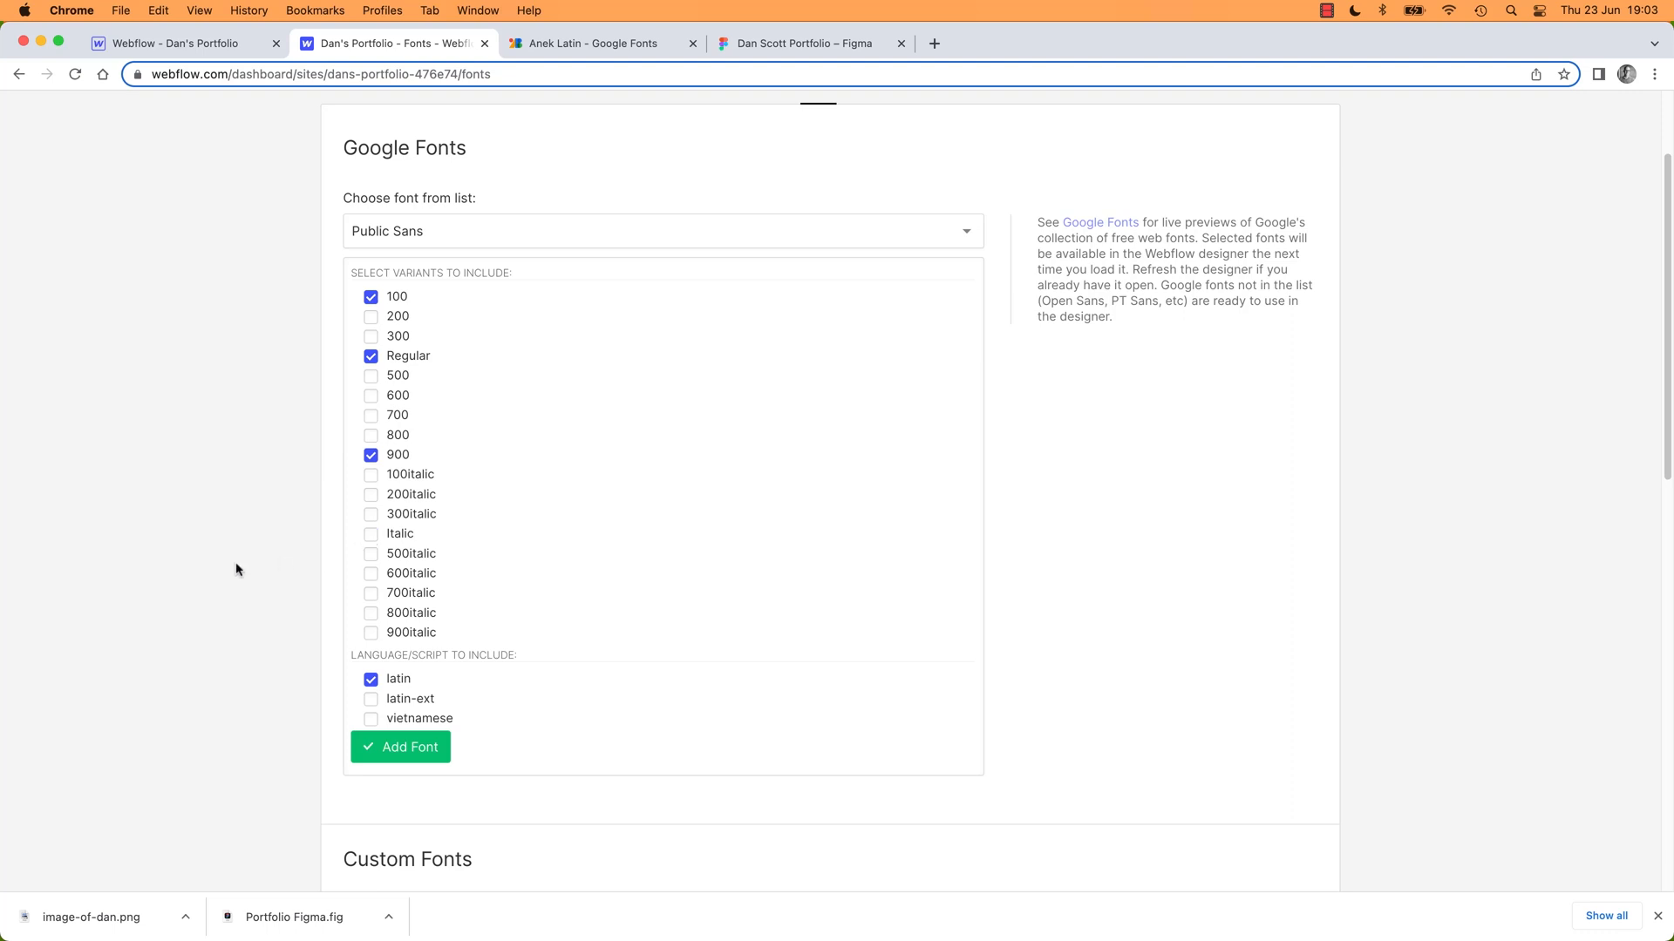
mouse_move(430, 356)
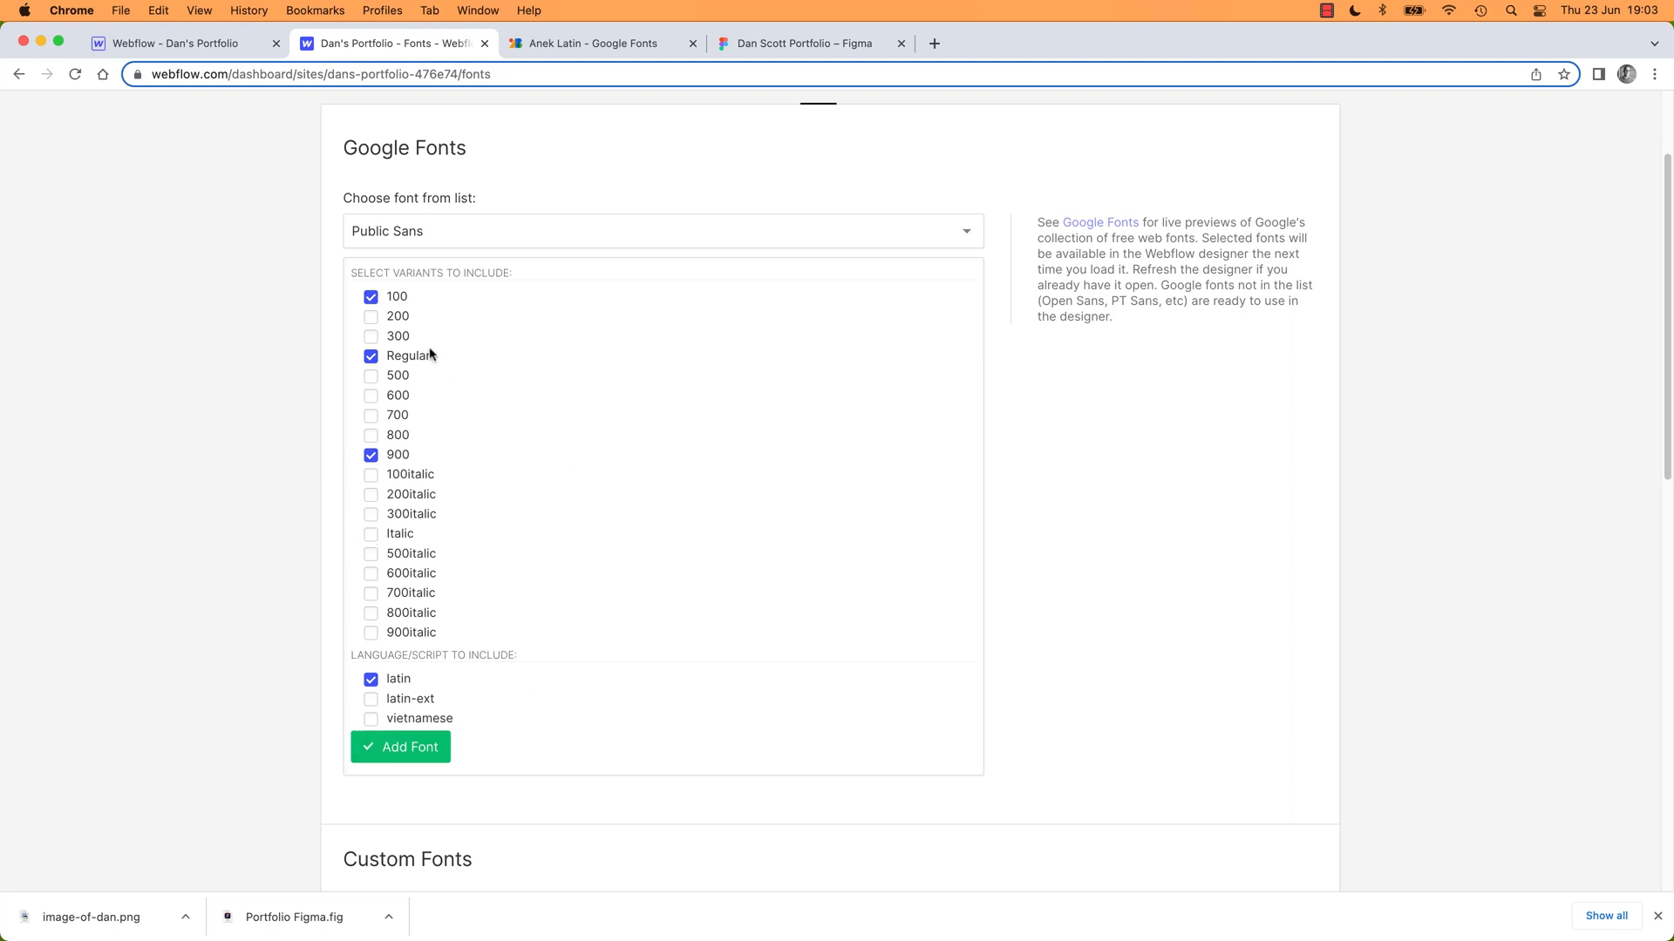
click(401, 746)
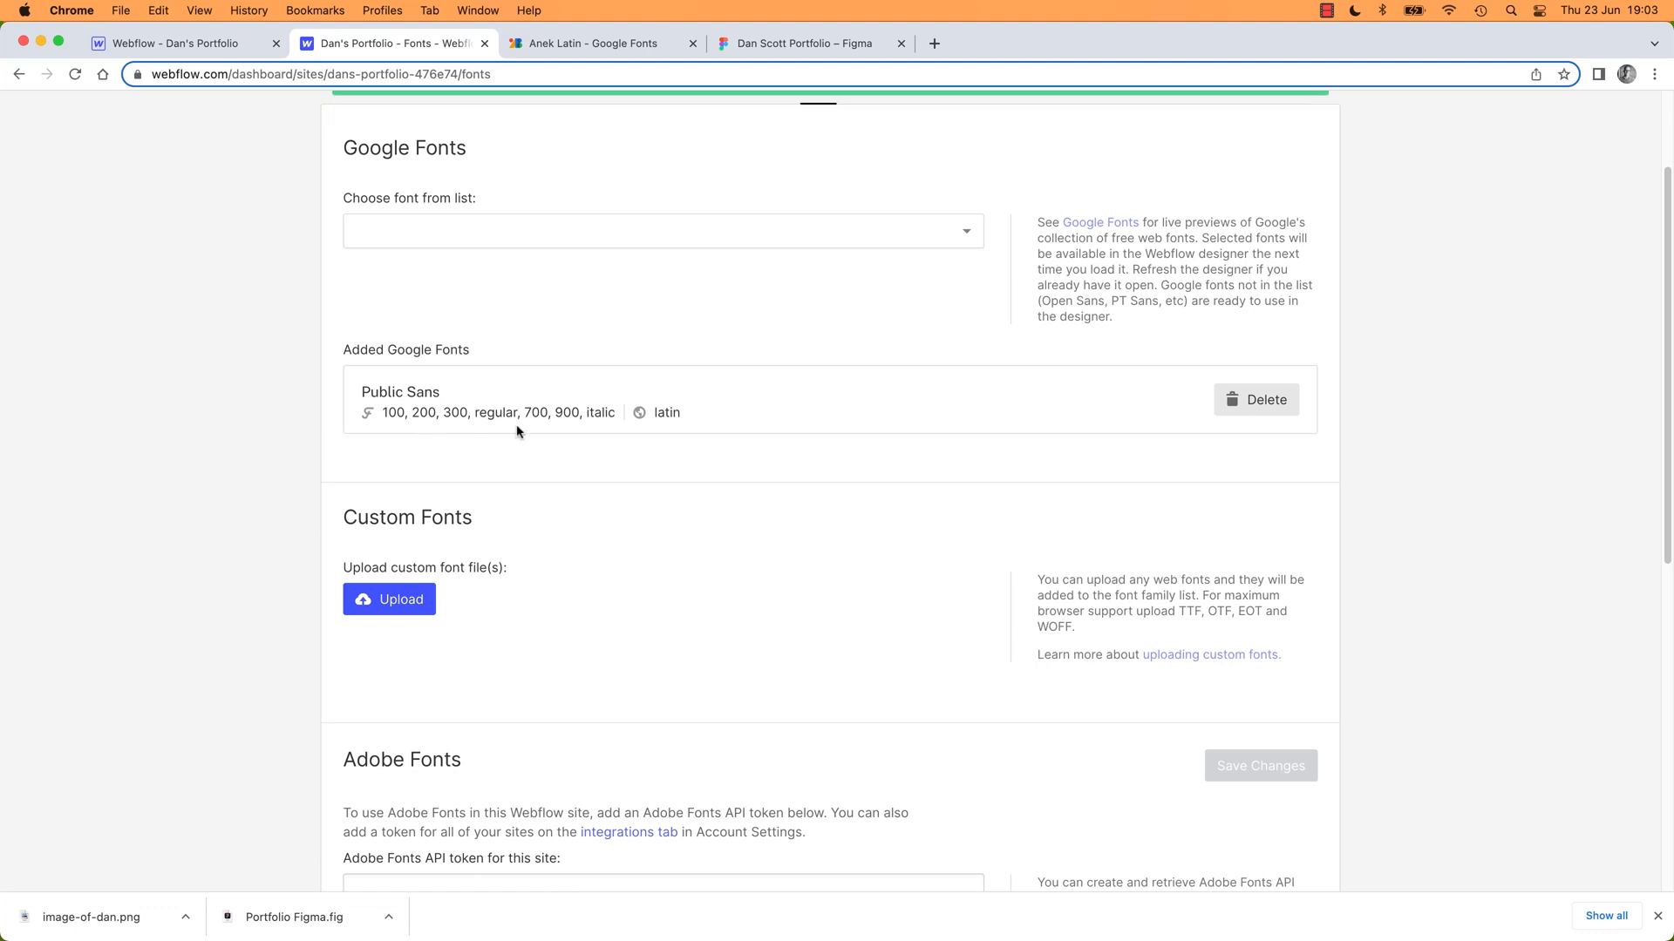
mouse_move(531, 428)
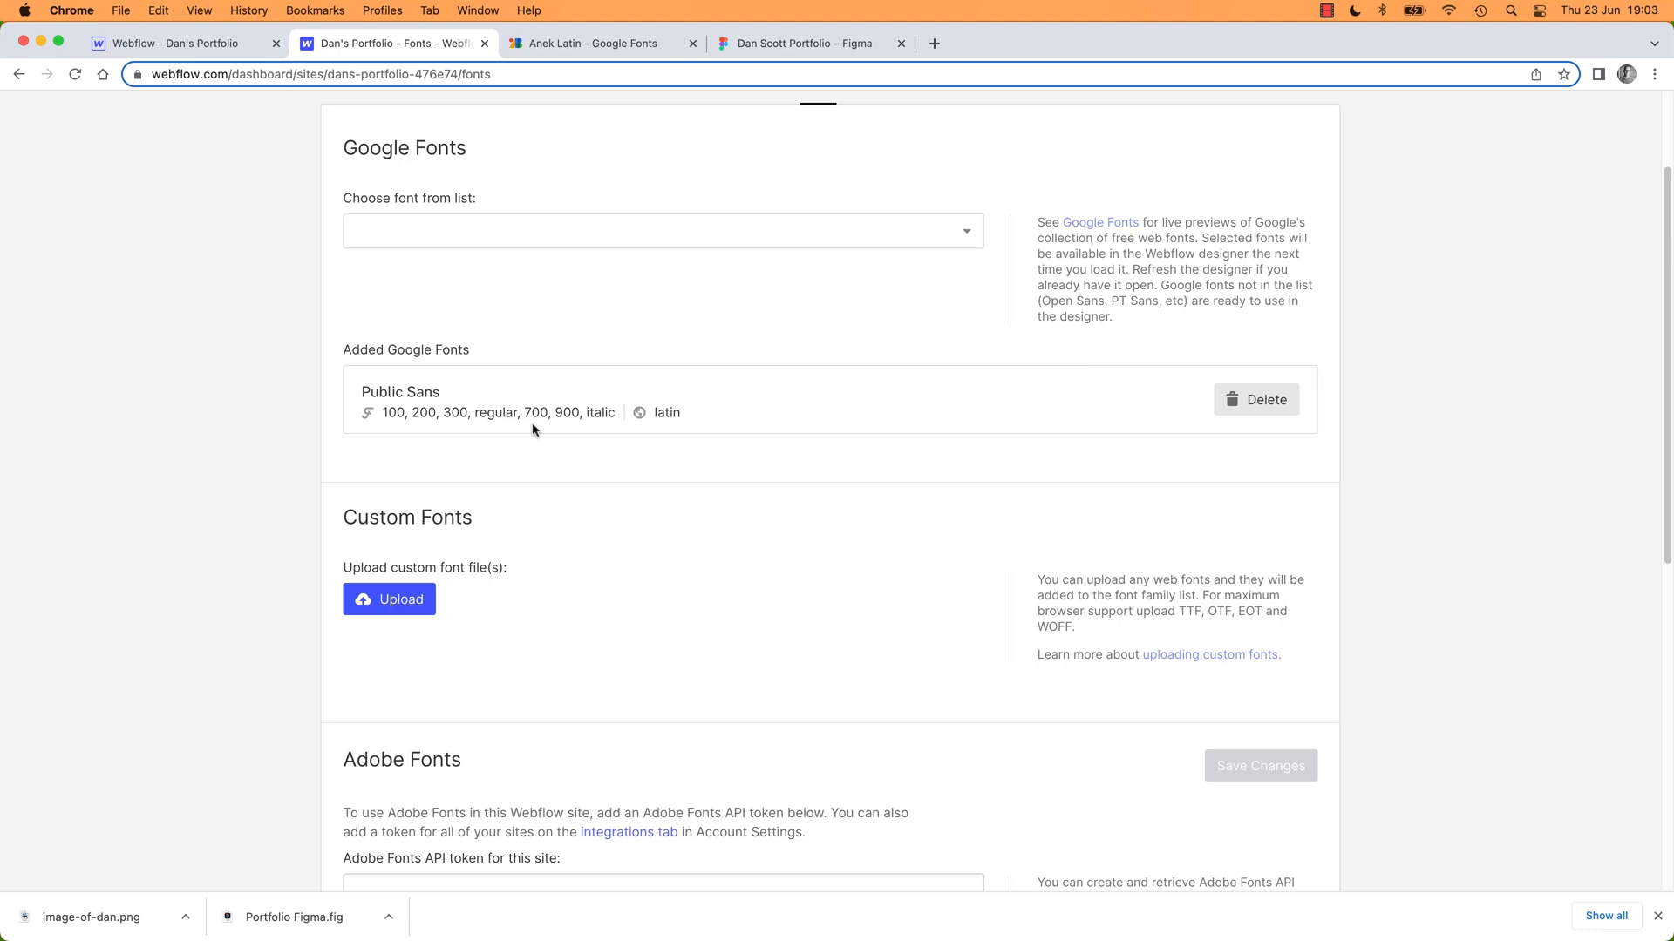
mouse_move(530, 419)
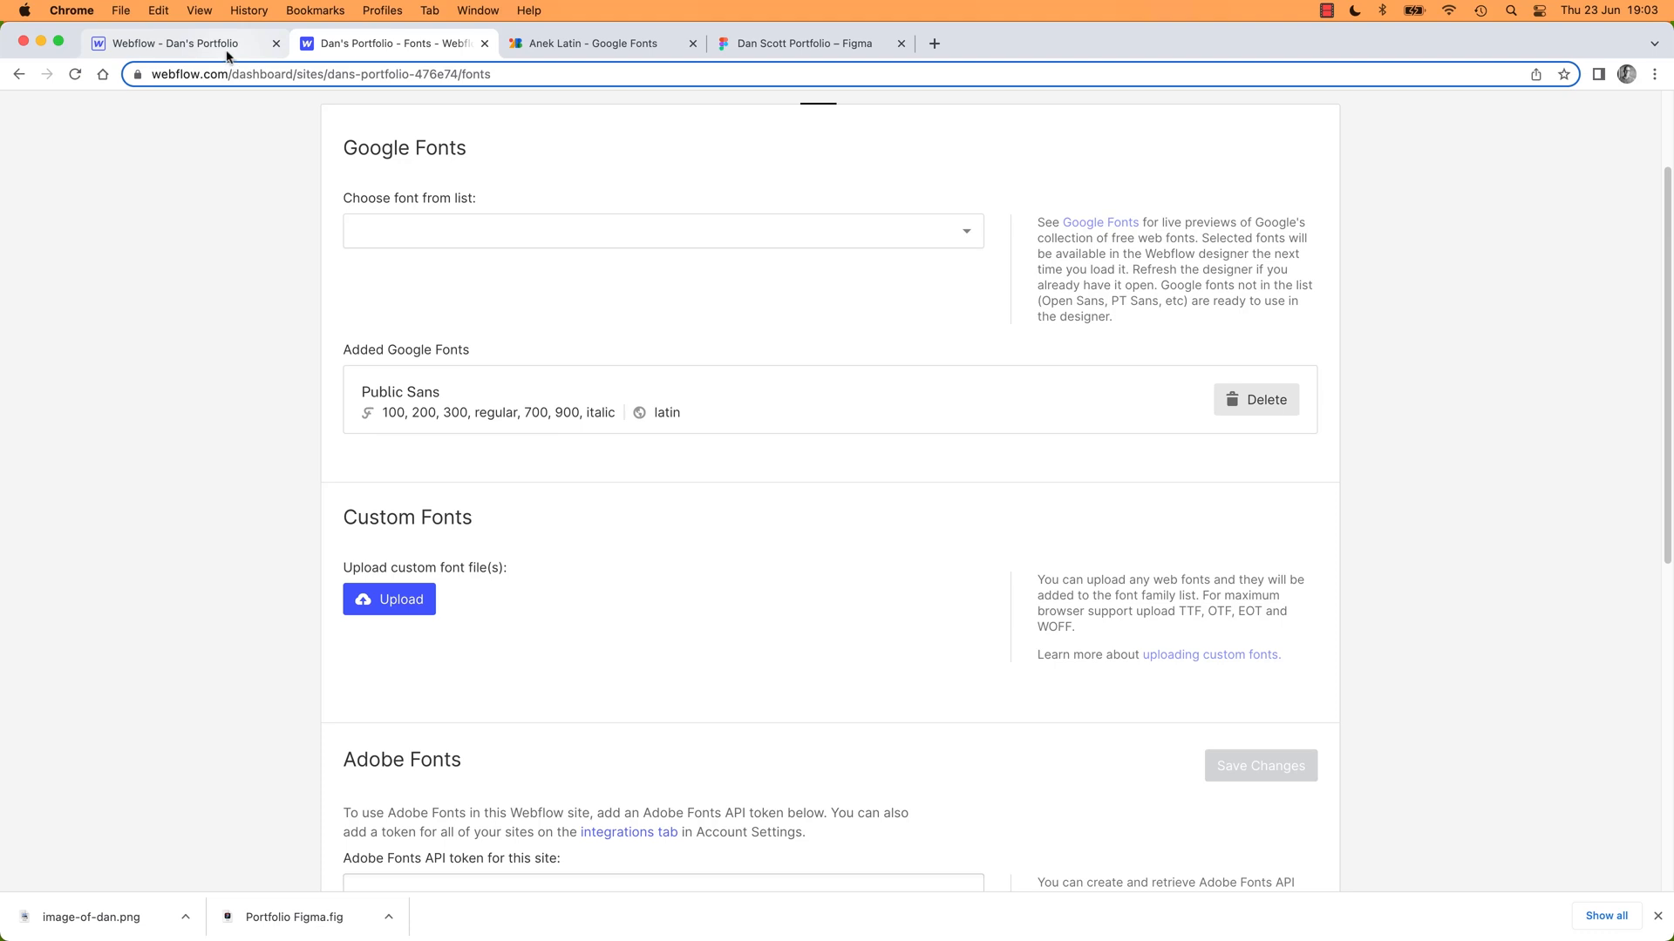
Back in the Designer, target the heading's style at All H1 Headings and reach for its font choices
click(180, 43)
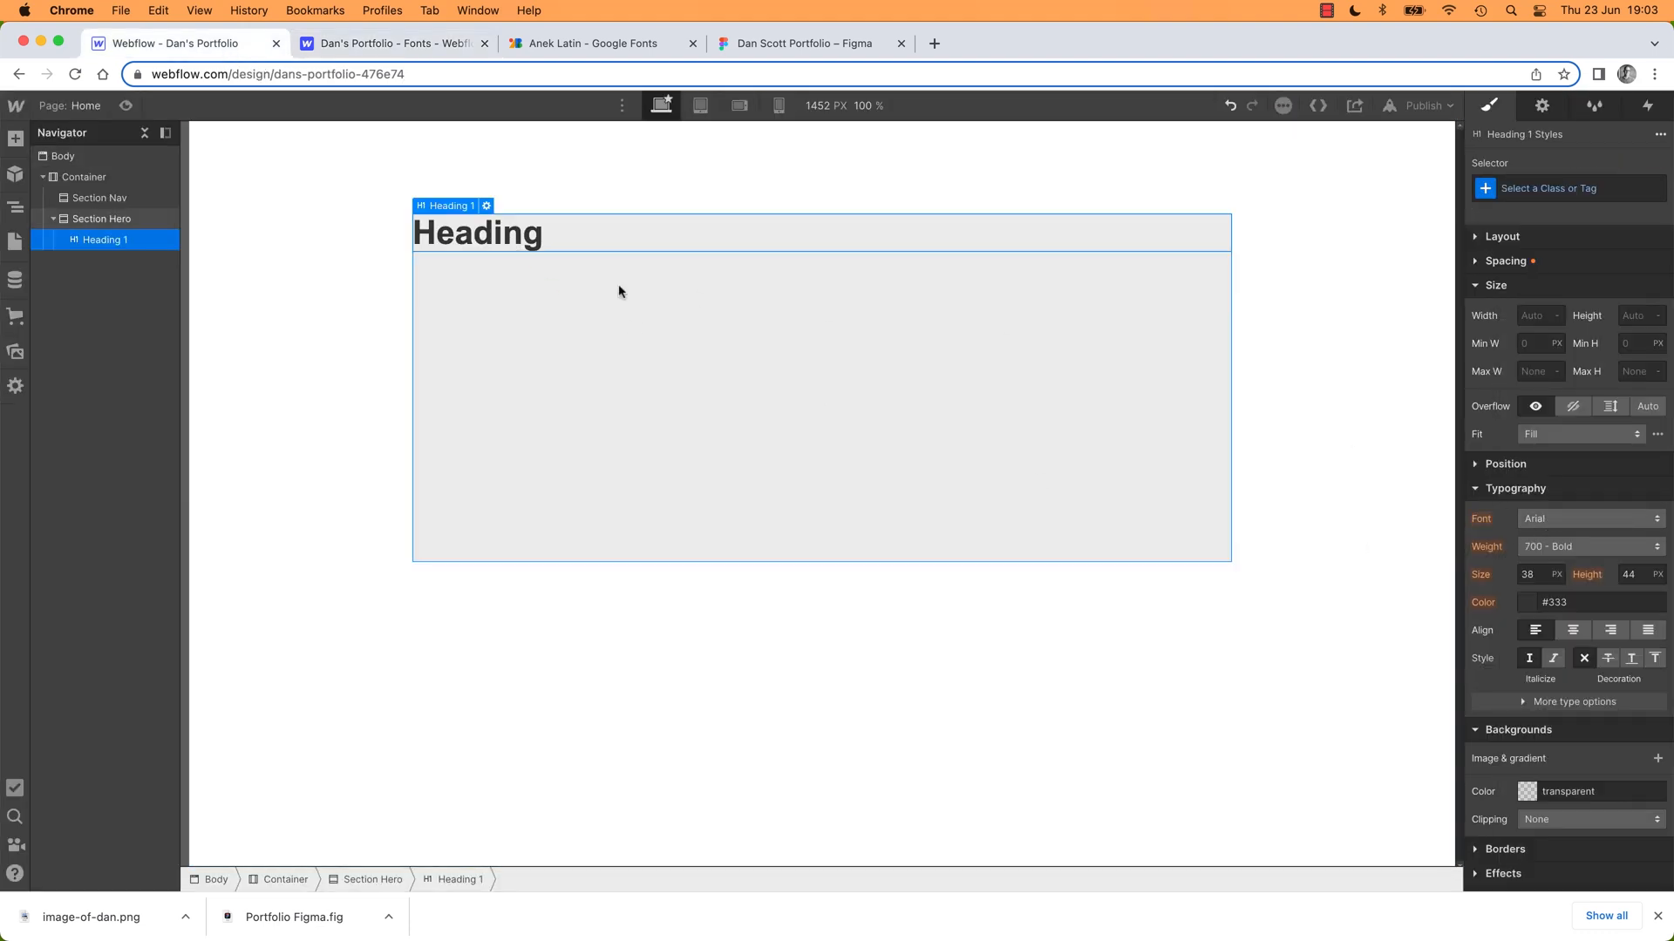
click(1567, 188)
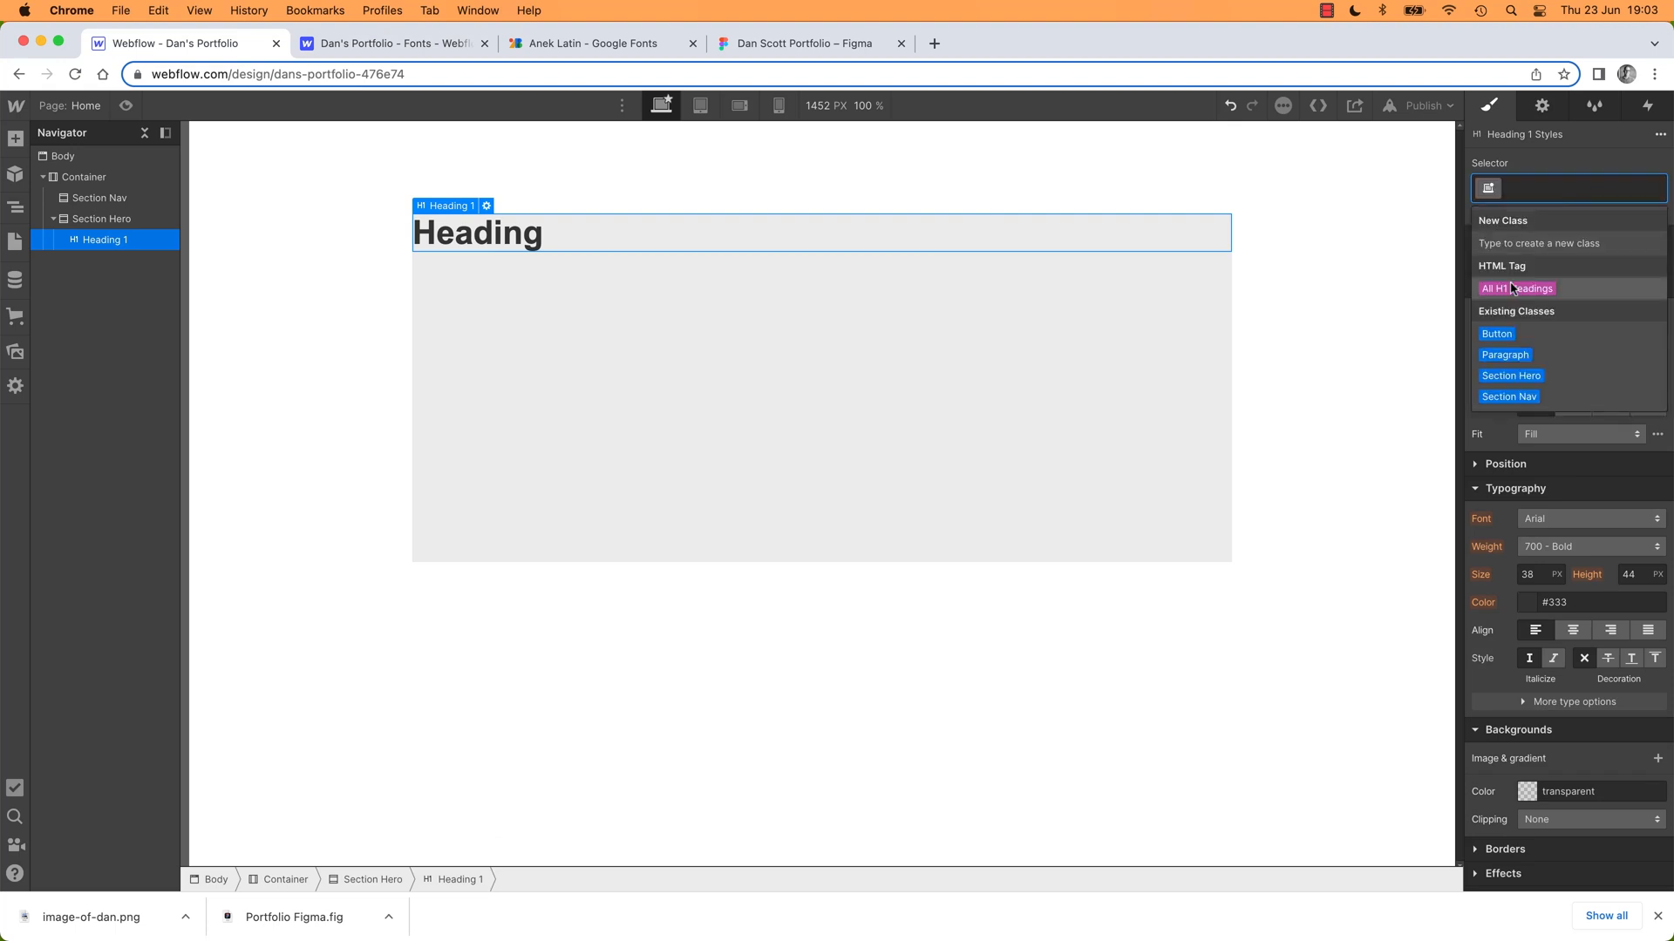
click(1515, 287)
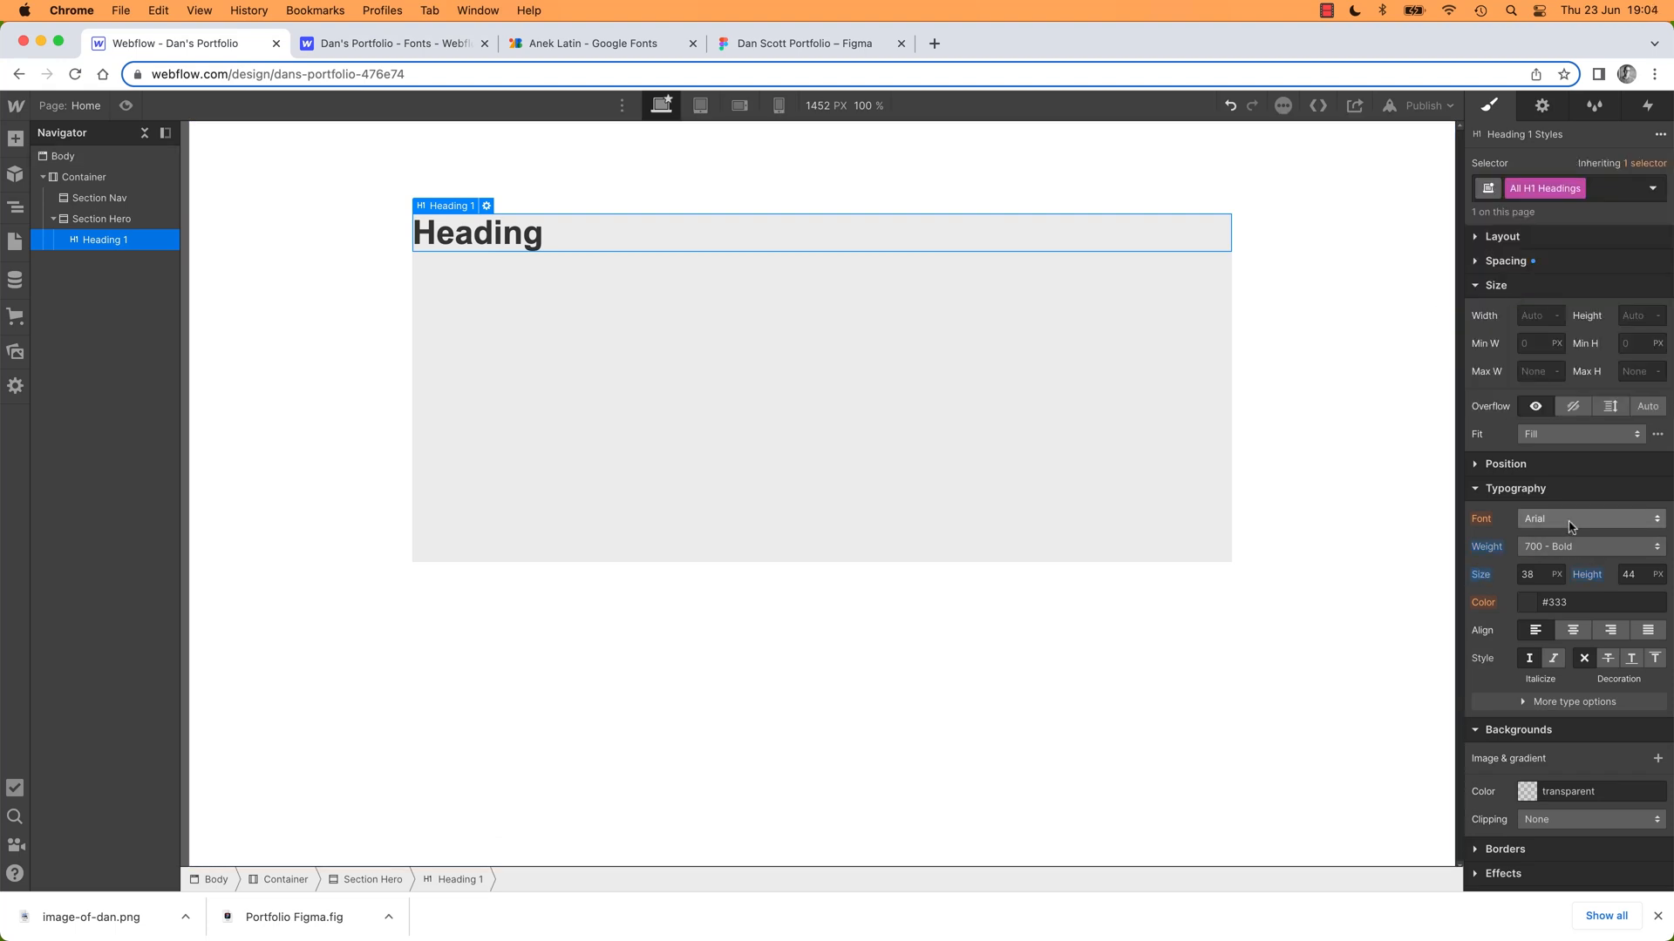
click(1590, 520)
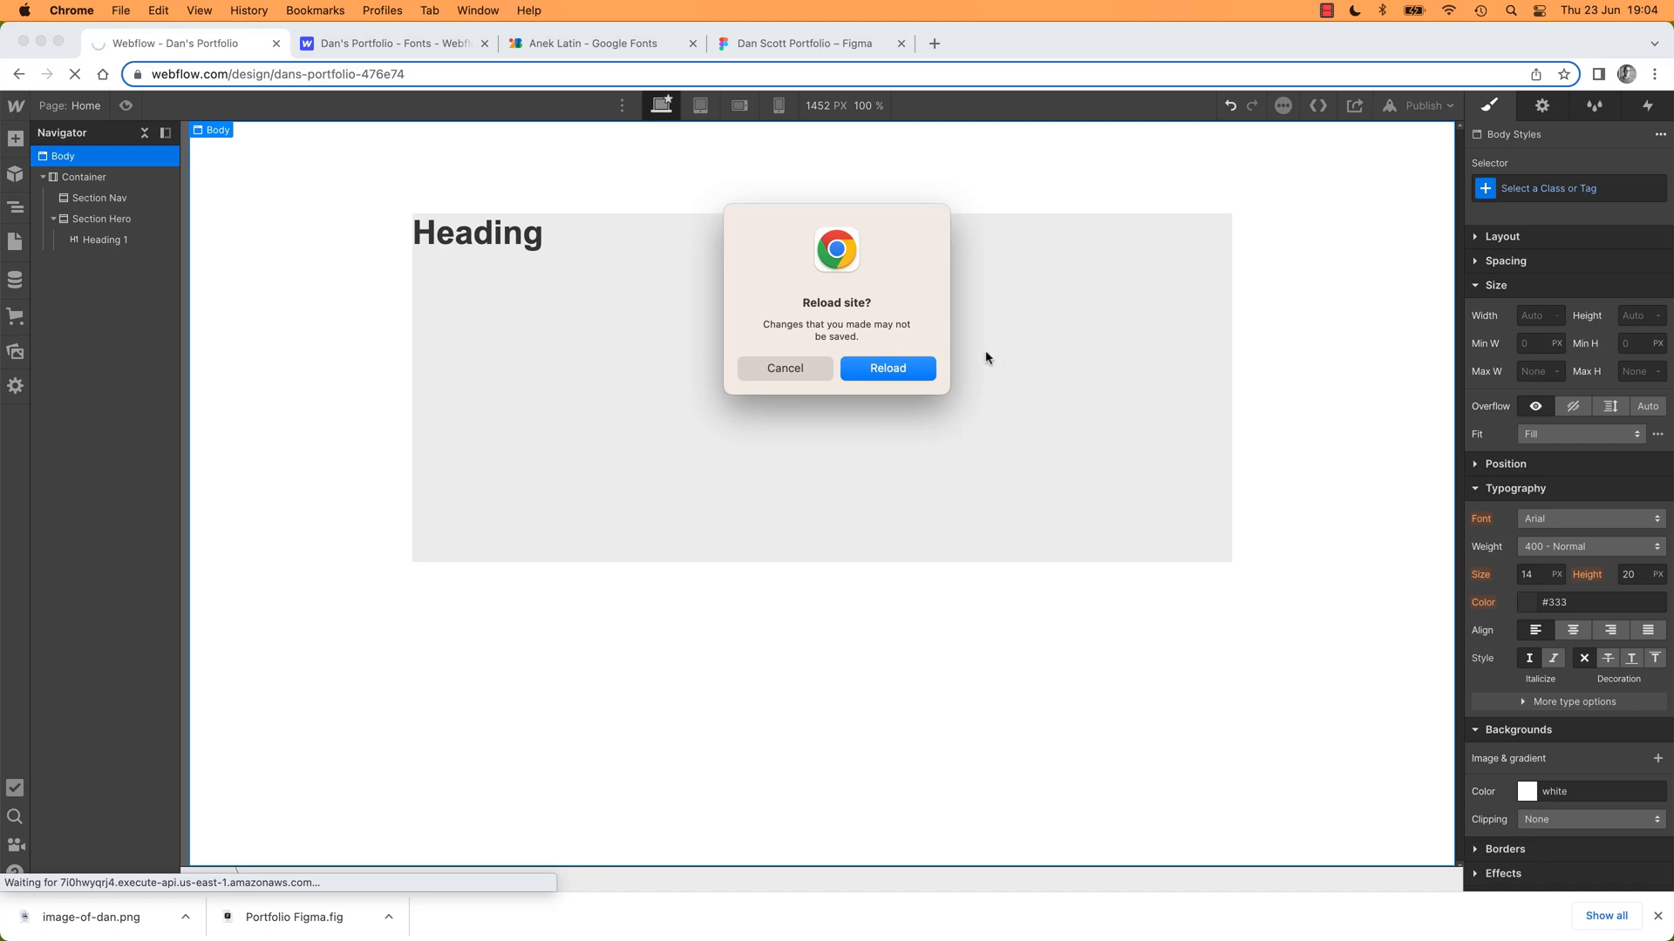
Reload the Designer, then set the heading to Public Sans at weight 900 Black
click(885, 368)
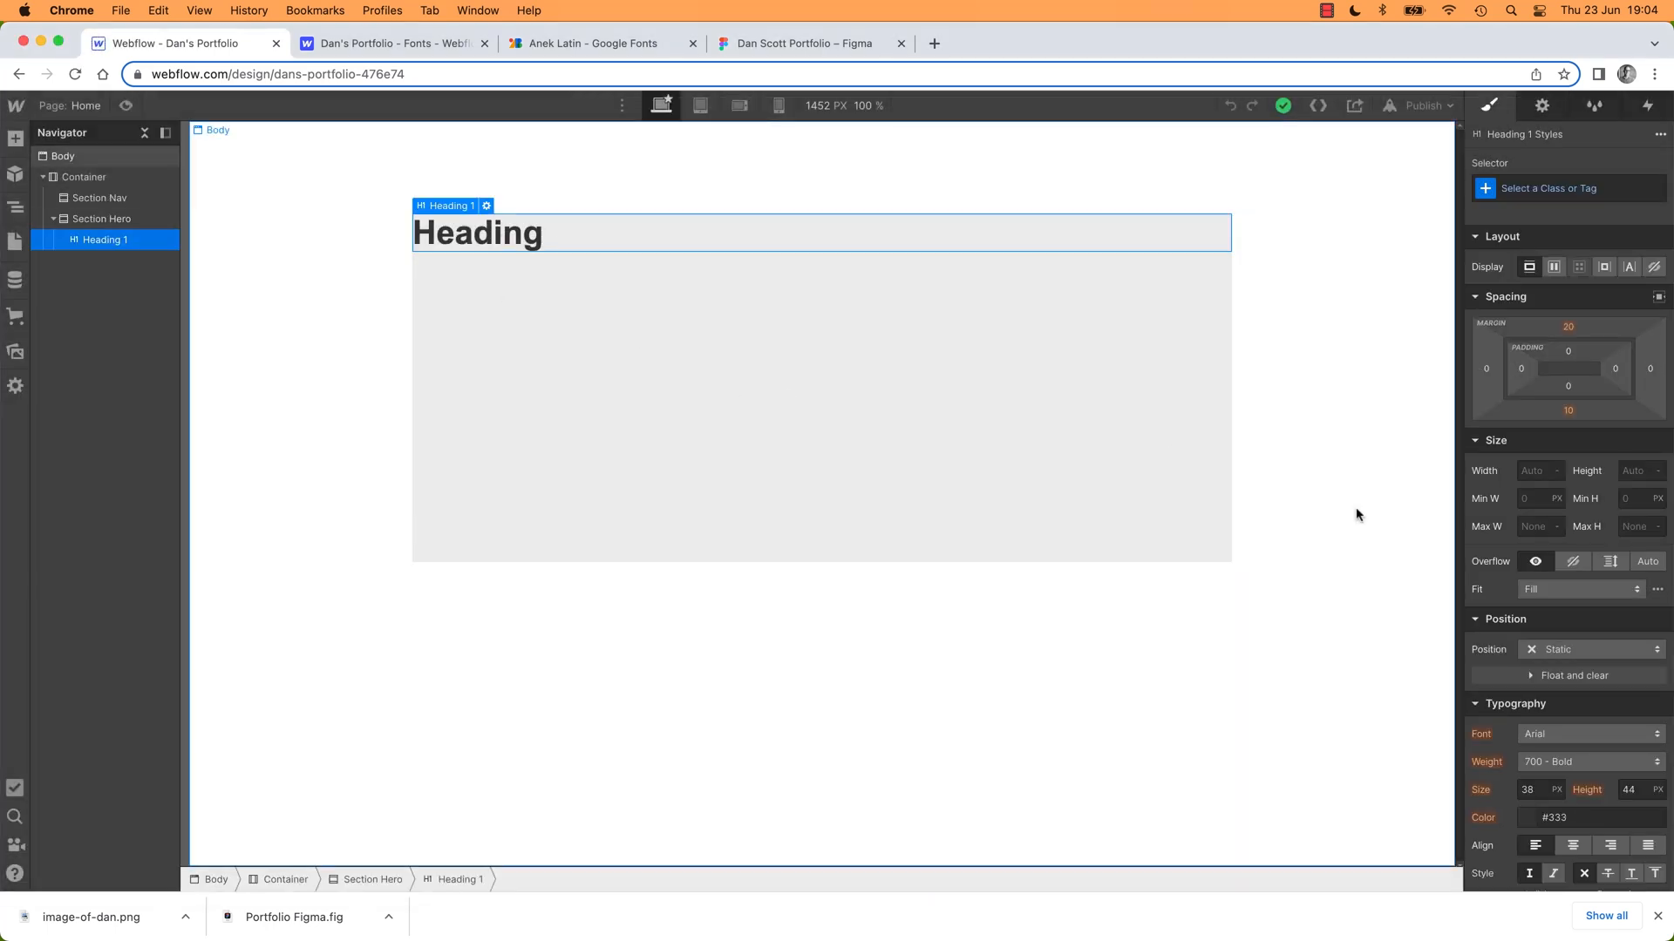
click(1590, 734)
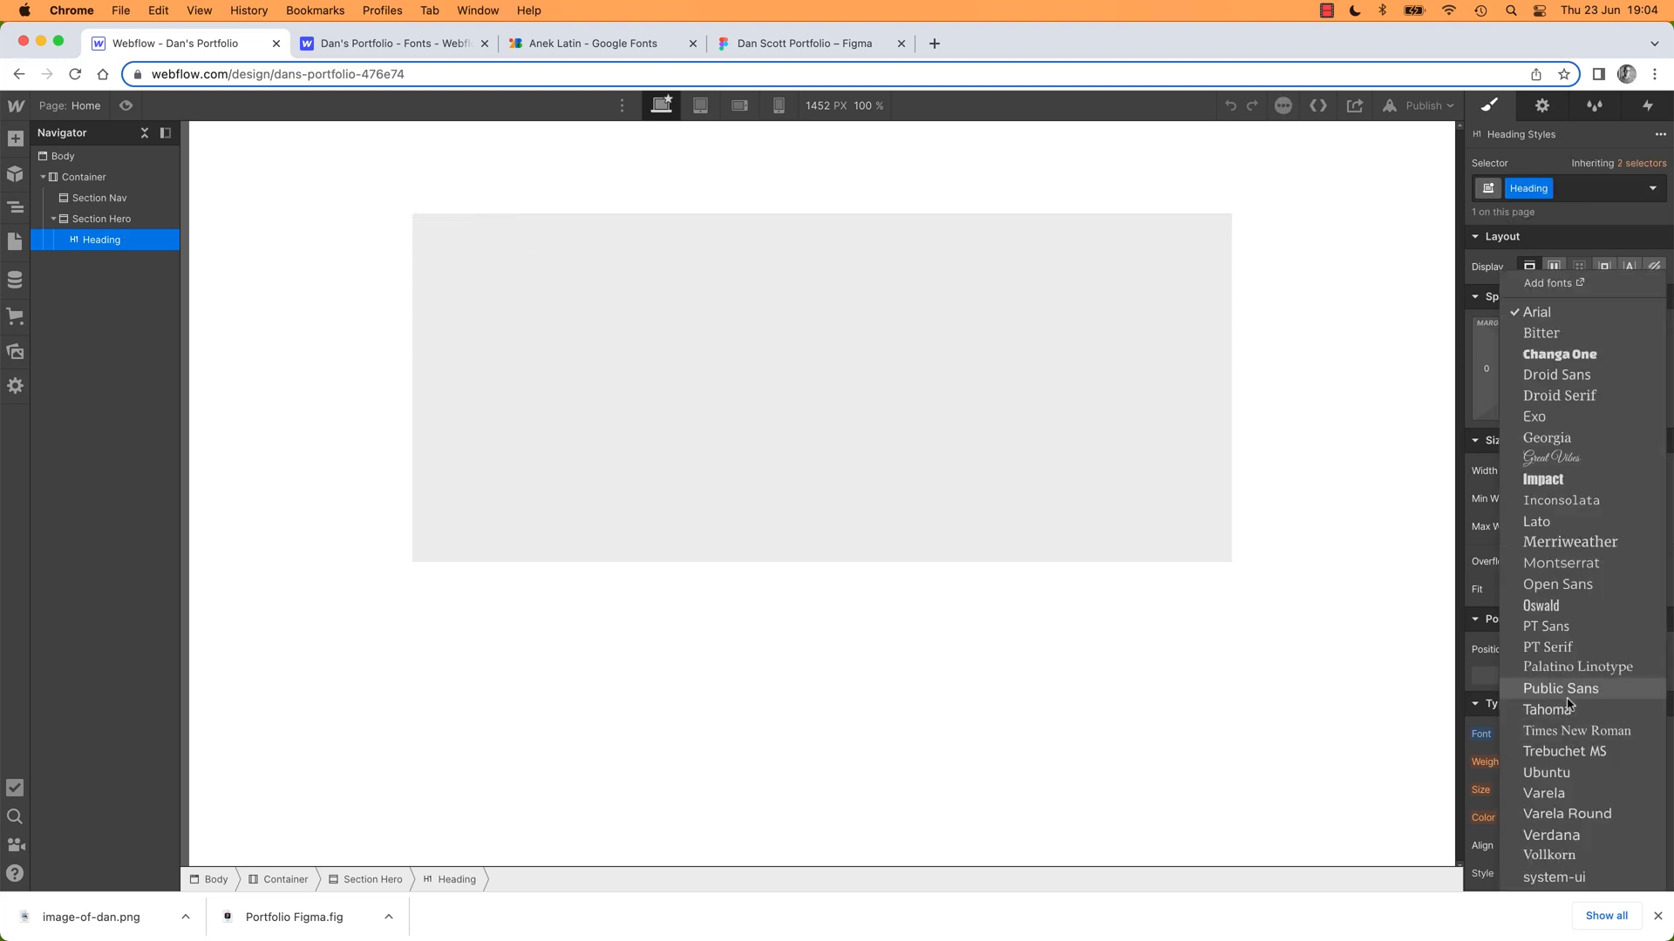
click(1561, 687)
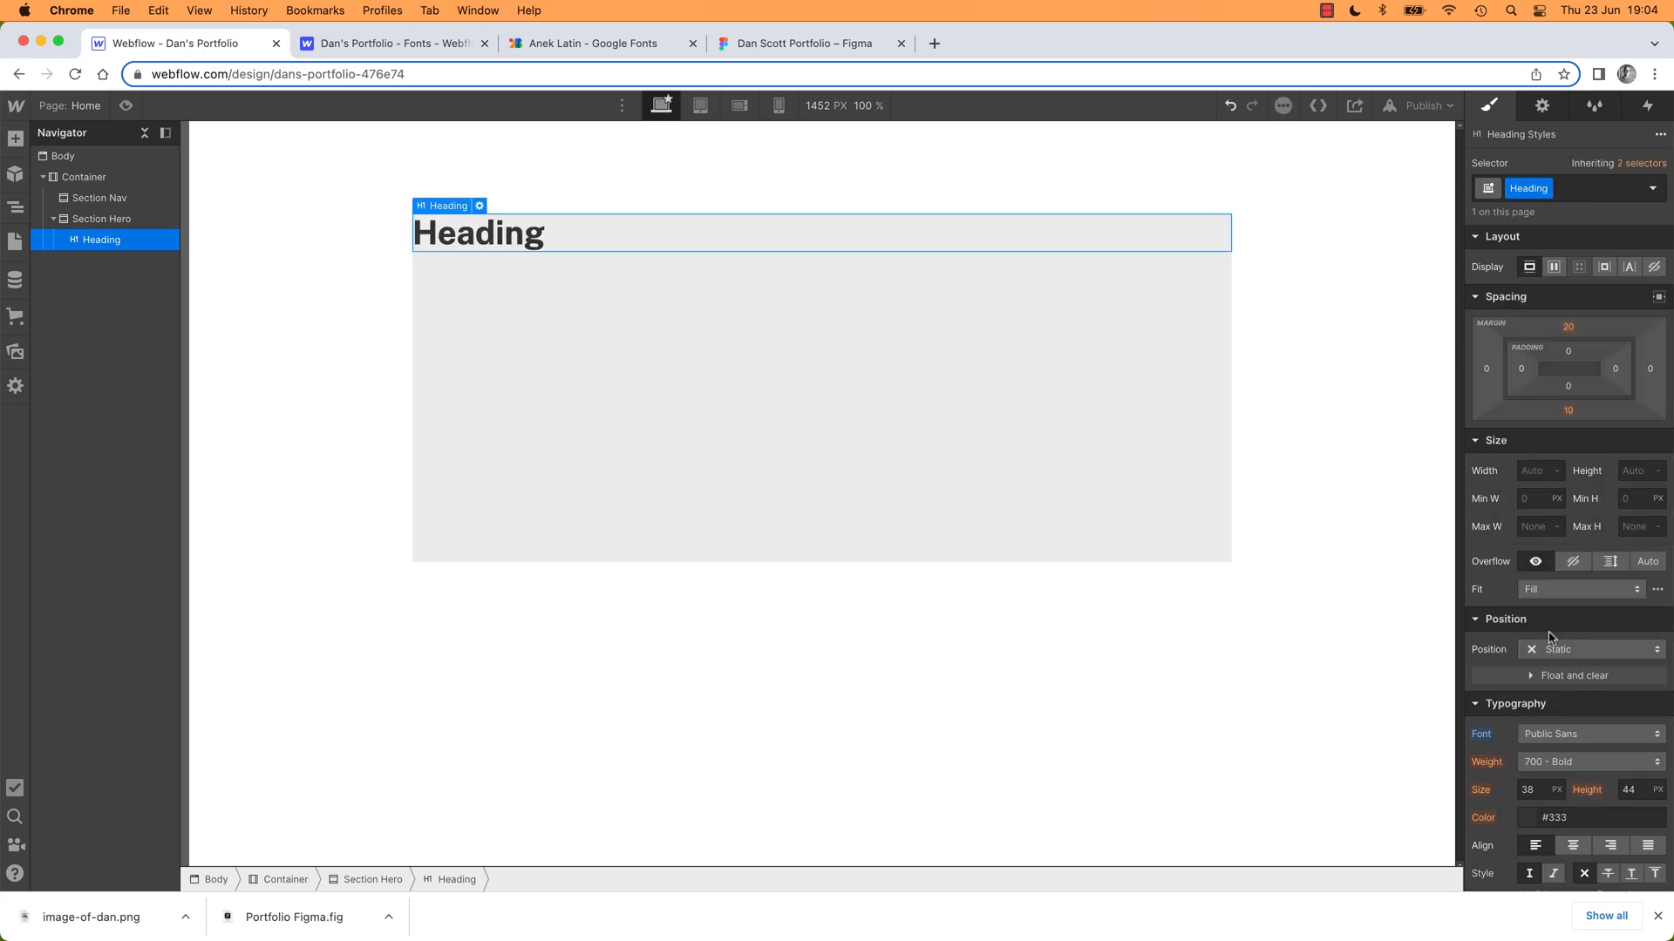
click(1590, 761)
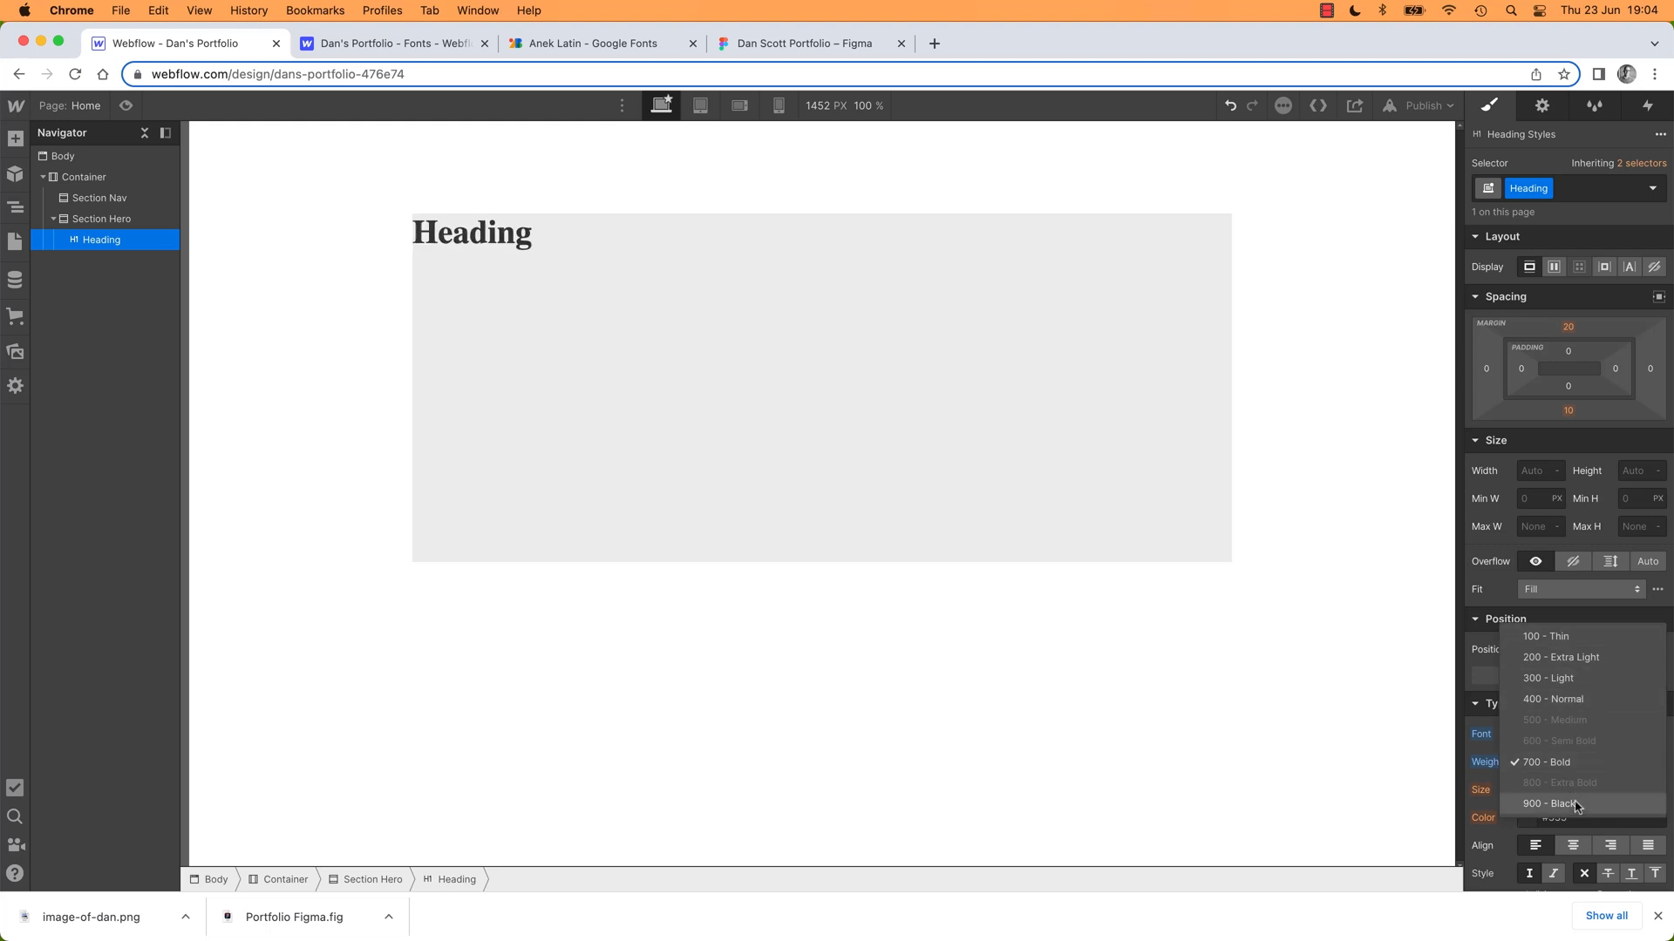
click(1550, 804)
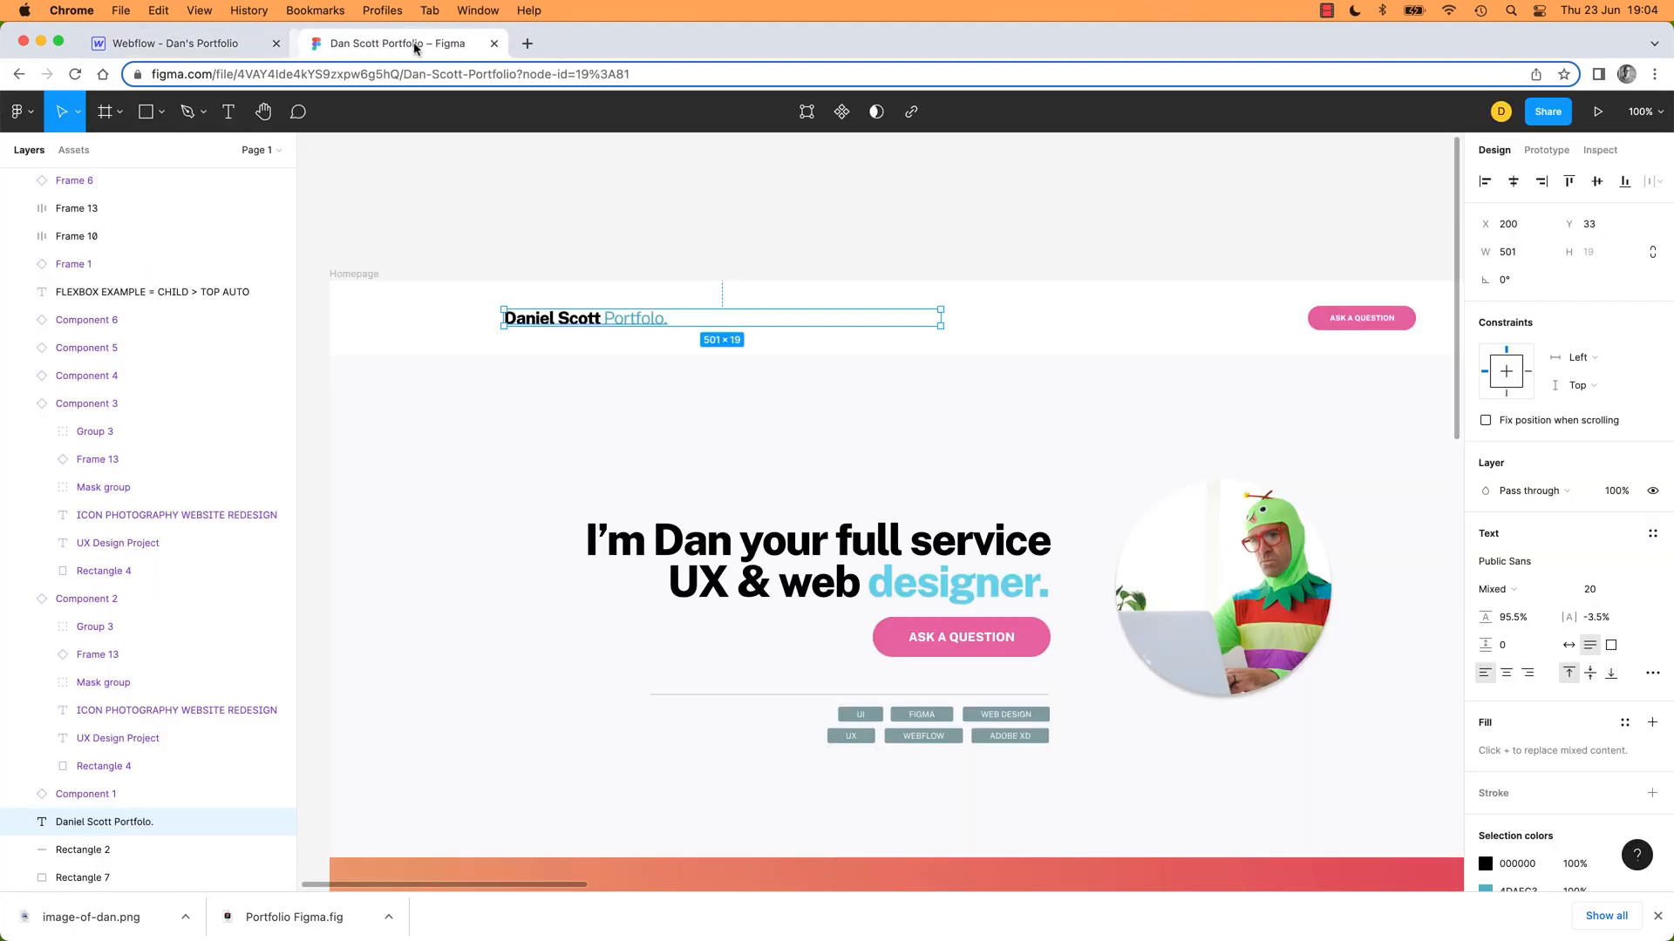
Copy the hero headline "I'm Dan your full service UX & web designer." from the Figma design
click(811, 560)
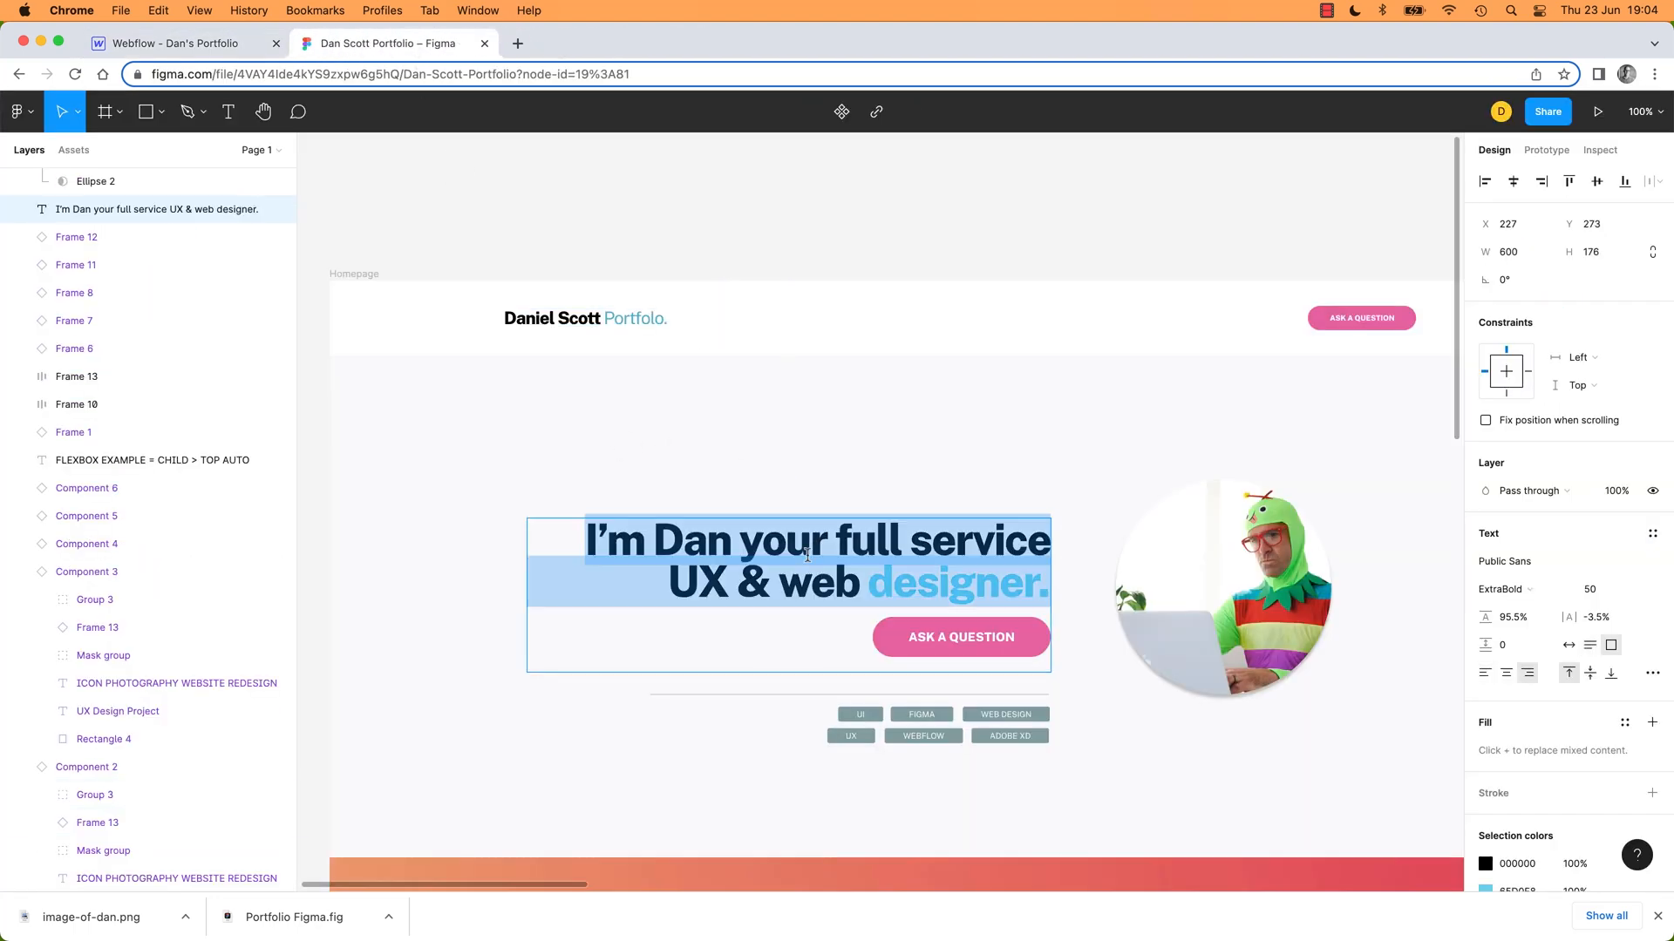
mouse_move(714, 497)
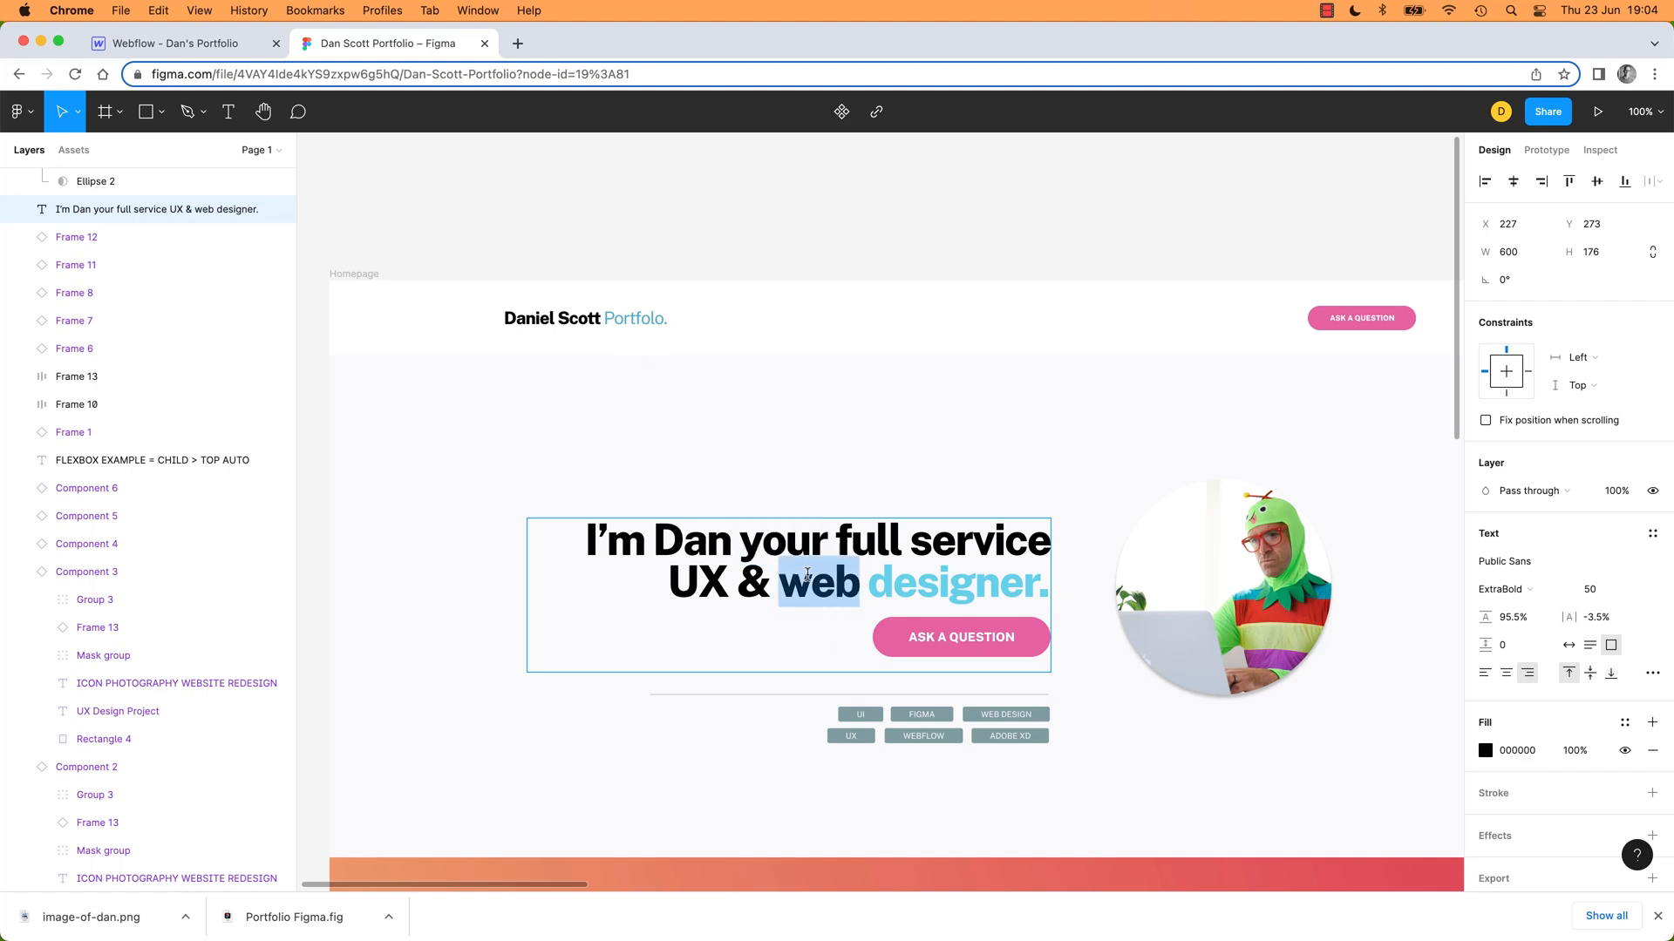
click(180, 44)
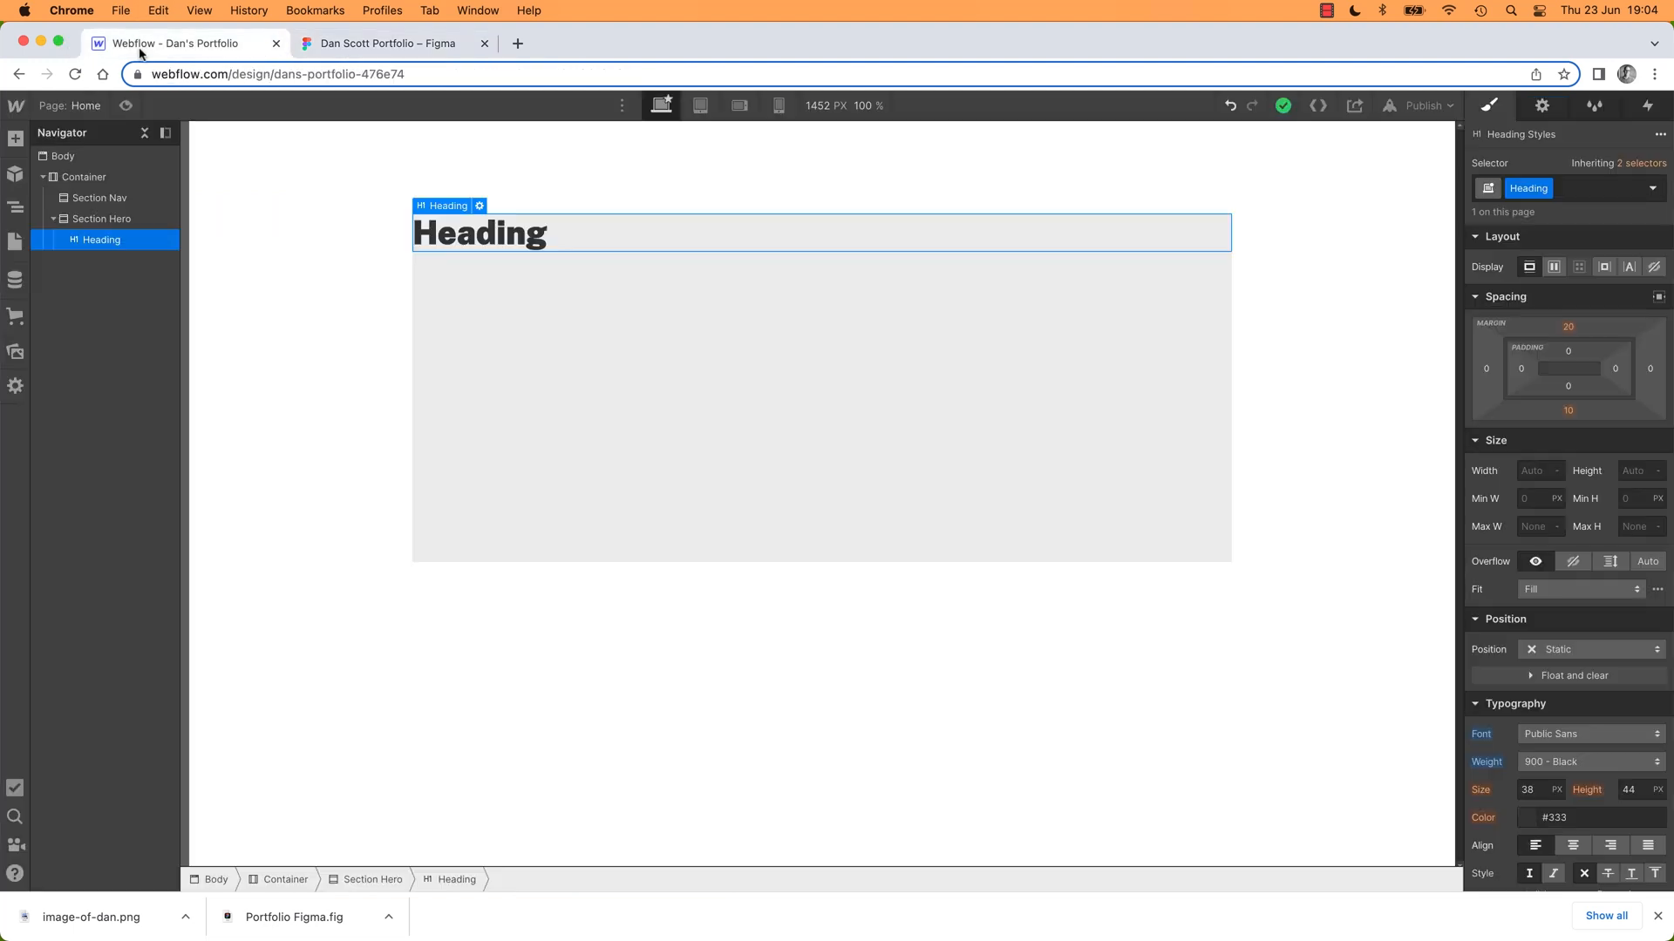
Replace the placeholder heading with "I'm Dan your full service UX & web designer." and compare against Figma
double_click(479, 232)
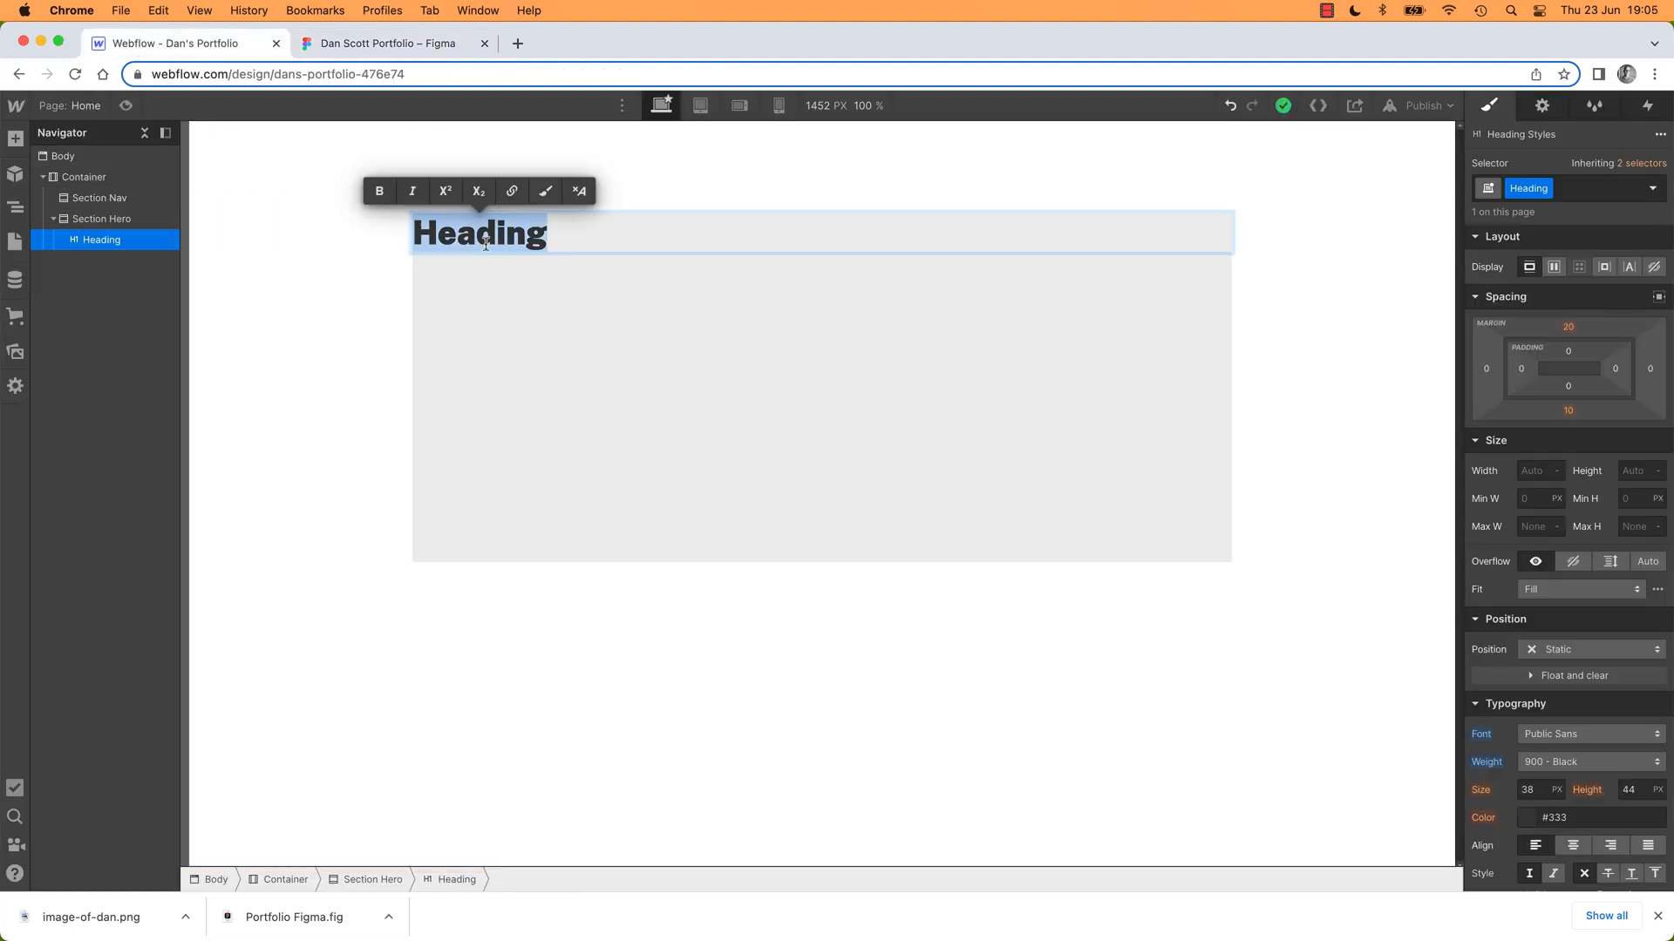
text(I'm Dan your full service UX & web designer.)
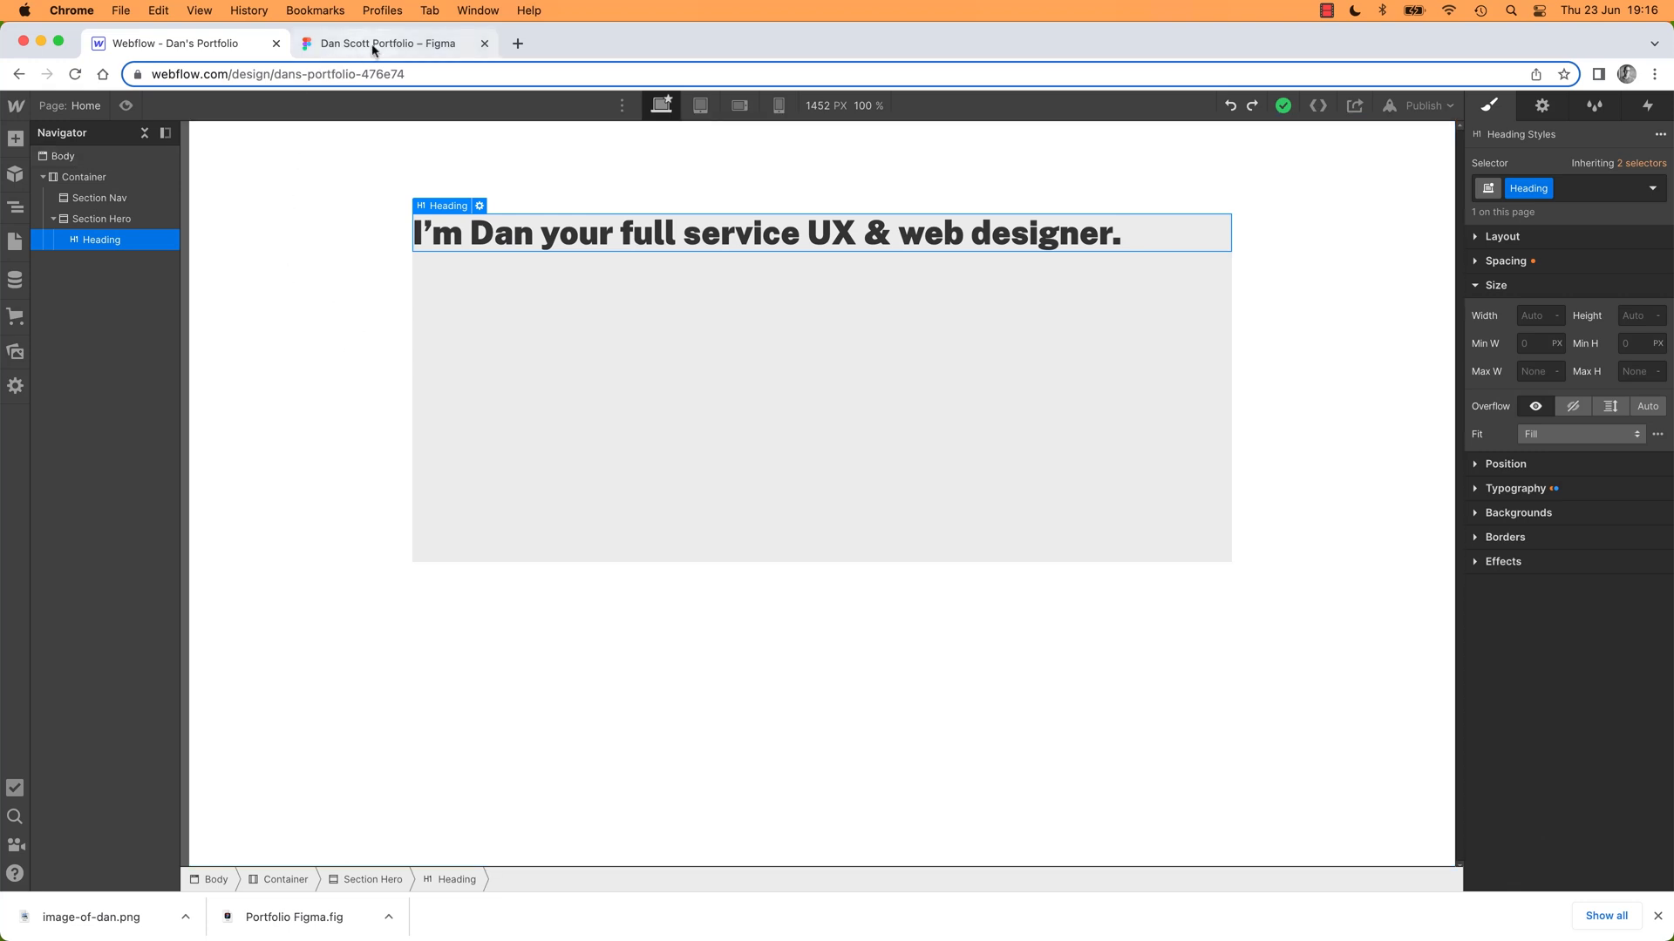
click(389, 44)
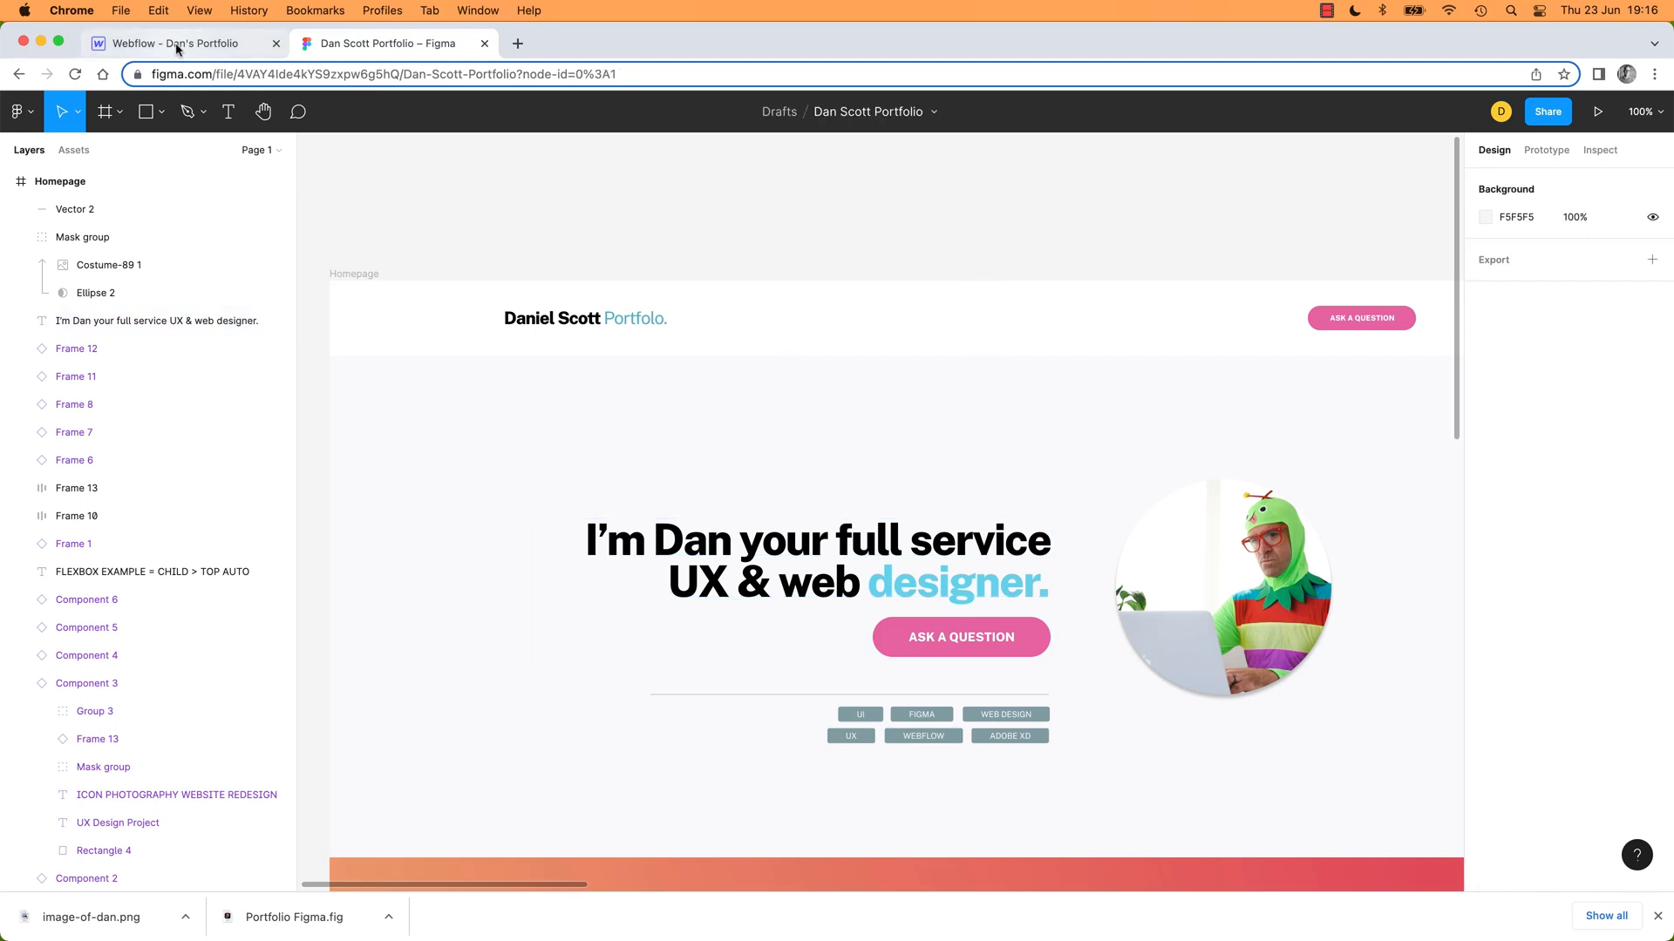
click(176, 44)
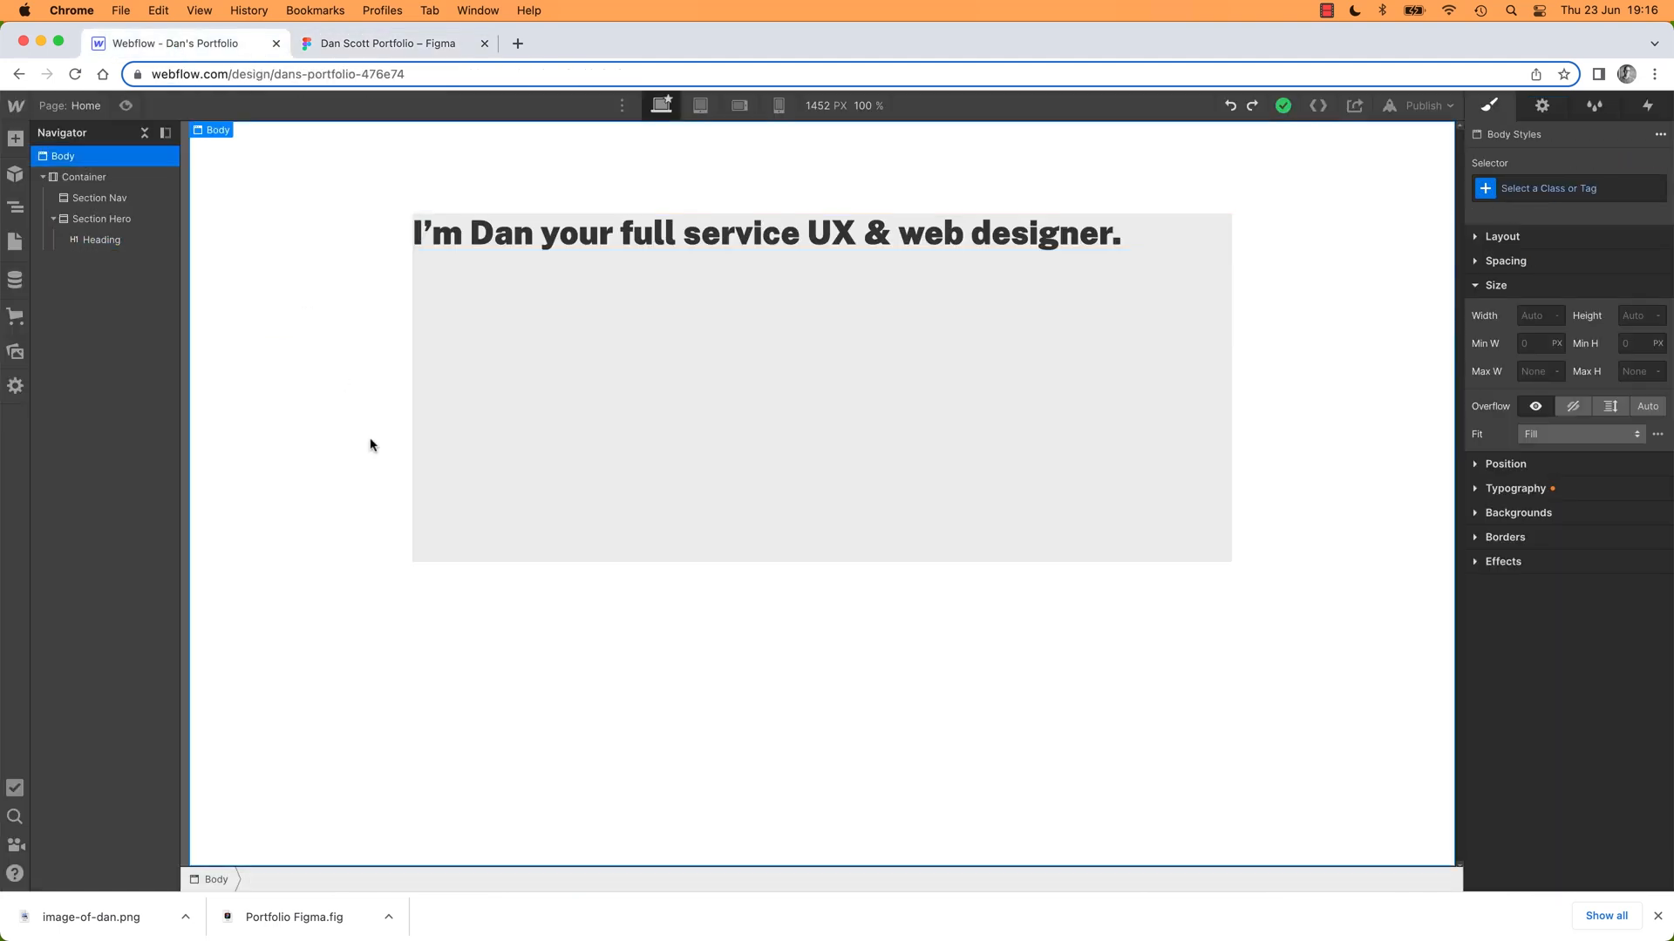